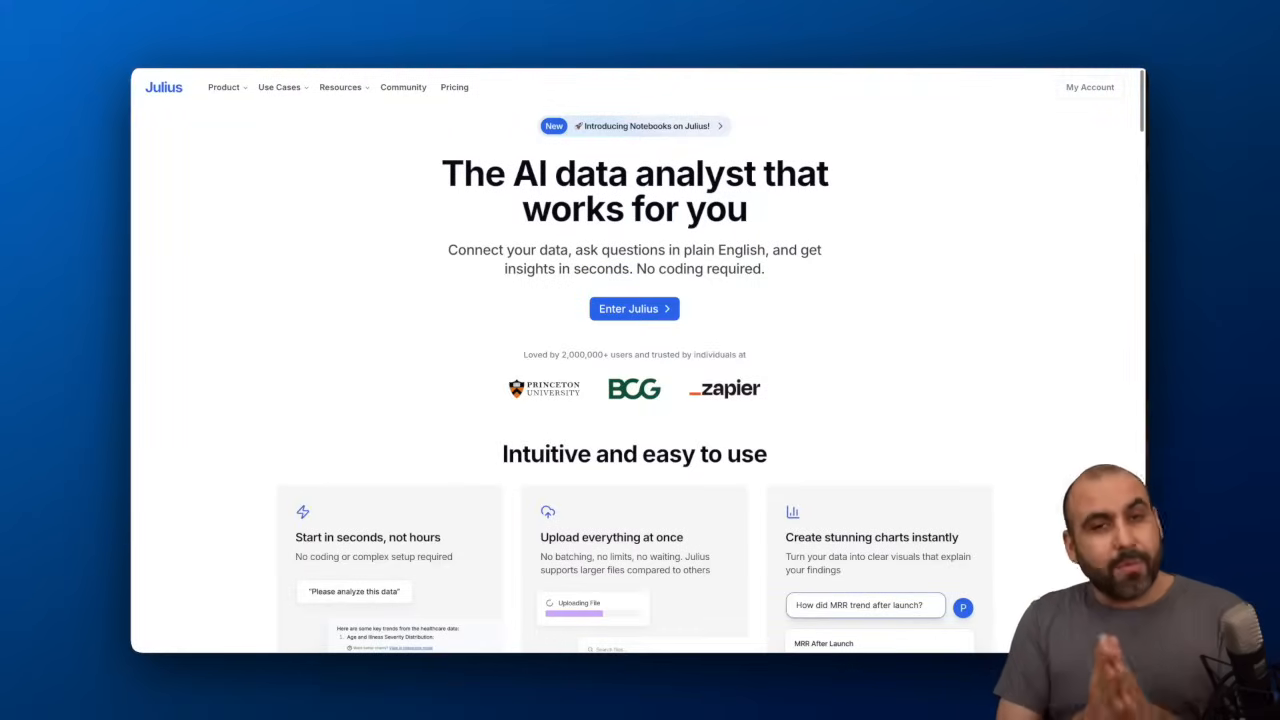
Enter Julius from the landing page to reach the analysis workspace with ready-made notebooks.
left_click(634, 308)
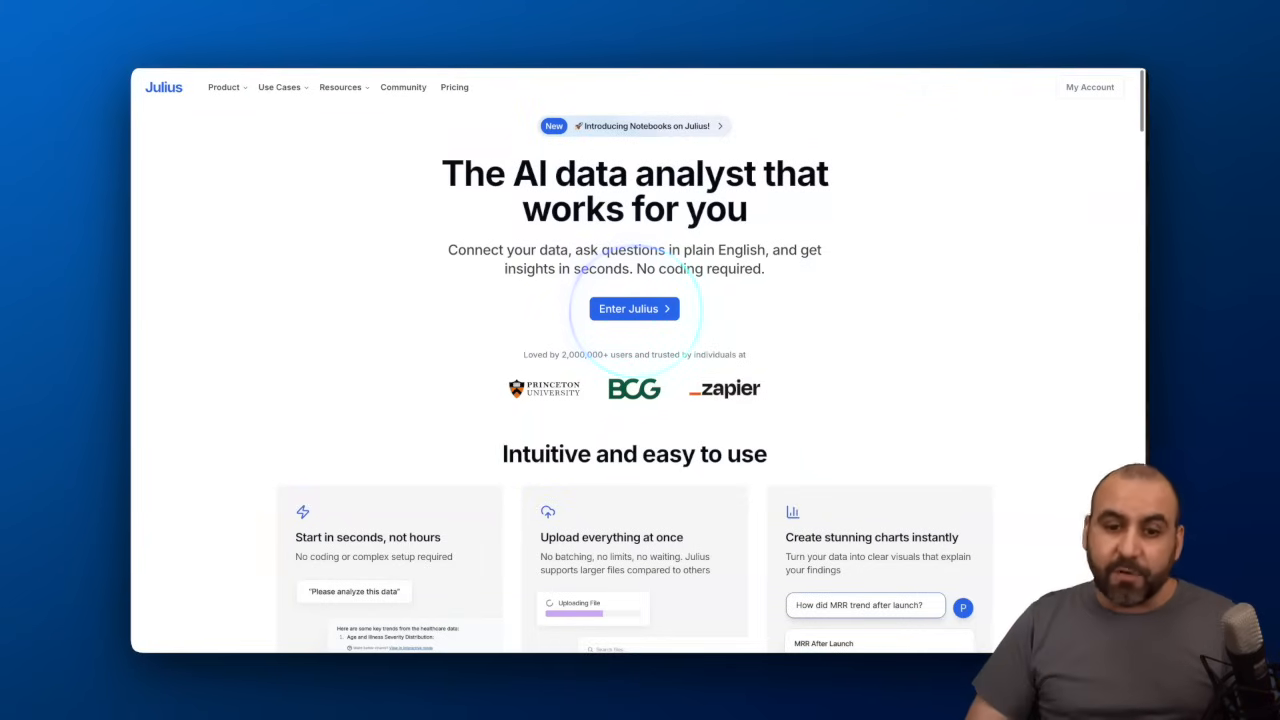
mouse_move(863, 318)
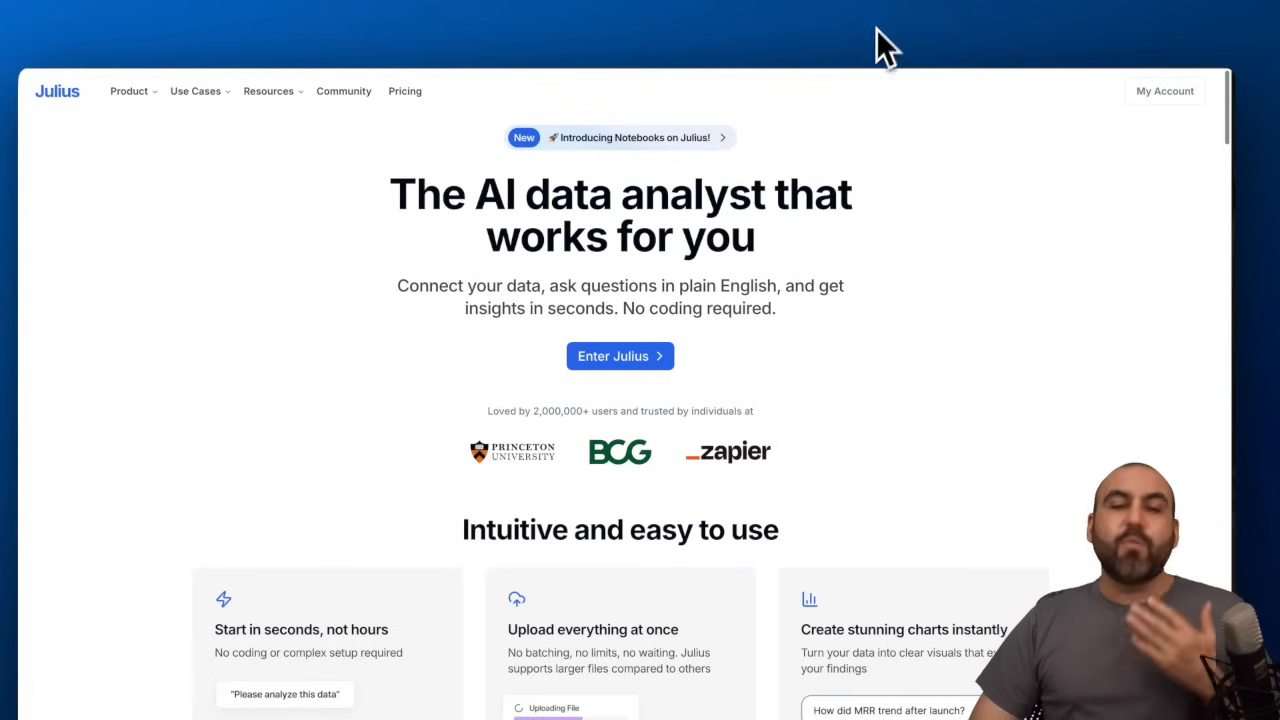
mouse_move(835, 265)
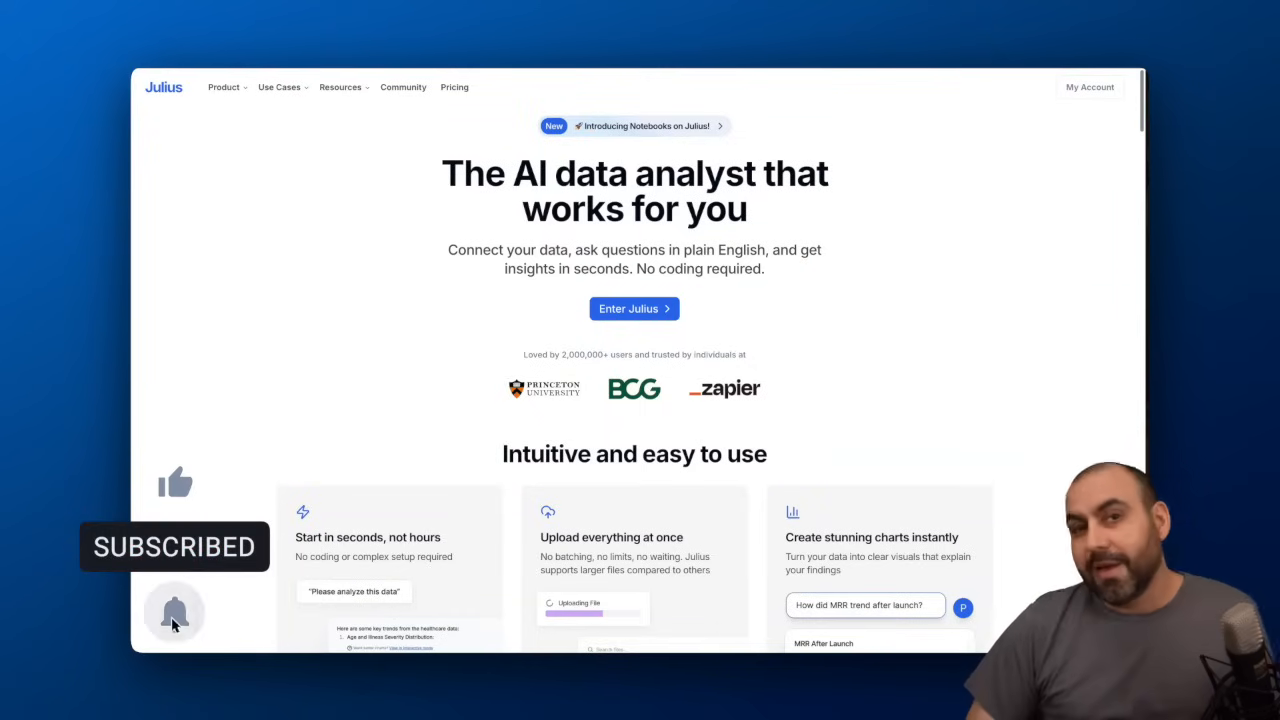
left_click(634, 308)
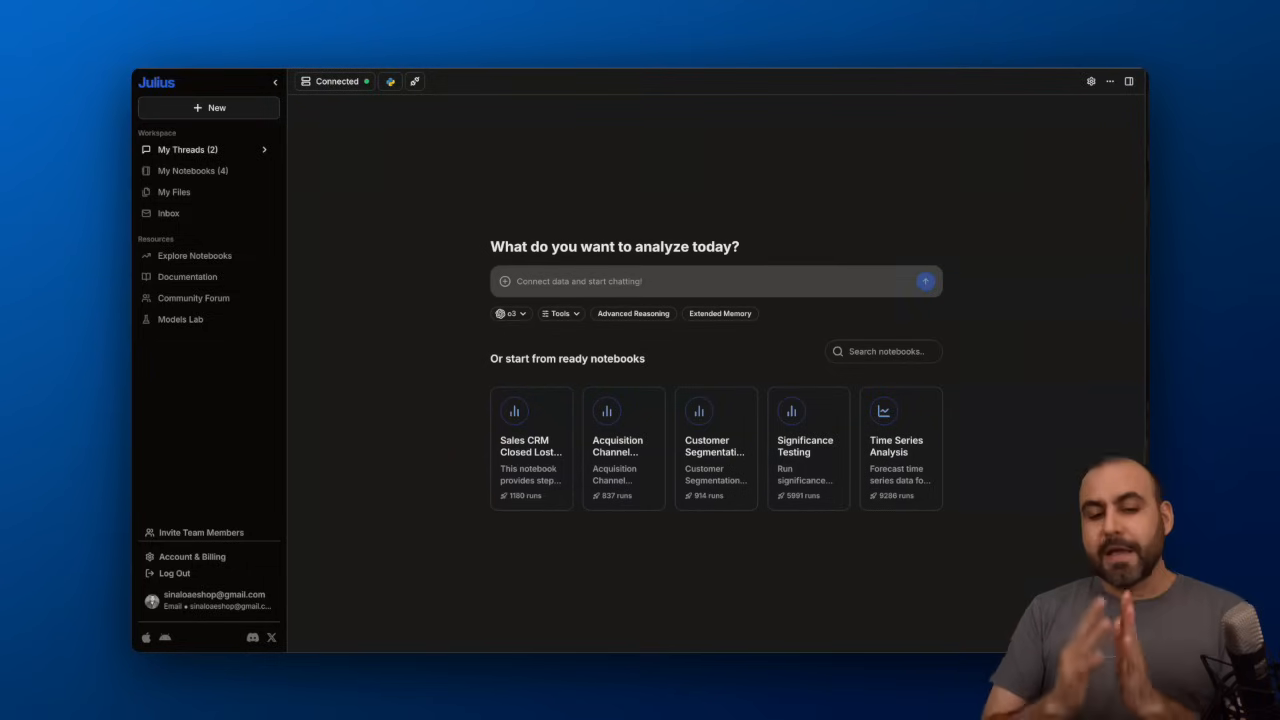
mouse_move(507, 295)
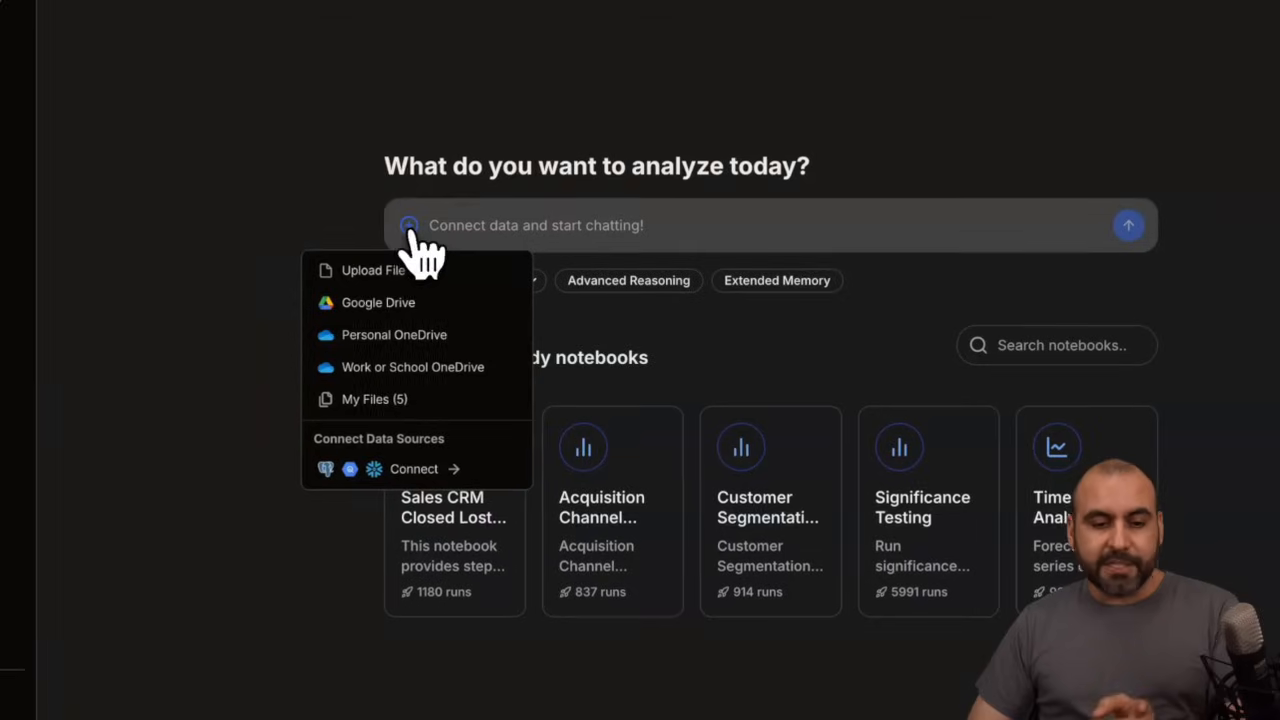
mouse_move(372, 270)
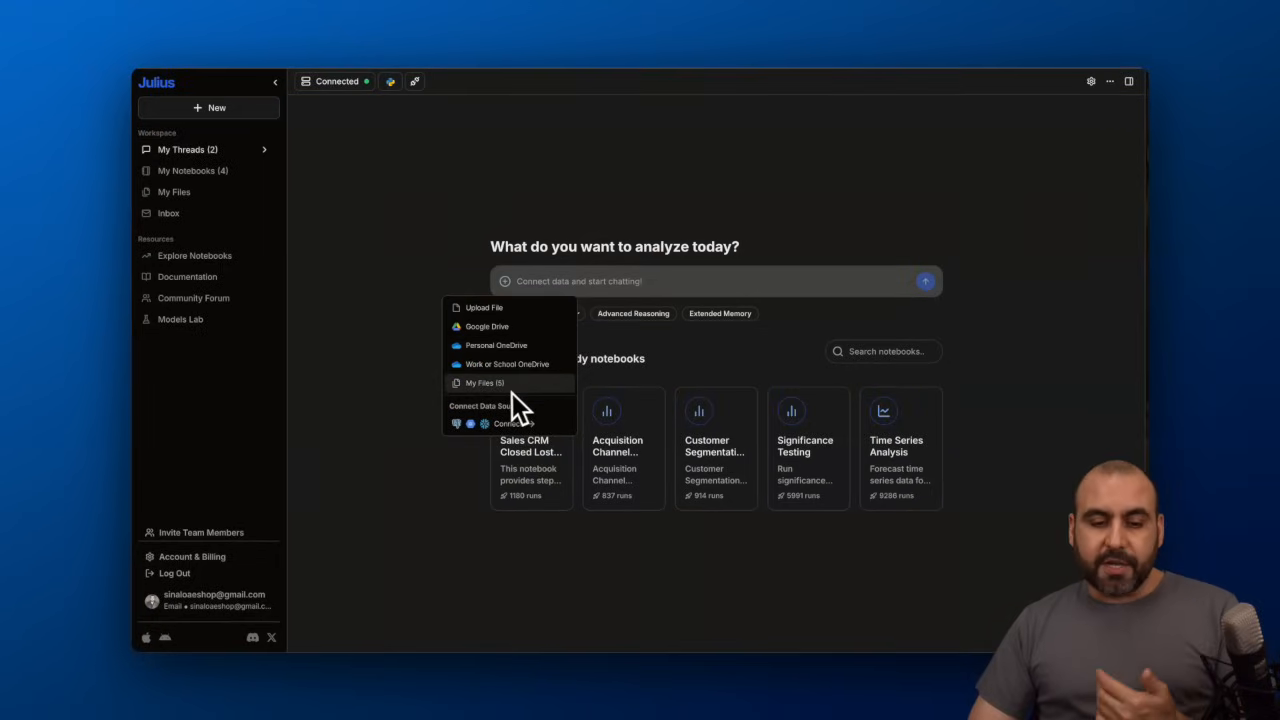
mouse_move(510, 423)
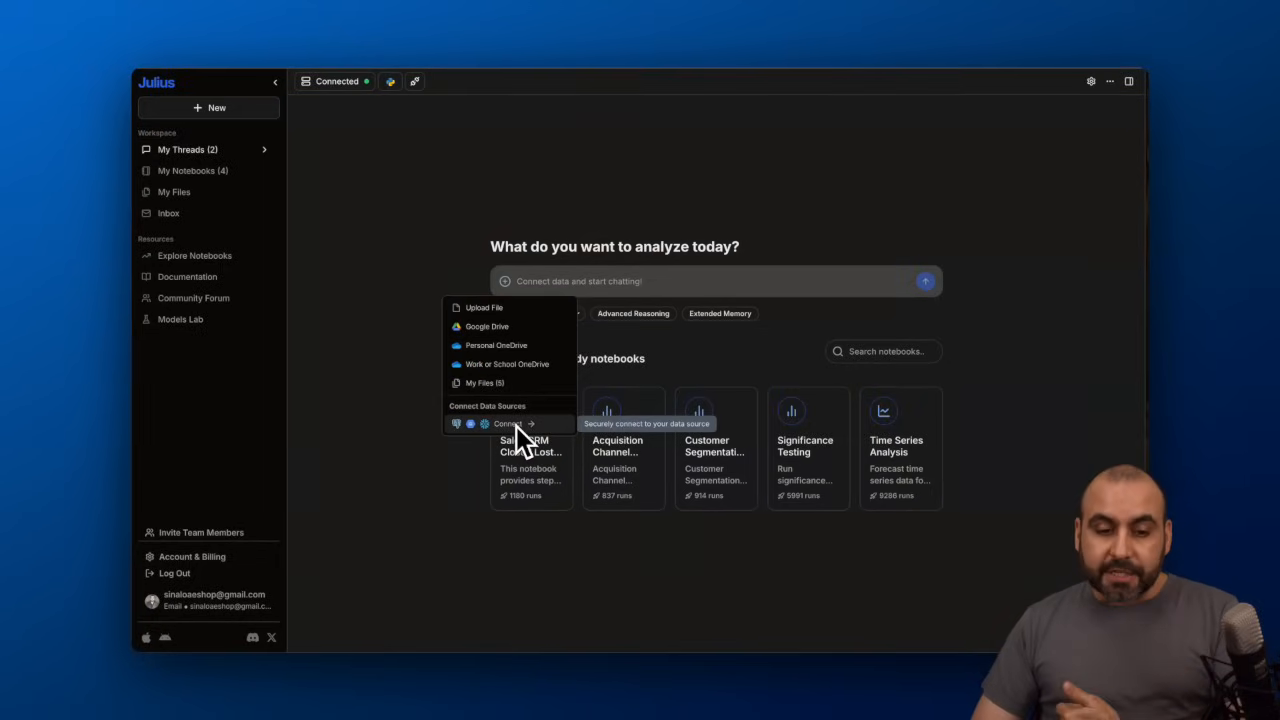
Show the attachment options: Upload File, Google Drive, OneDrive, My Files and Connect Data Sources.
left_click(483, 307)
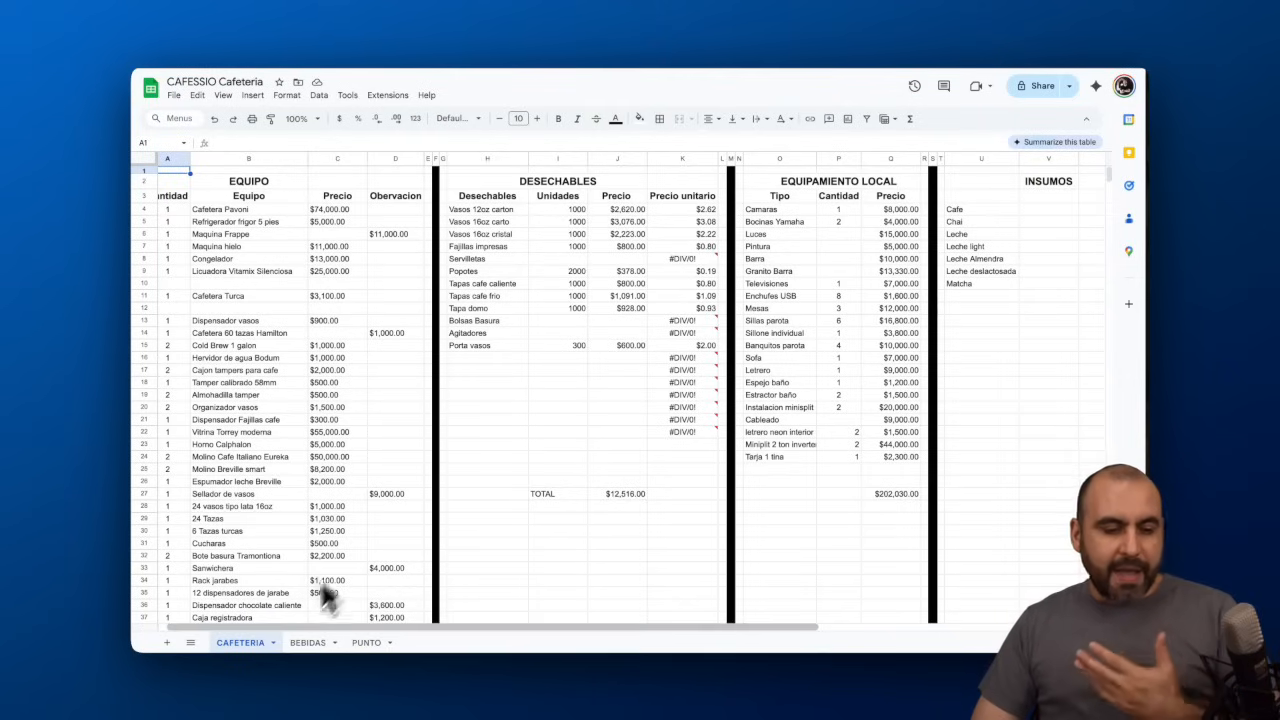
mouse_move(275, 450)
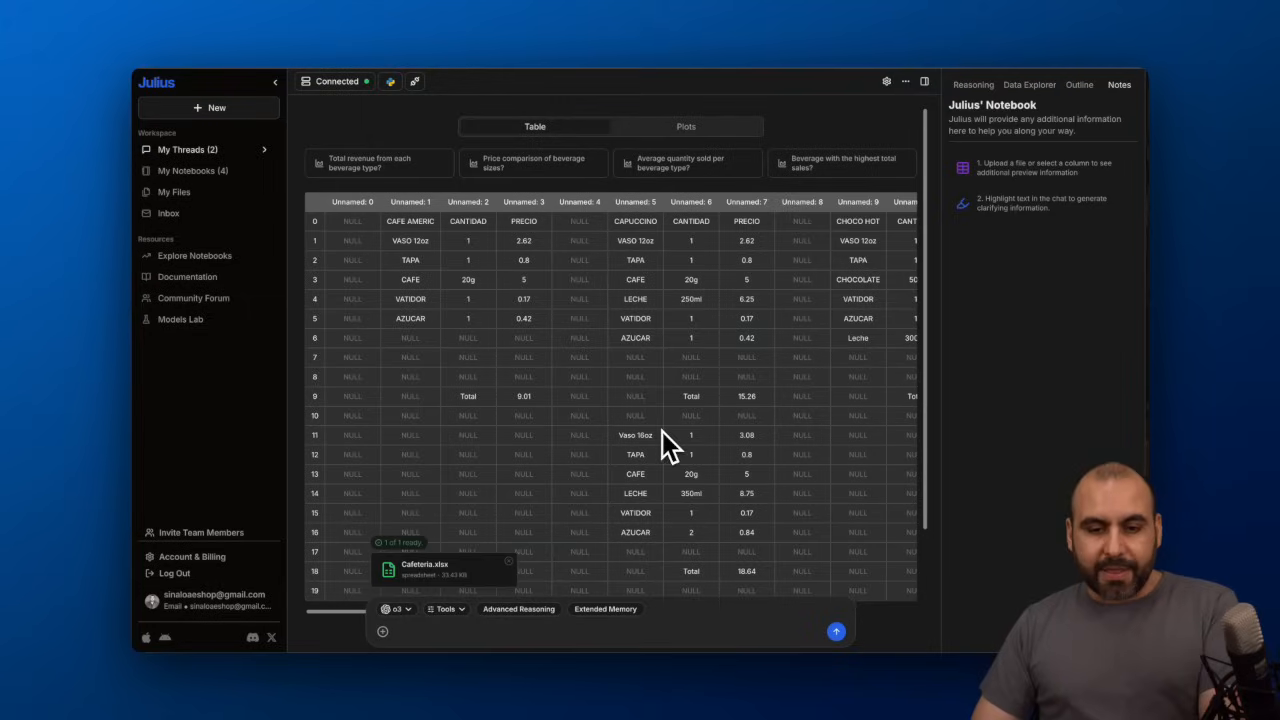
Scroll the Cafeteria.xlsx preview and browse the model list and Chart Themes, keeping o3.
scroll("down", 3)
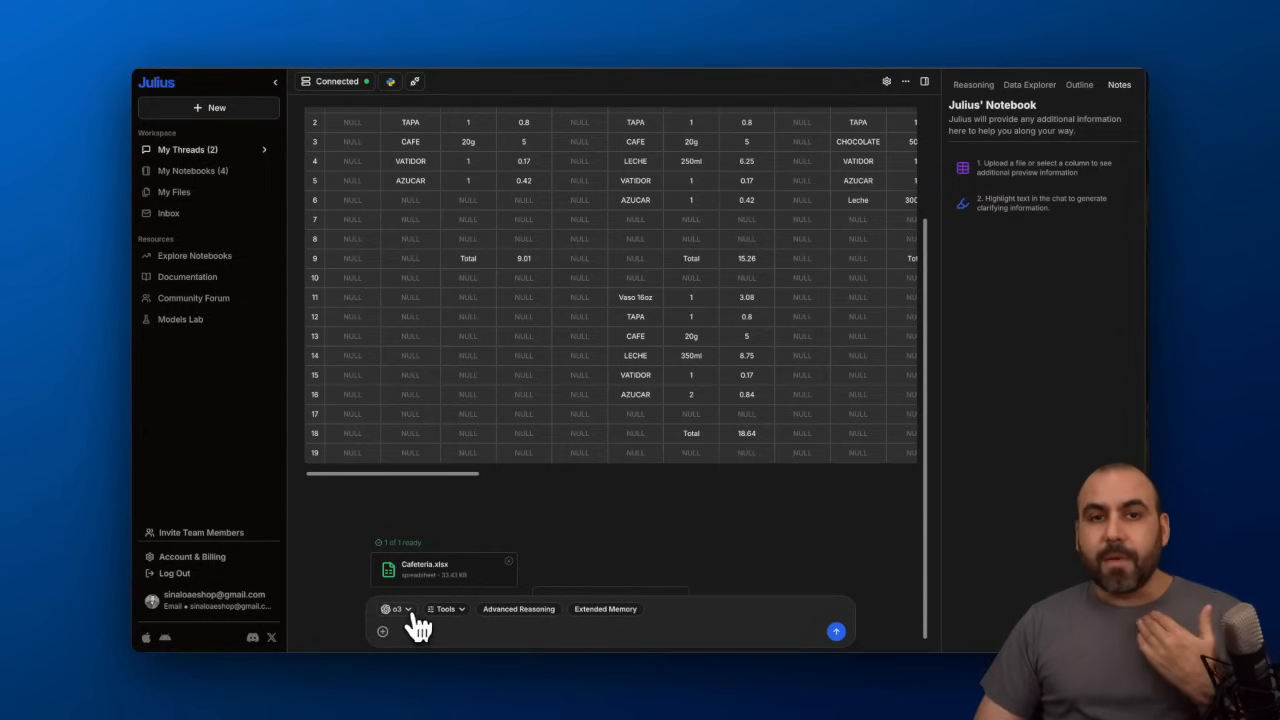
left_click(395, 609)
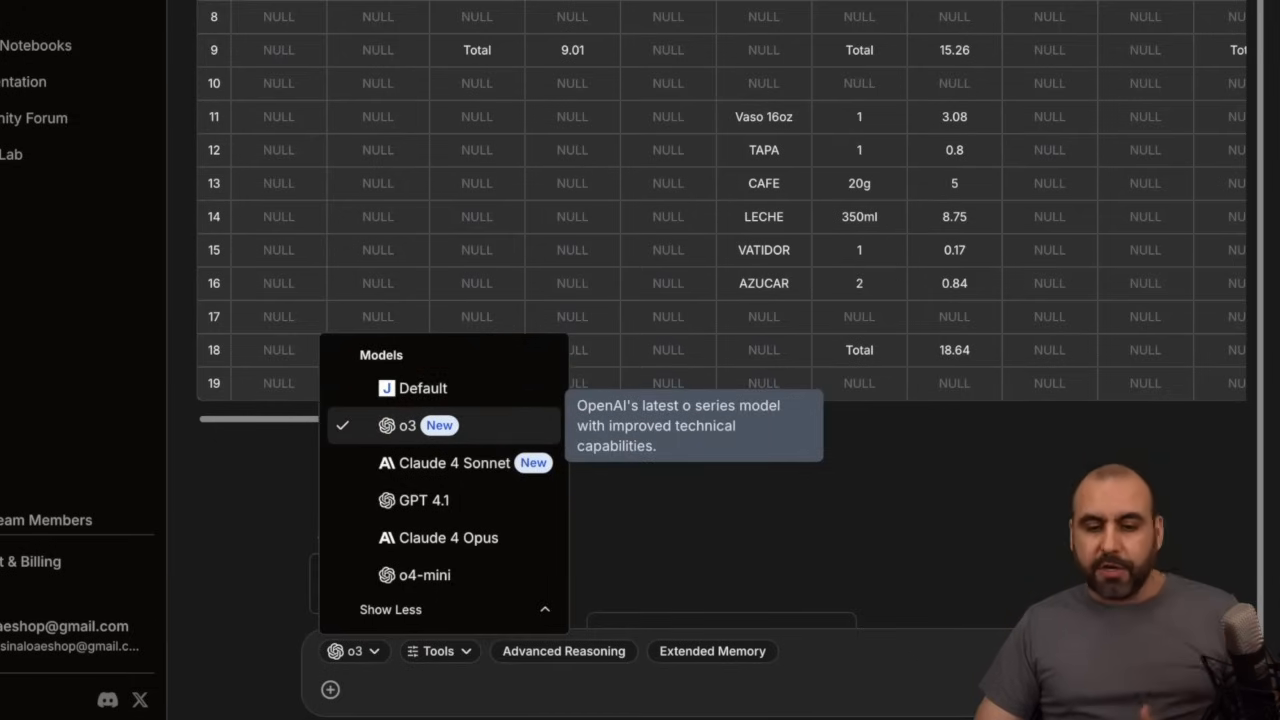
mouse_move(455, 463)
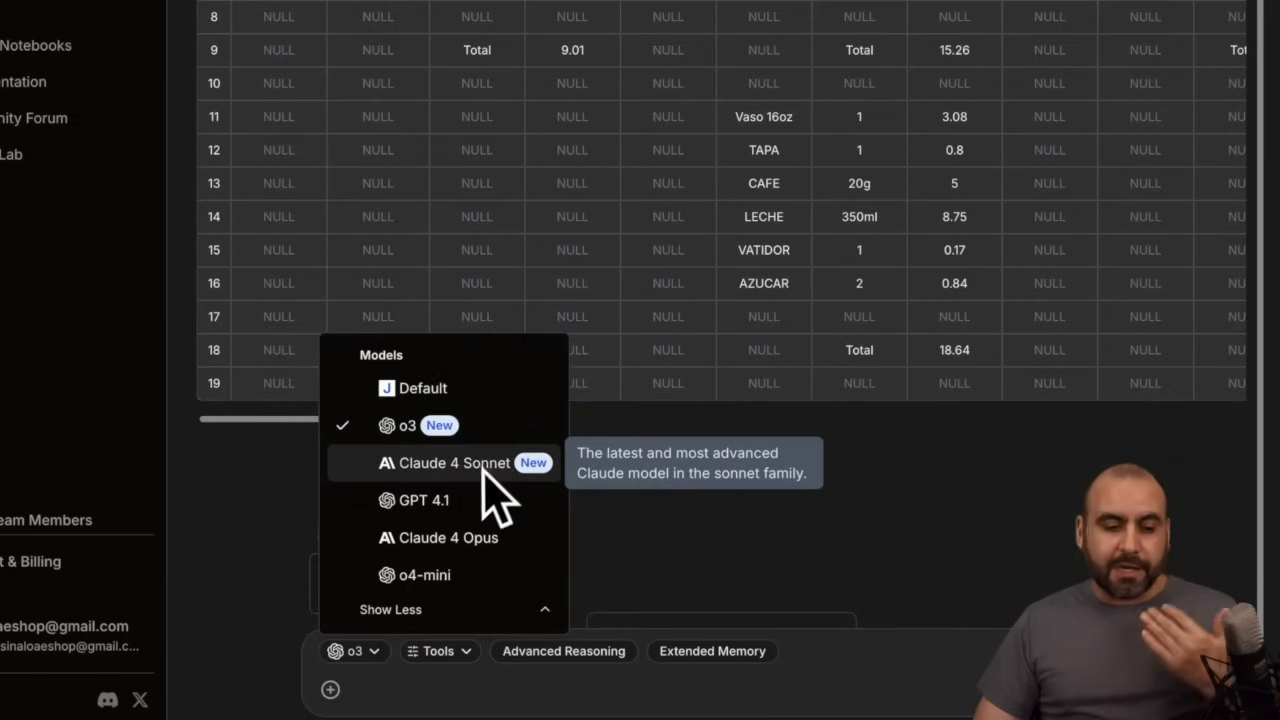
mouse_move(420, 500)
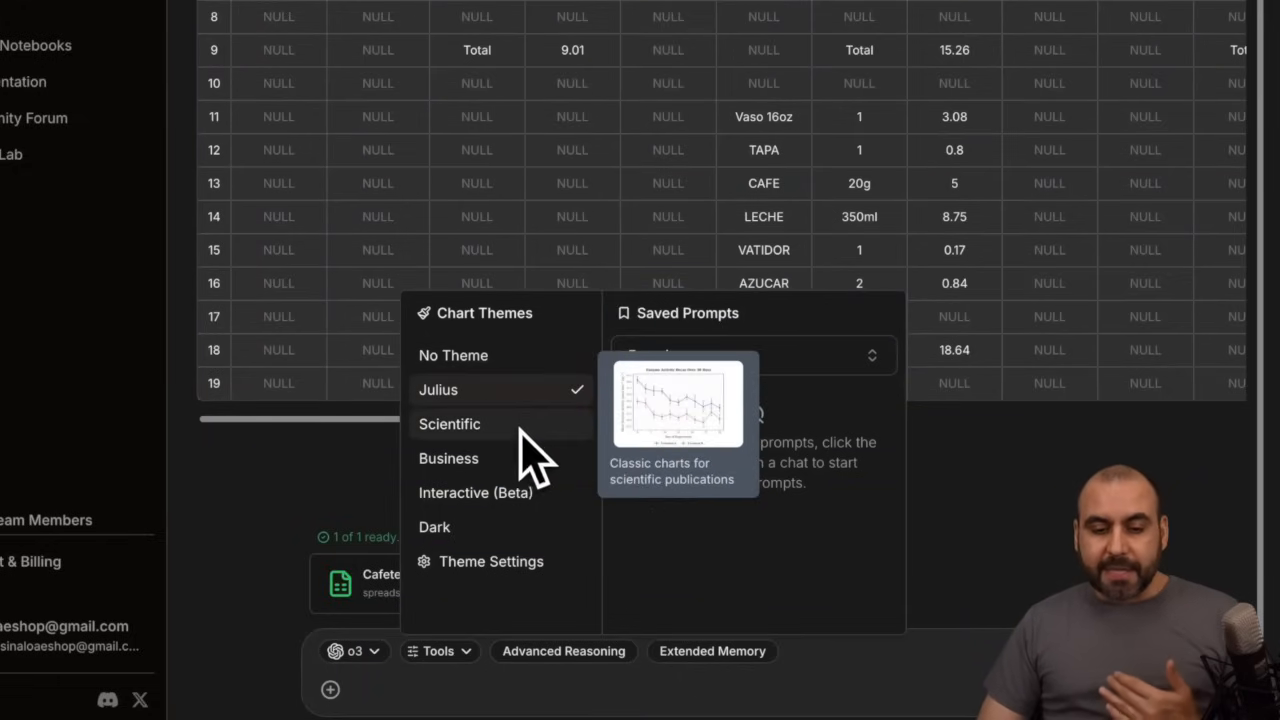
mouse_move(475, 492)
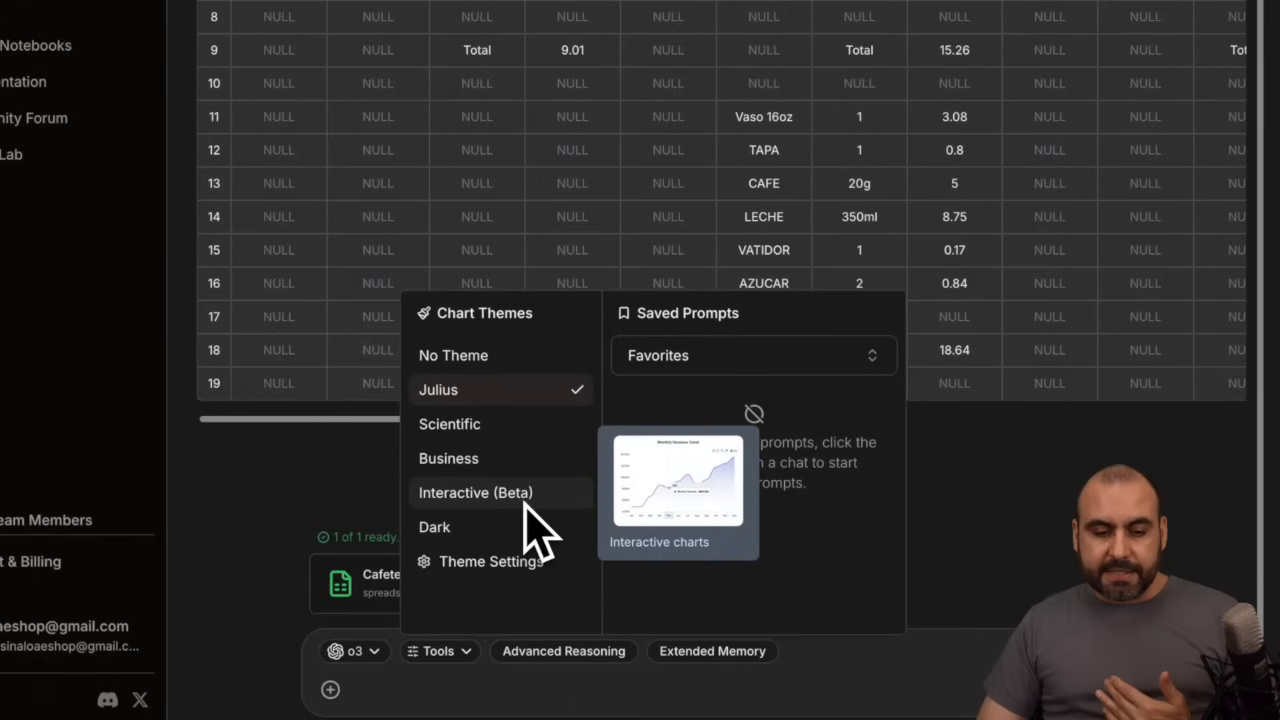
left_click(475, 492)
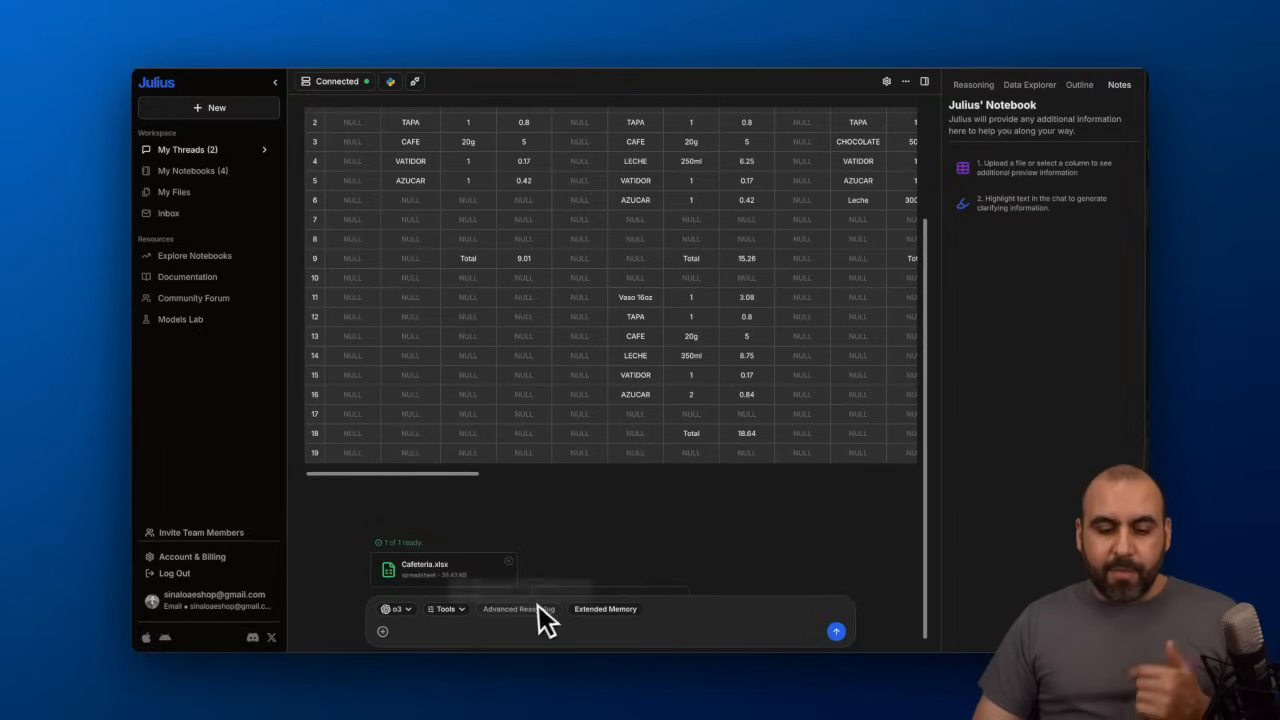
mouse_move(518, 609)
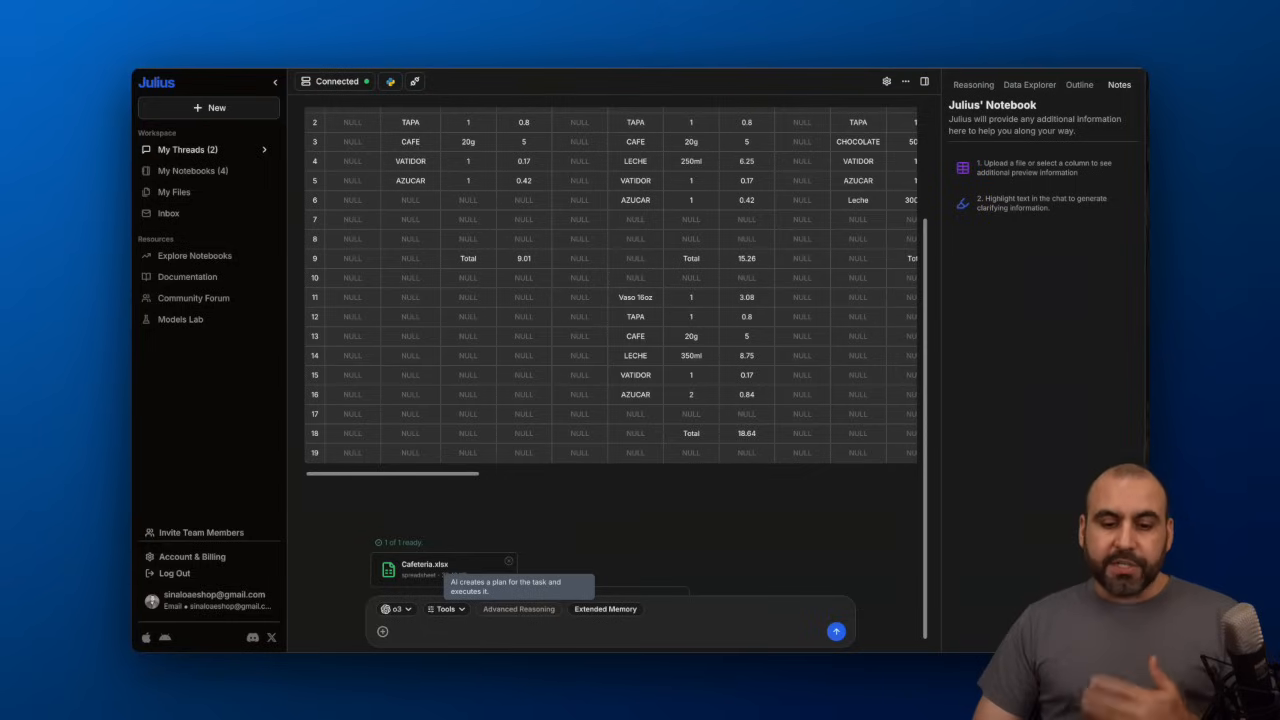
mouse_move(605, 609)
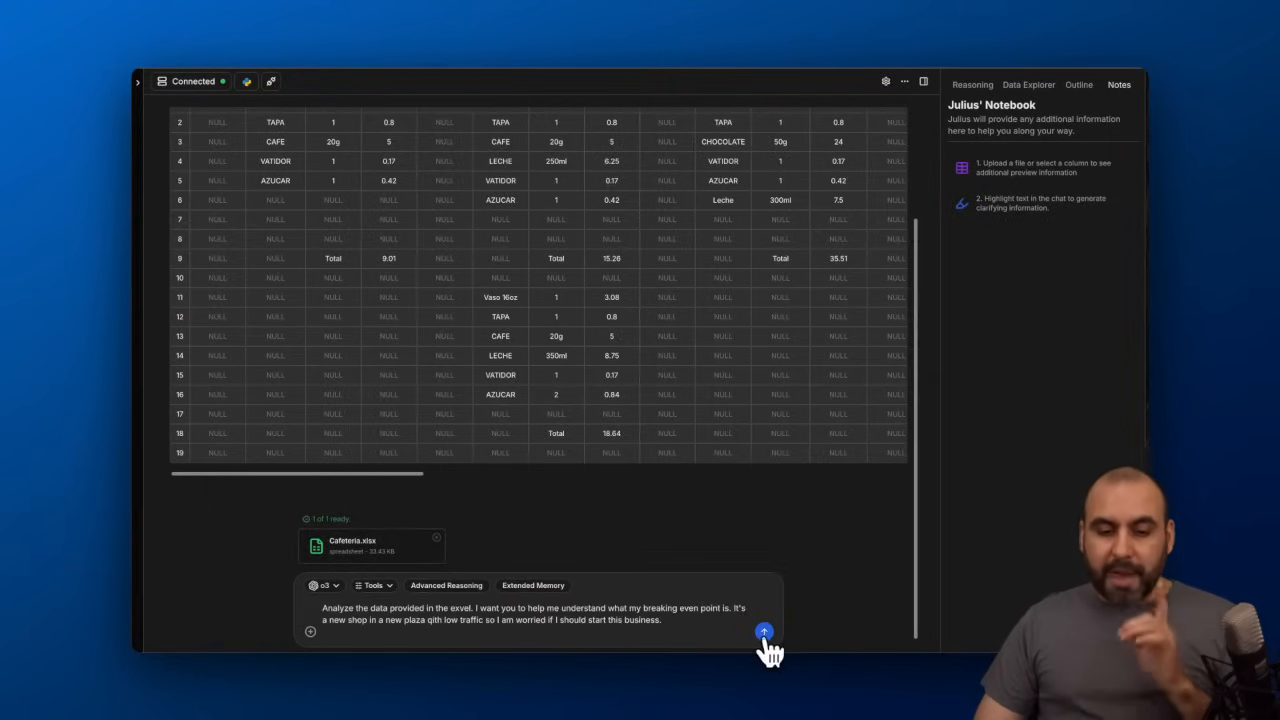
Send the break-even question for a new low-traffic cafeteria and let all sheets load.
left_click(764, 631)
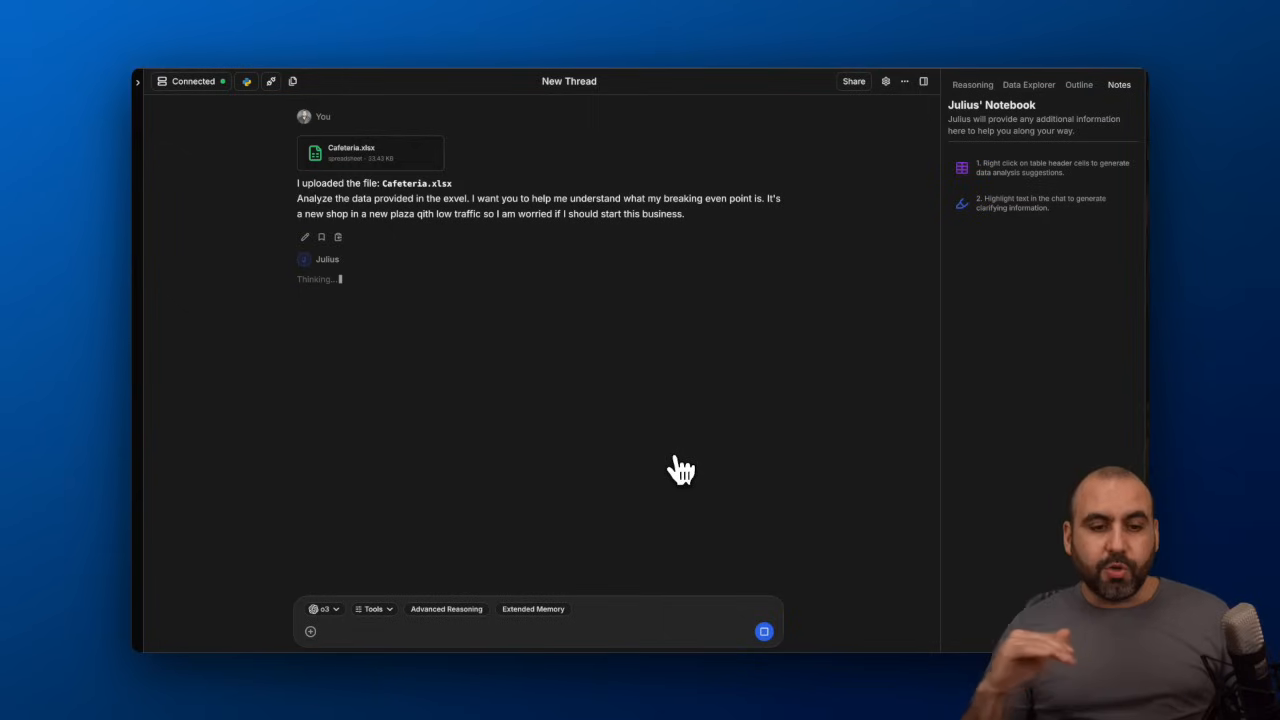
mouse_move(583, 283)
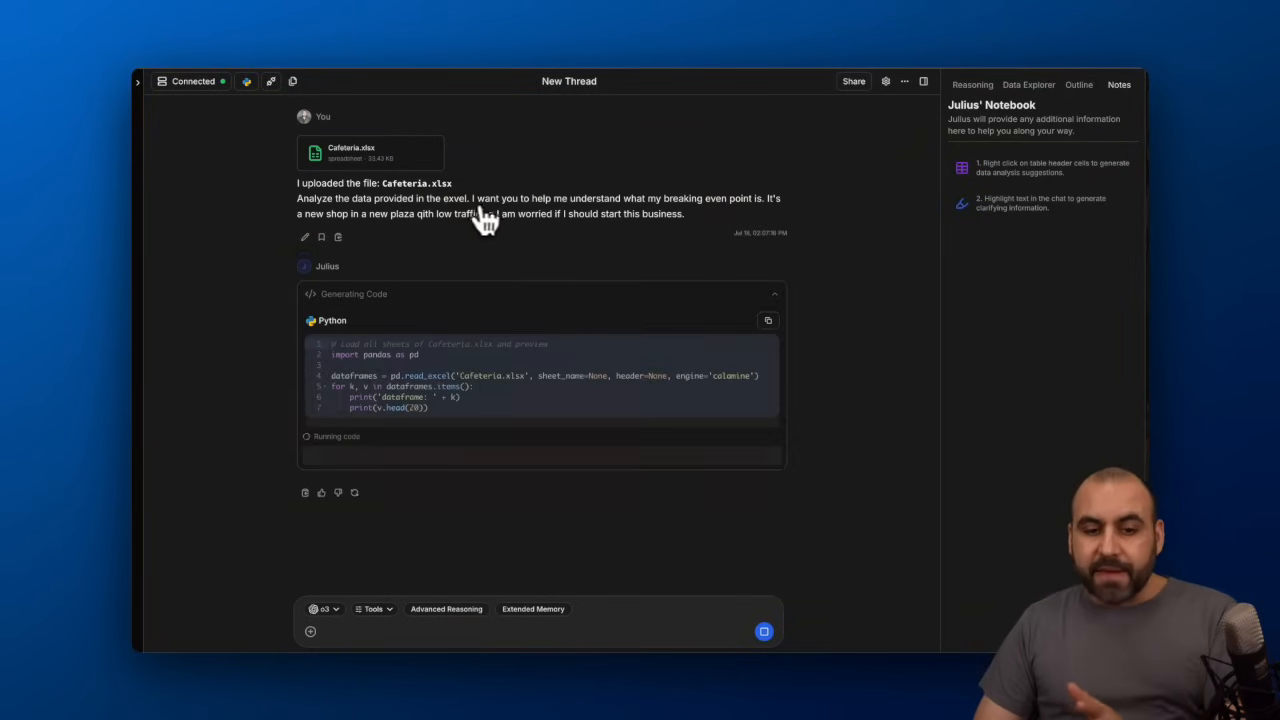
mouse_move(525, 225)
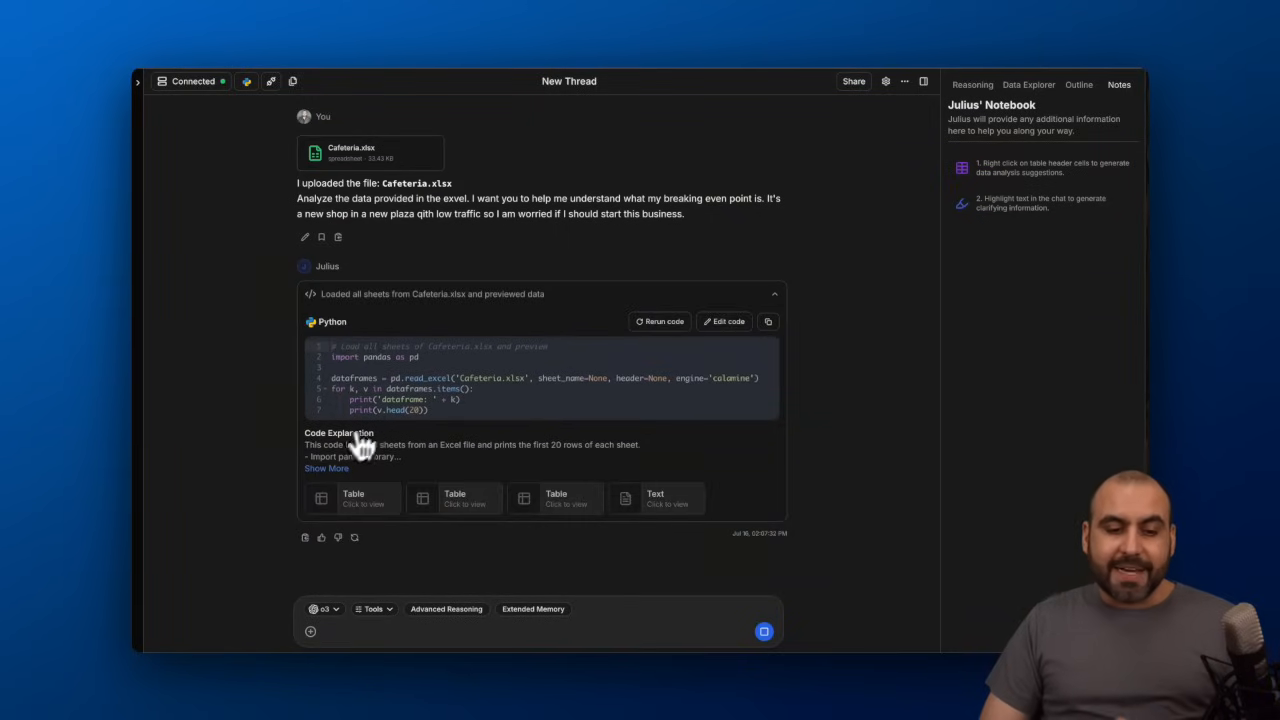
left_click_drag(305, 444, 640, 457)
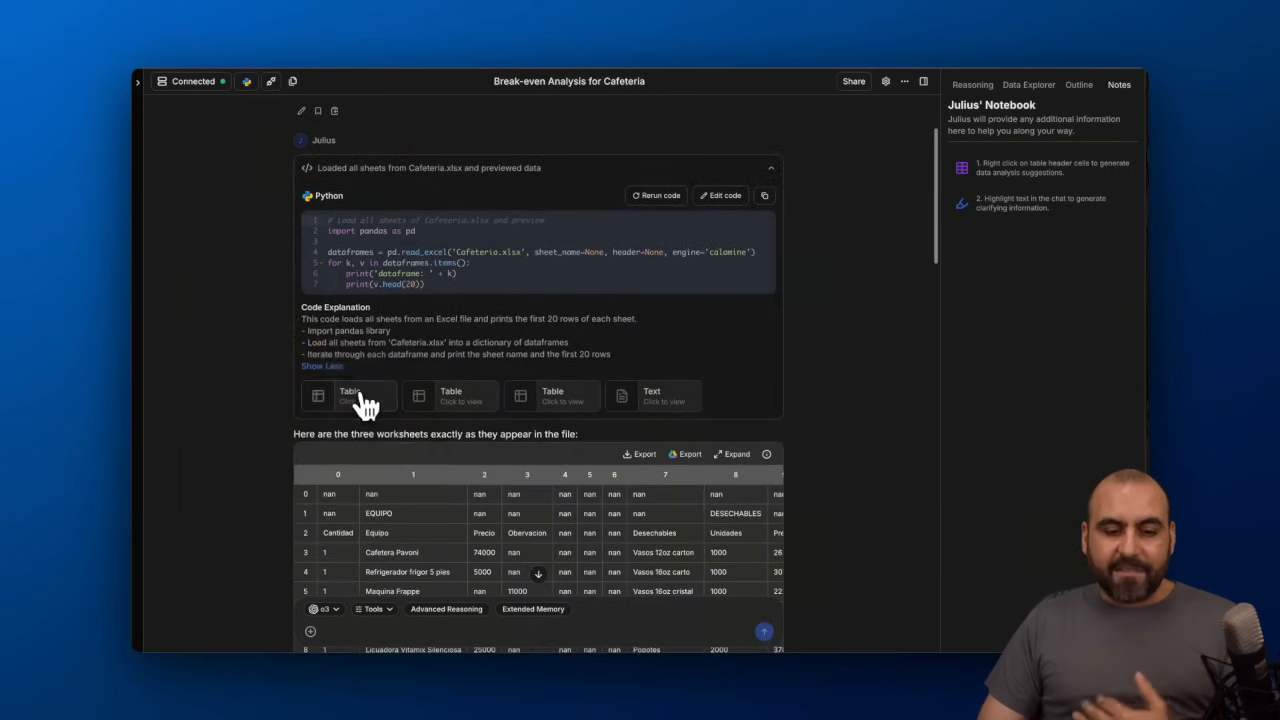
Review the CAFETERIA, BEBIDAS and PUNTO sheet tables and Julius's request for selling prices.
left_click(349, 395)
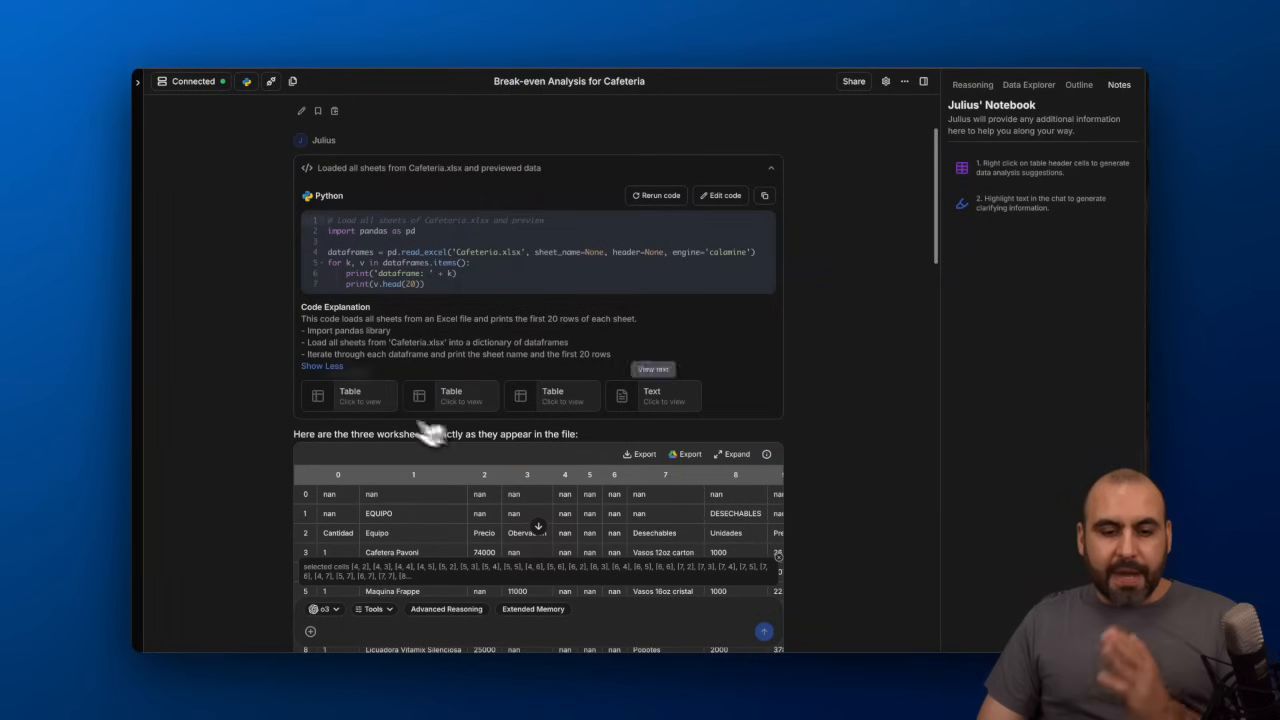
mouse_move(480, 405)
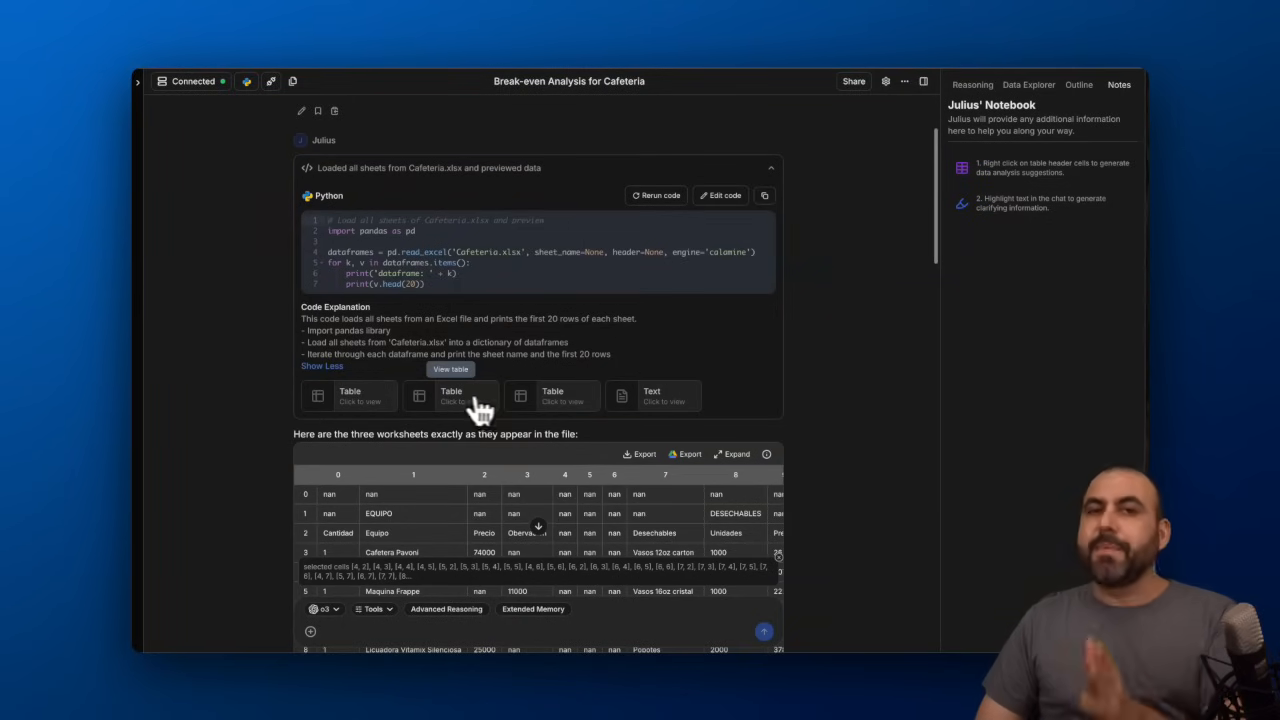
scroll("down", 3)
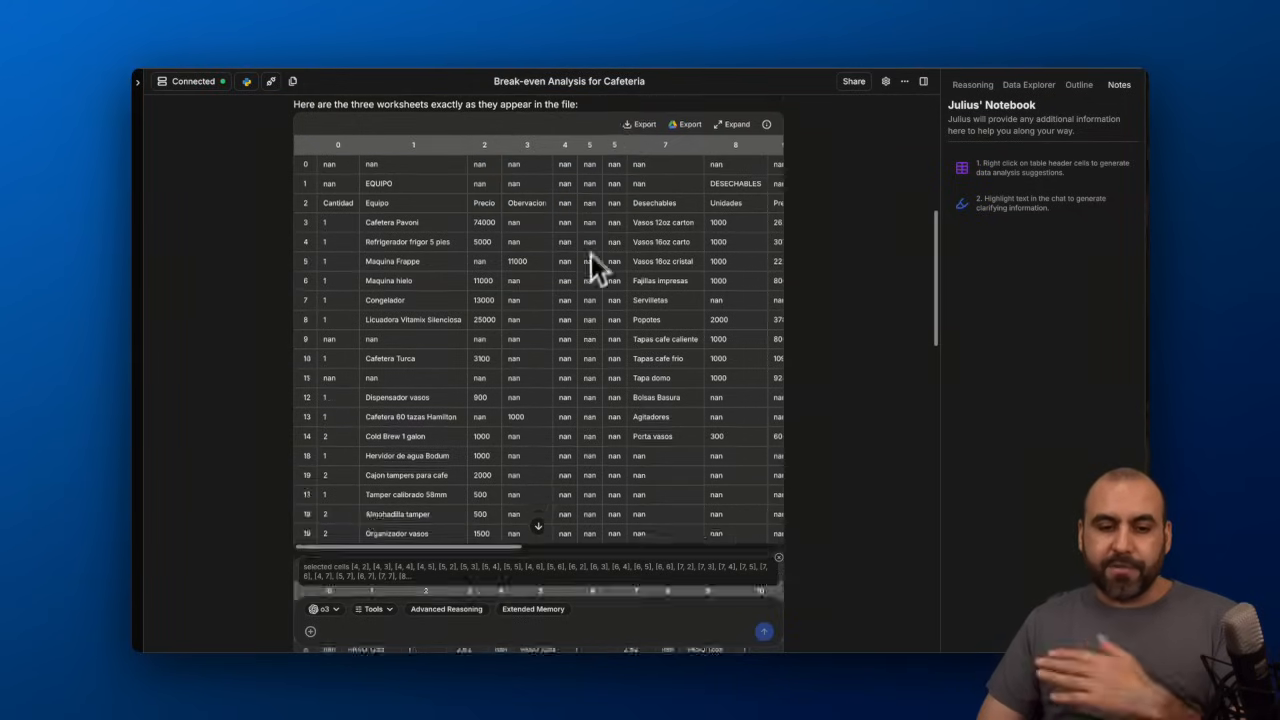
scroll("down", 3)
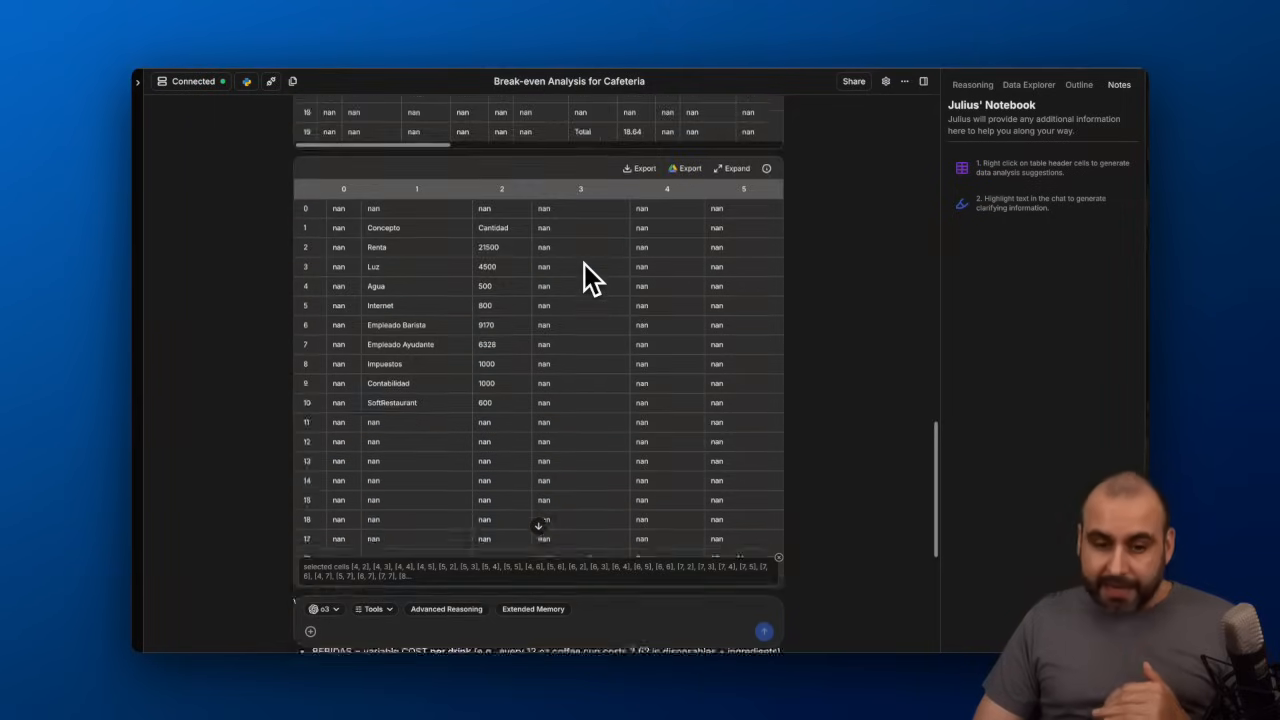
scroll("down", 3)
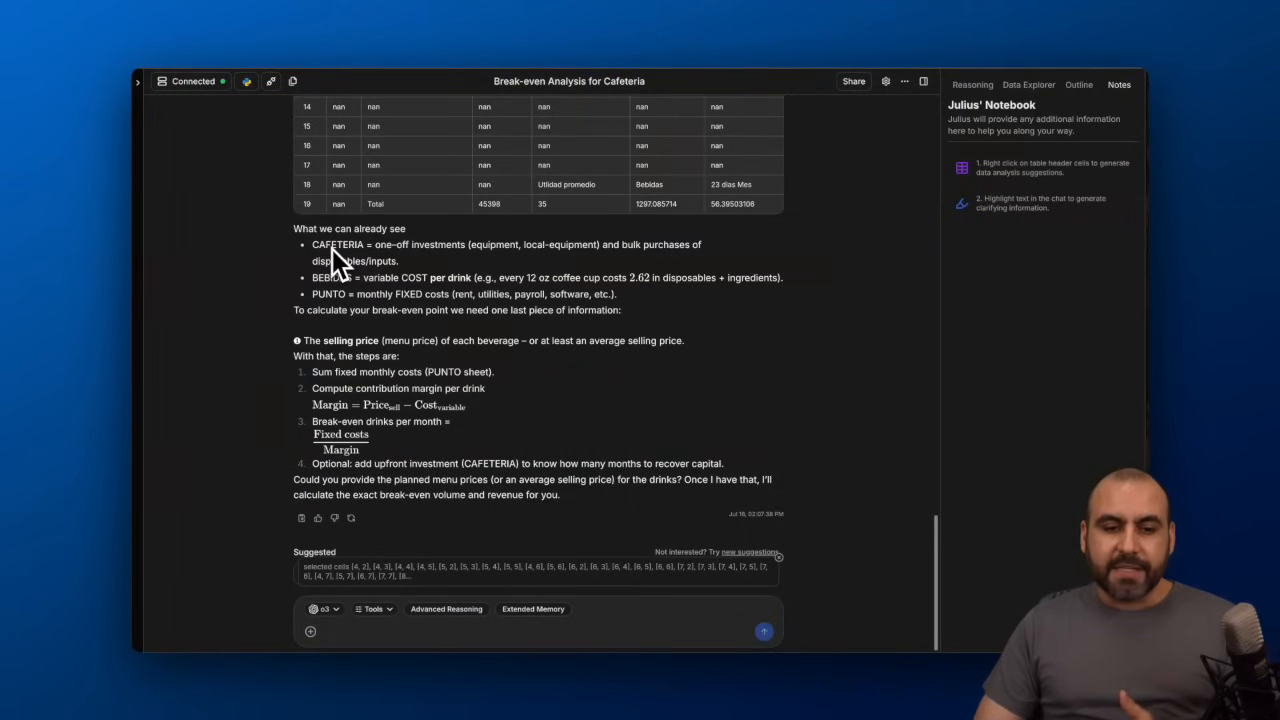
mouse_move(485, 260)
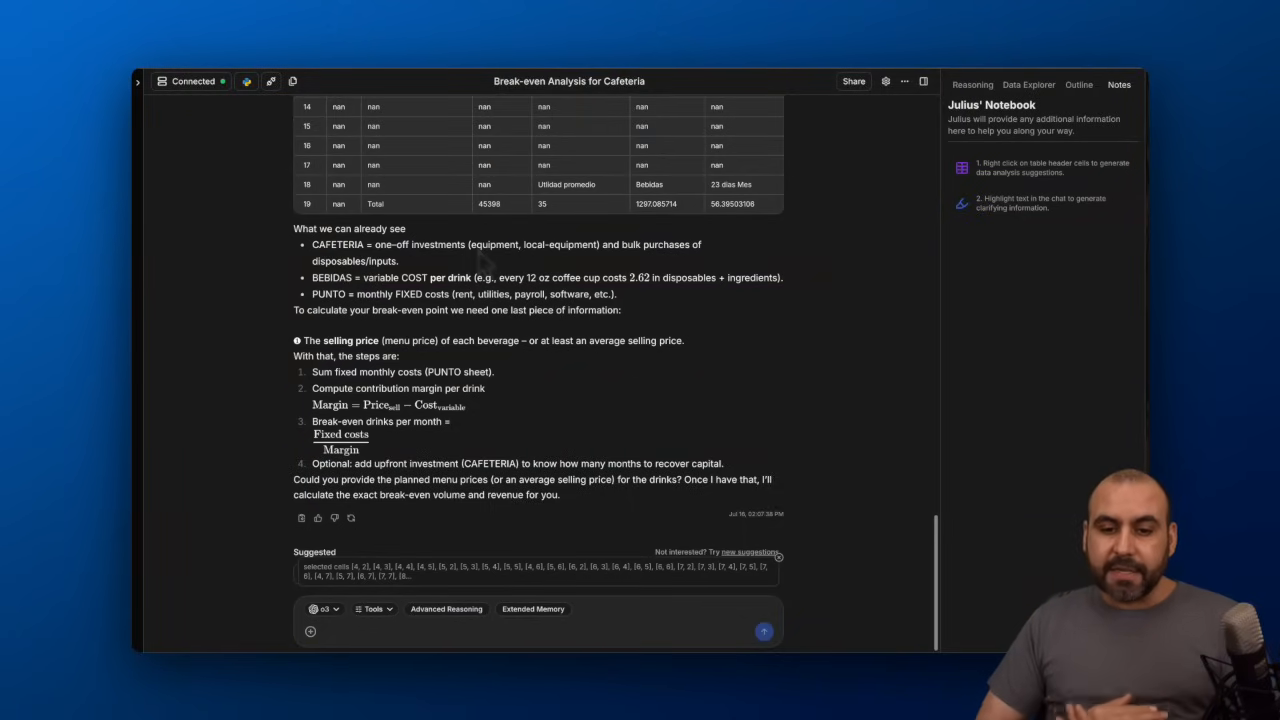
mouse_move(345, 277)
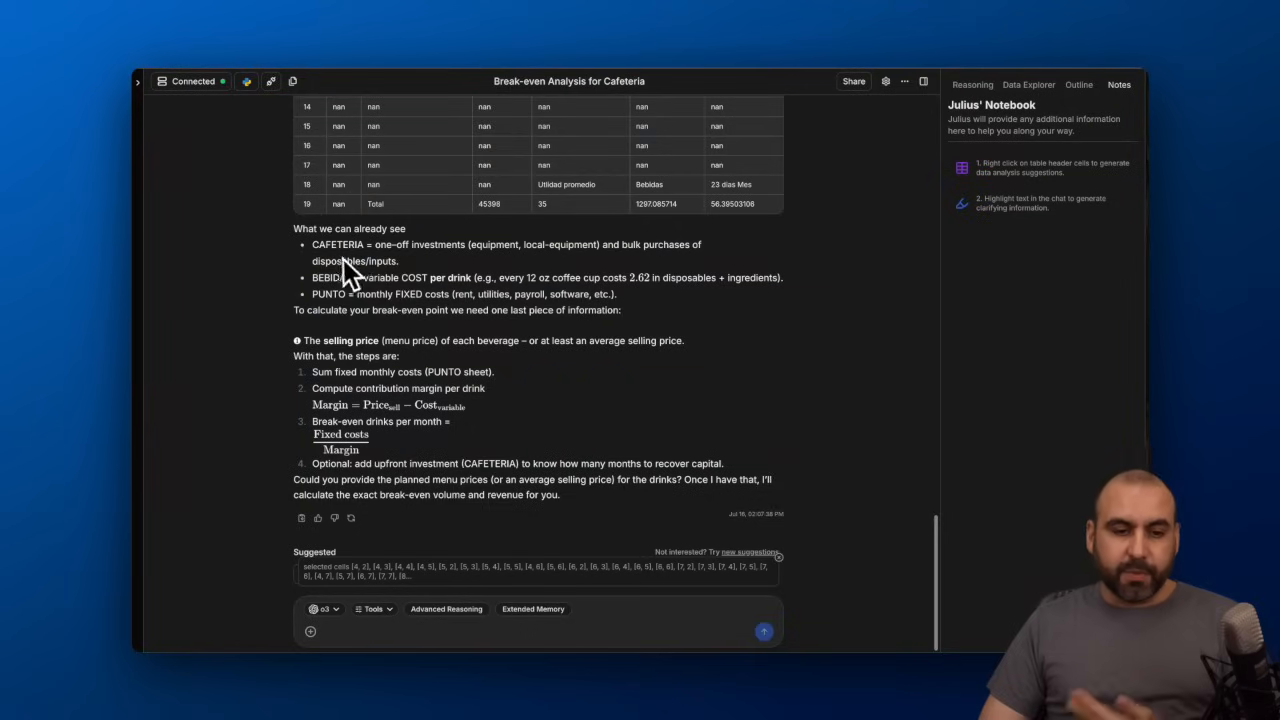
mouse_move(358, 290)
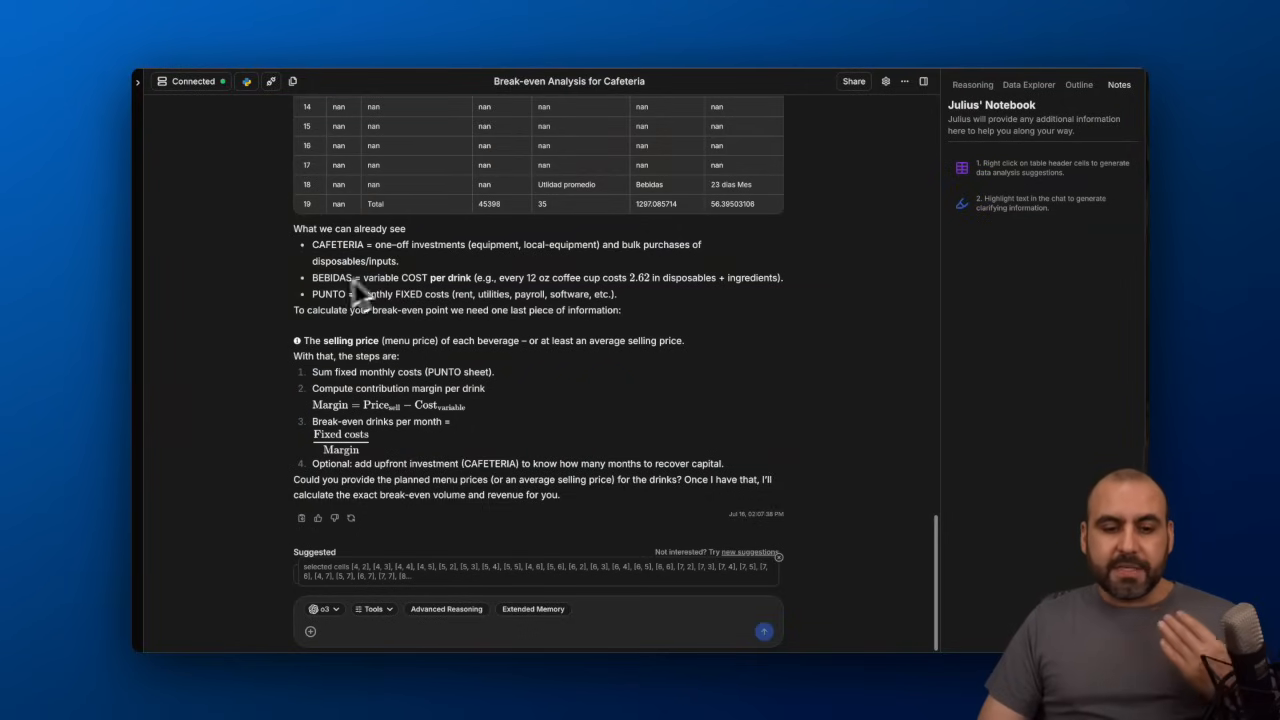
mouse_move(535, 318)
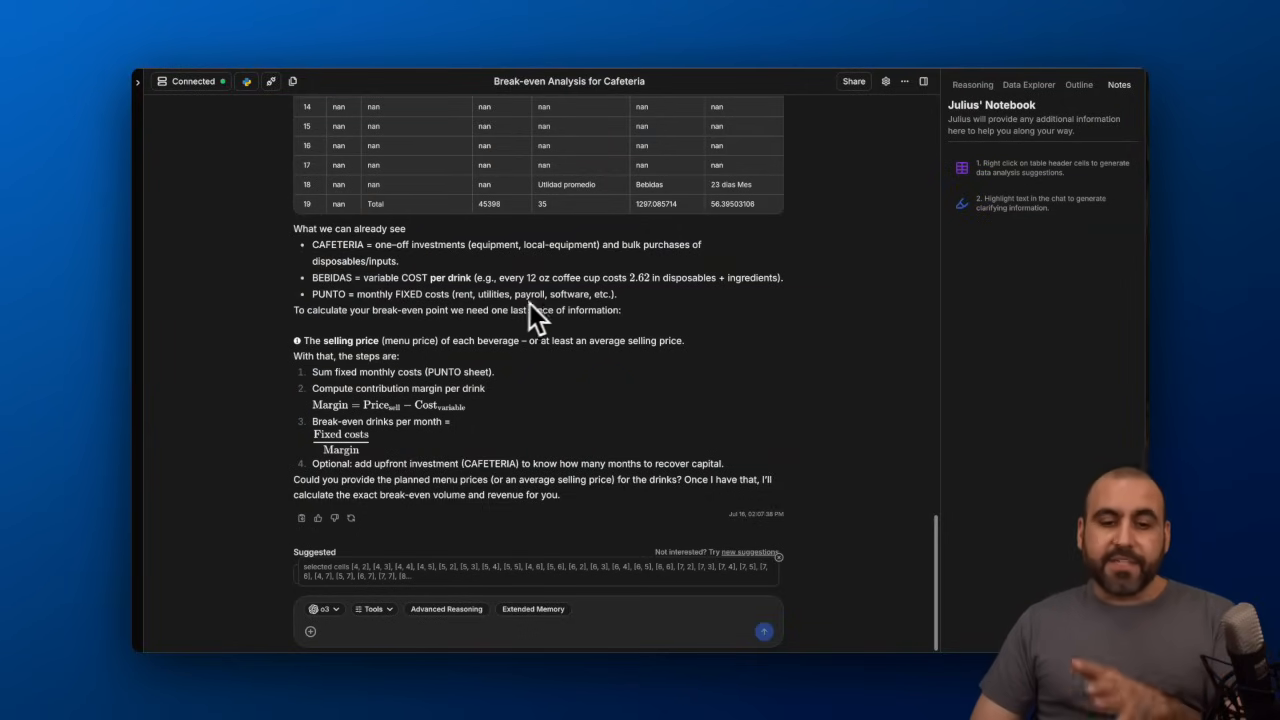
mouse_move(388, 330)
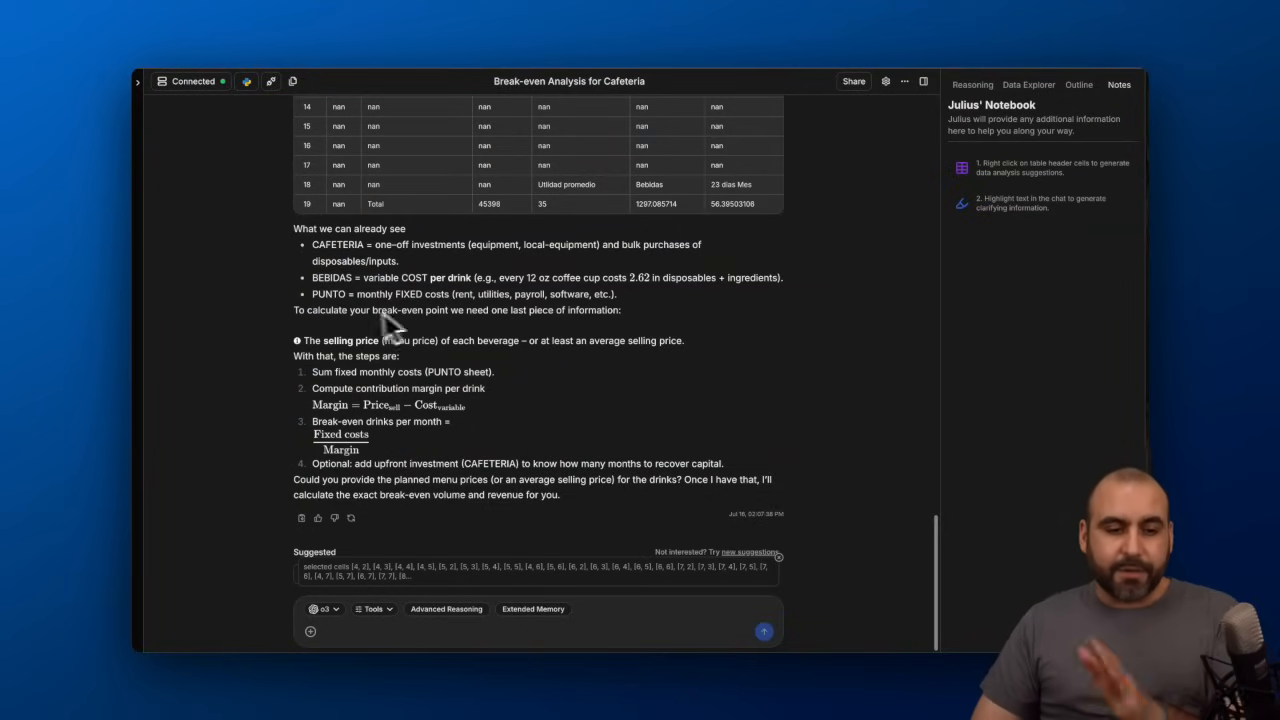
mouse_move(330, 370)
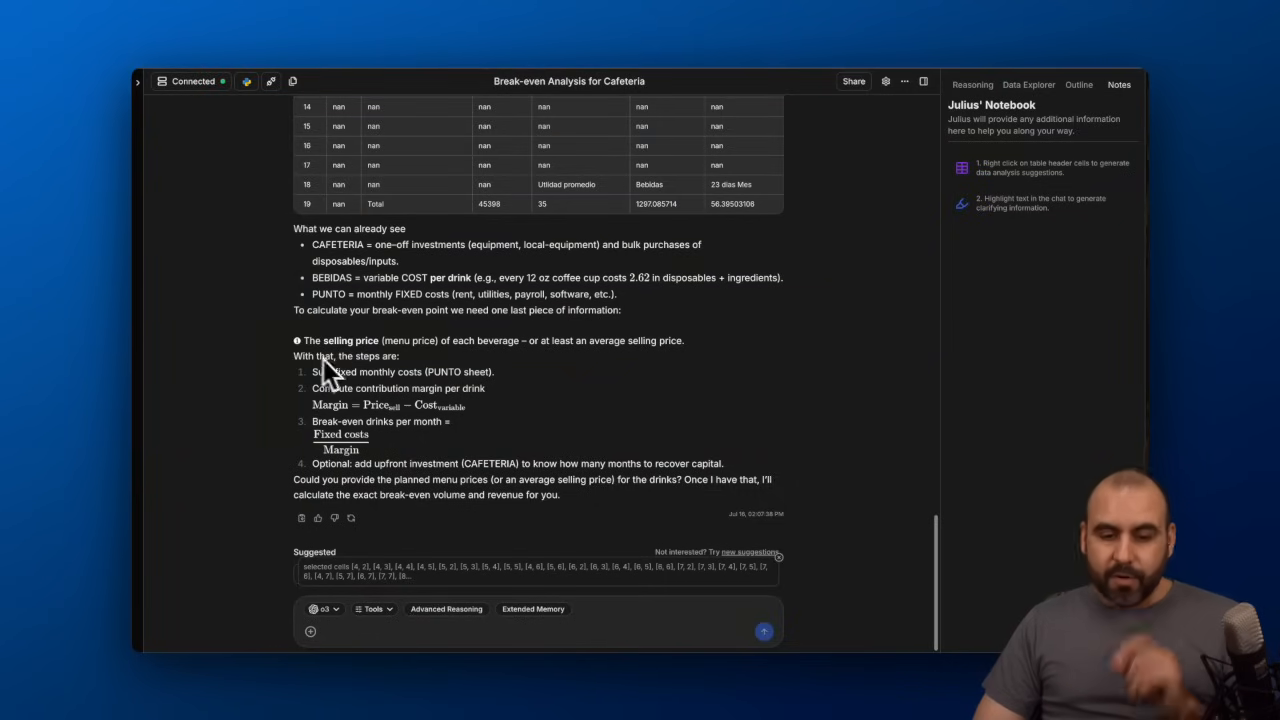
left_click_drag(307, 340, 485, 340)
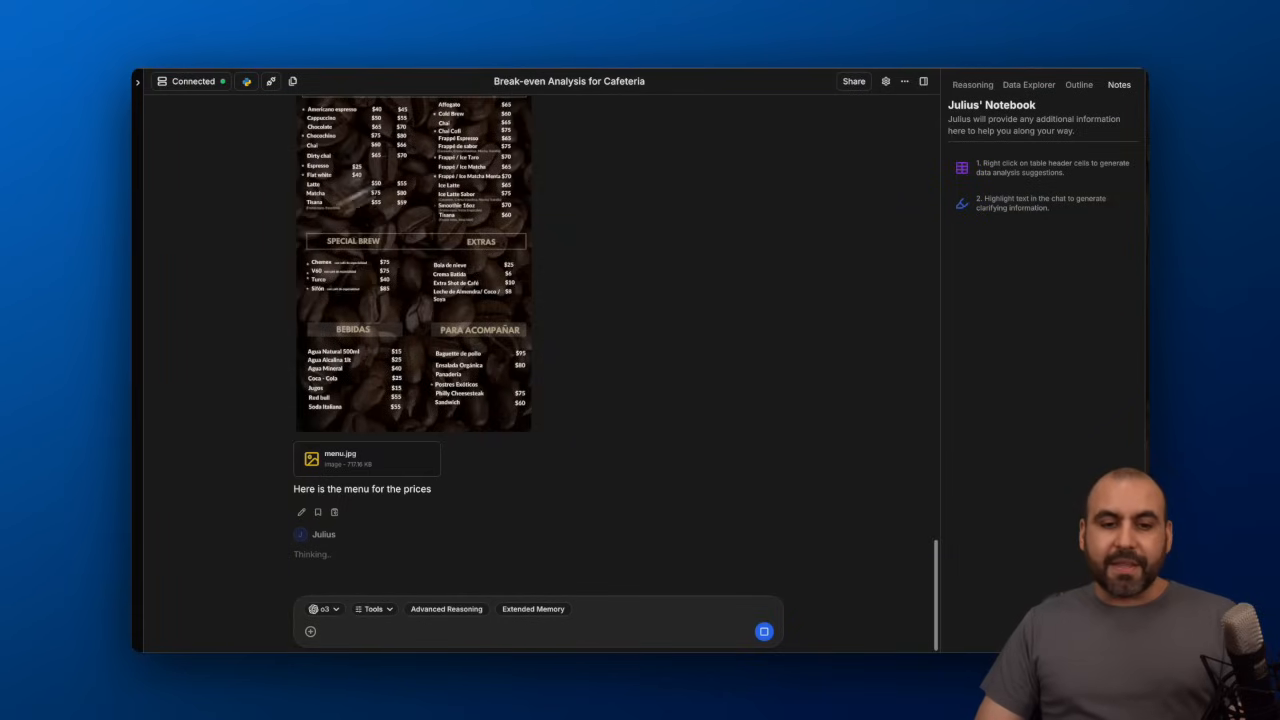
Scroll through the extracted menu prices and the $45,398 MXN fixed monthly costs.
scroll("down", 3)
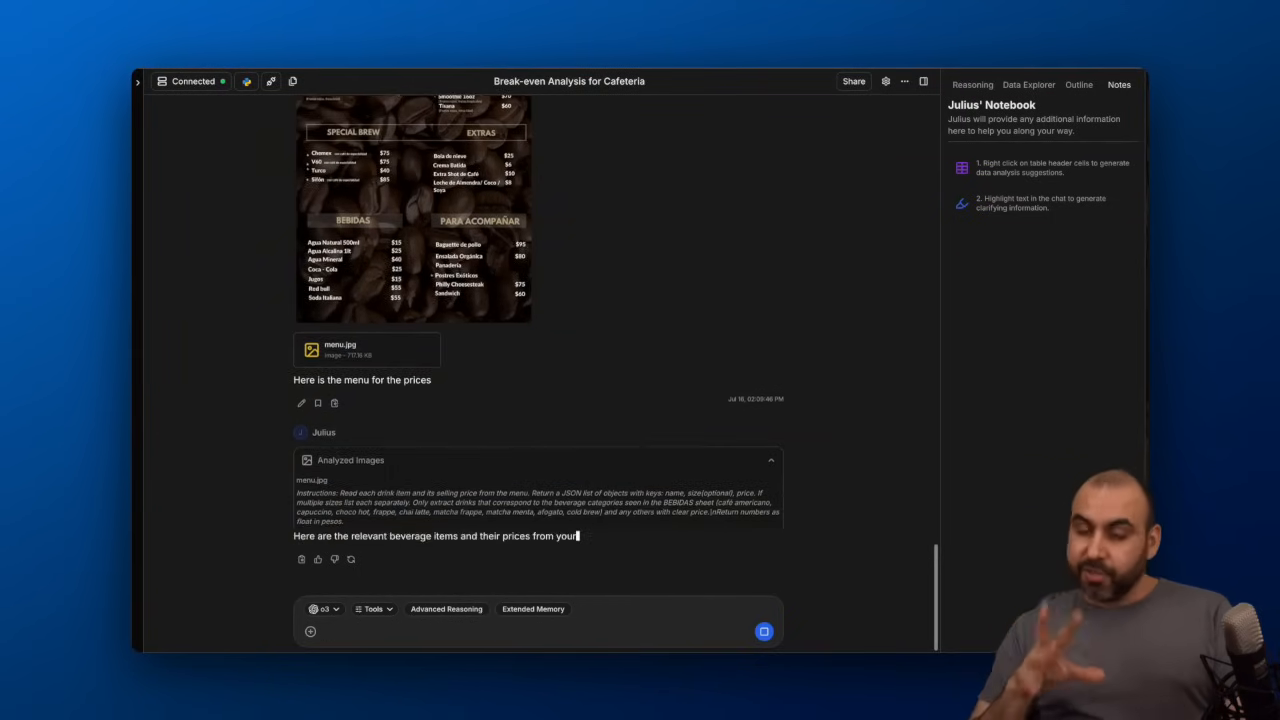
scroll("up", 3)
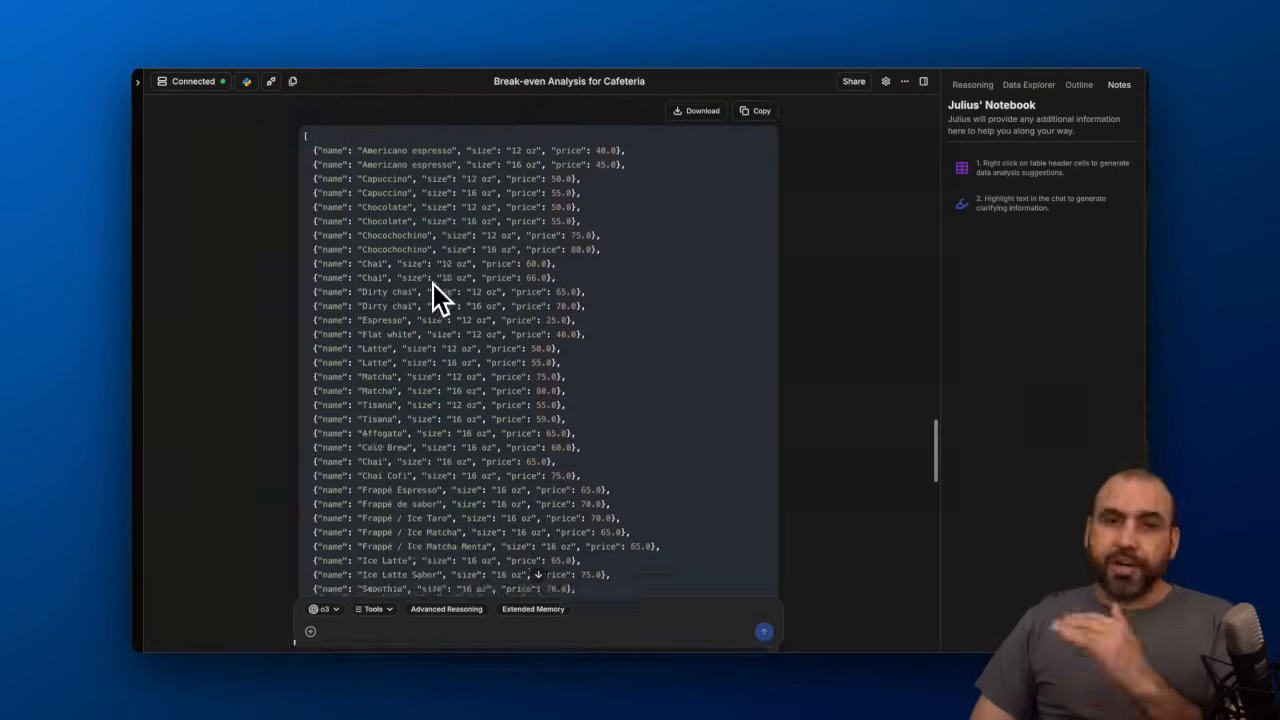
scroll("down", 3)
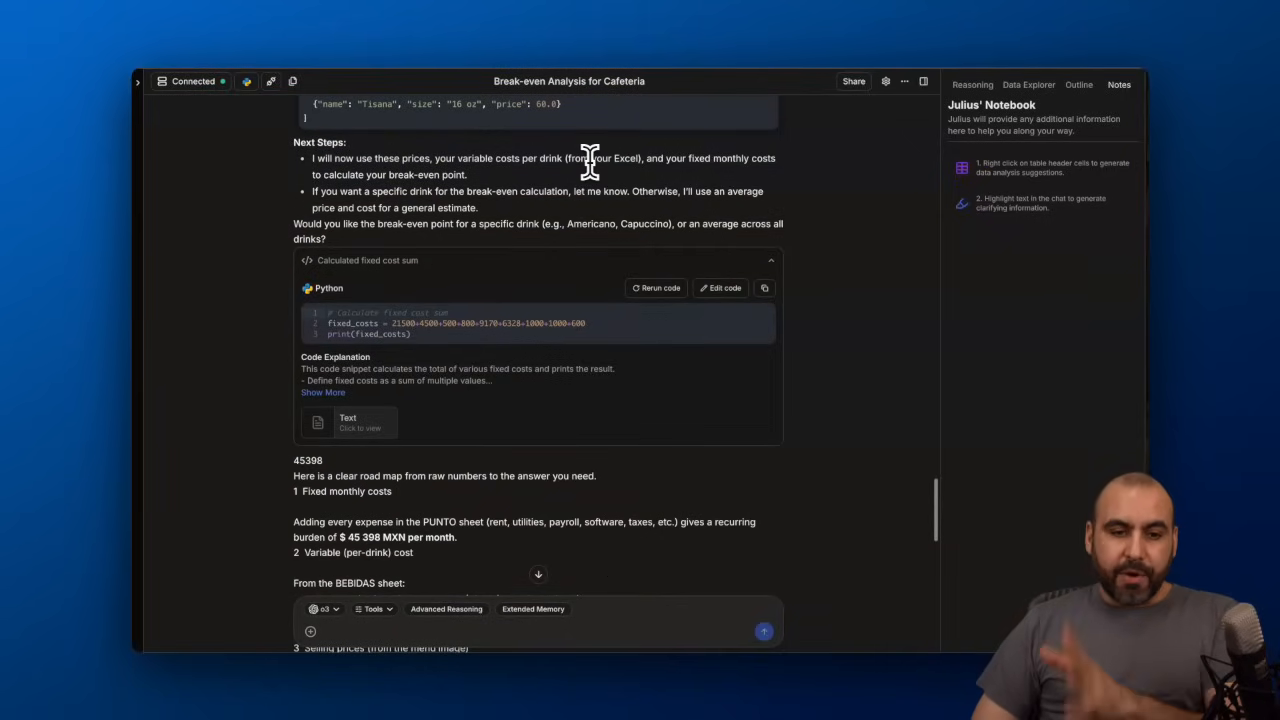
Scroll into the break-even reply and highlight its road-map sentence.
scroll("down", 3)
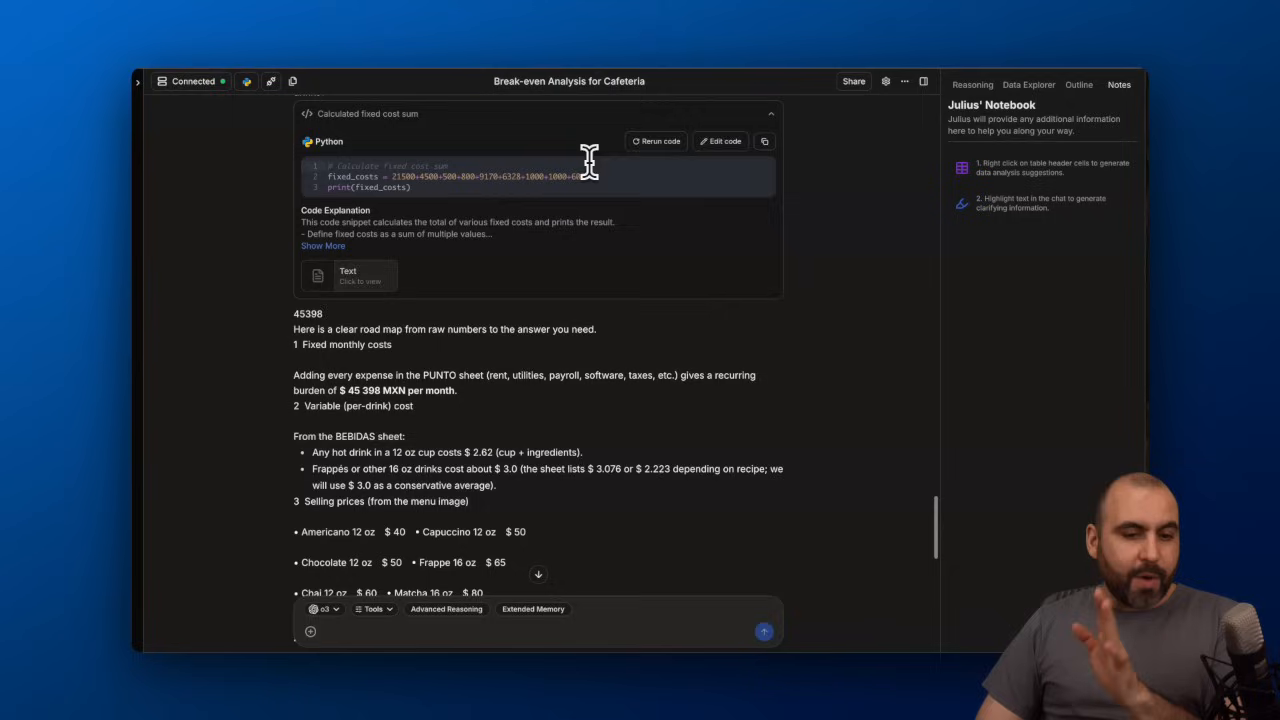
scroll("down", 3)
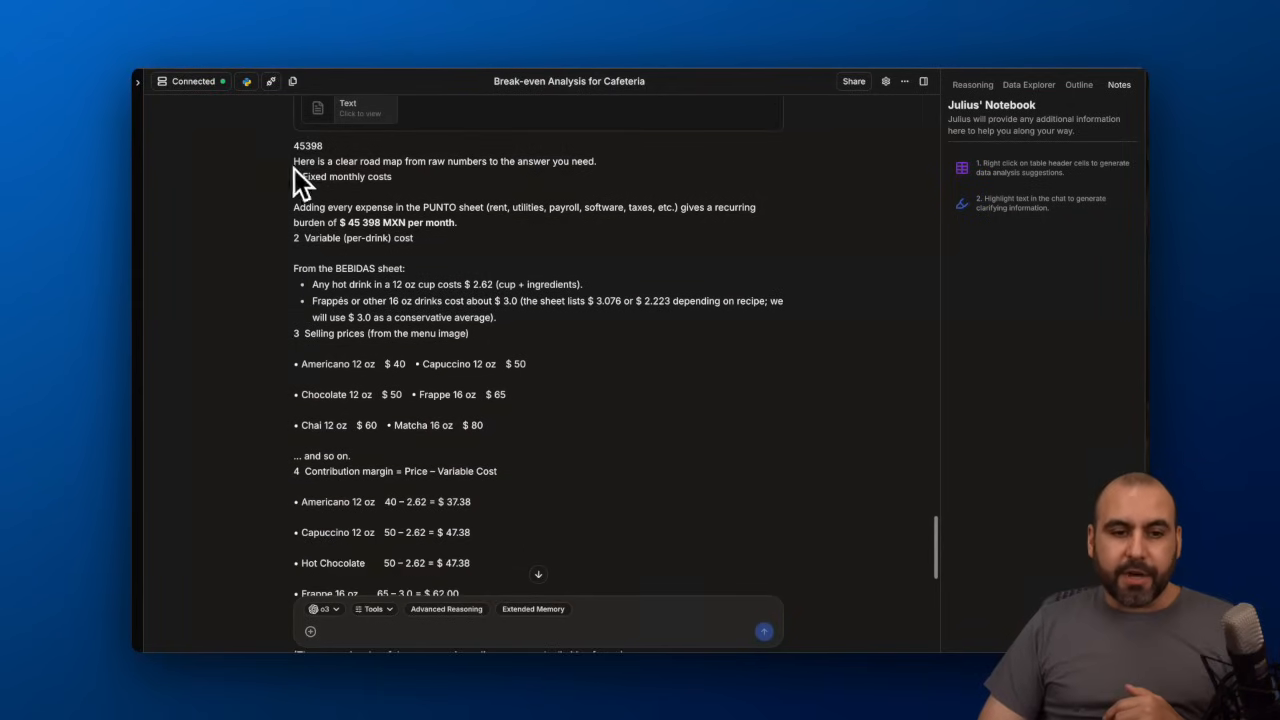
left_click_drag(295, 161, 595, 161)
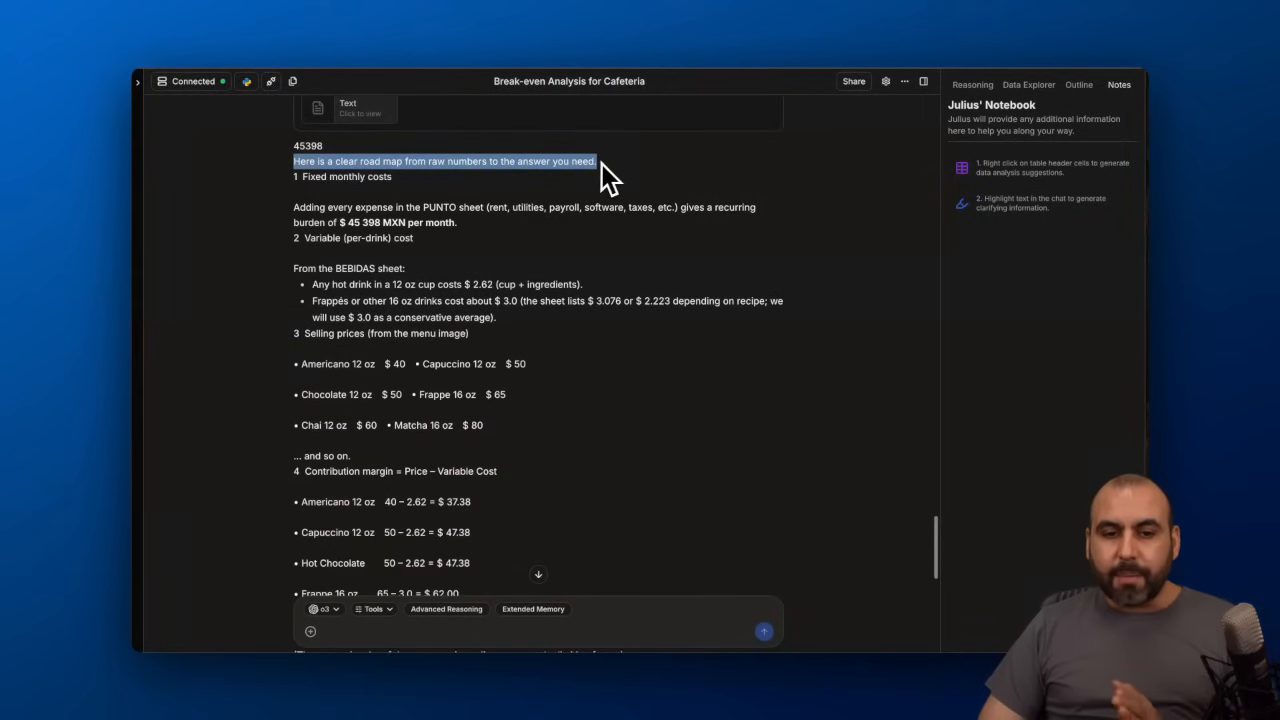
scroll("down", 3)
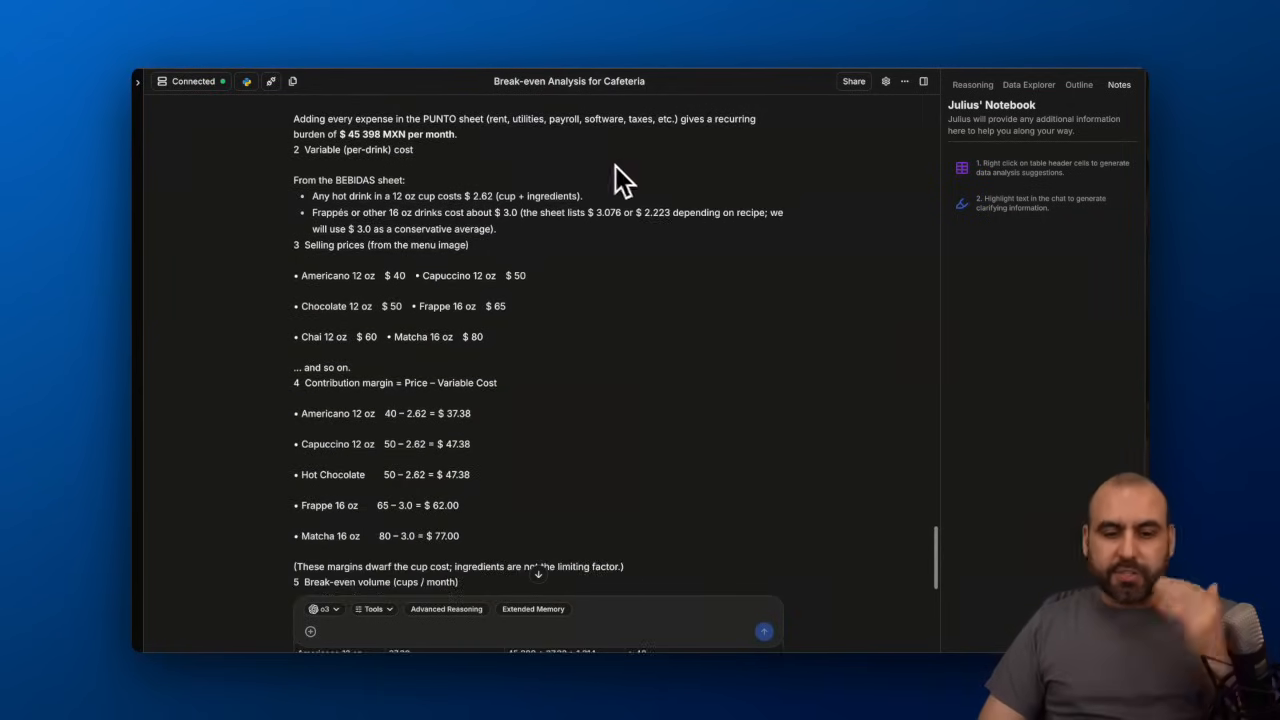
scroll("down", 3)
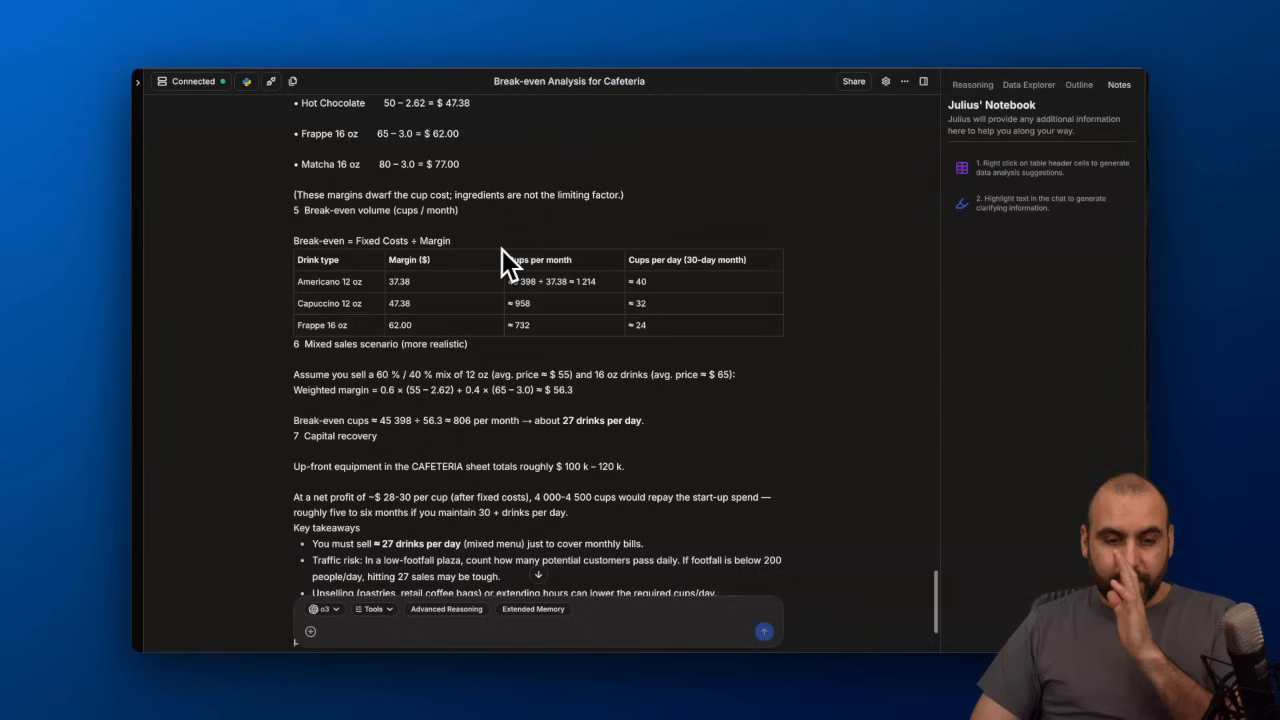
mouse_move(520, 305)
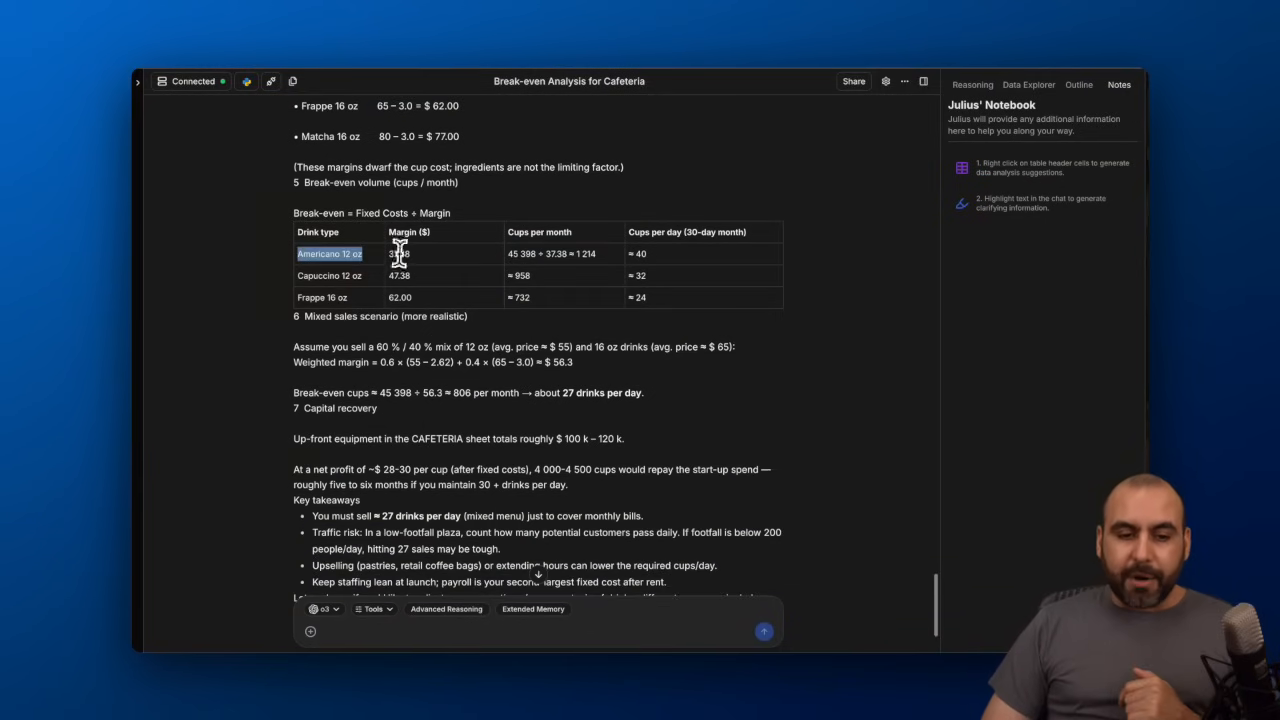
mouse_move(660, 275)
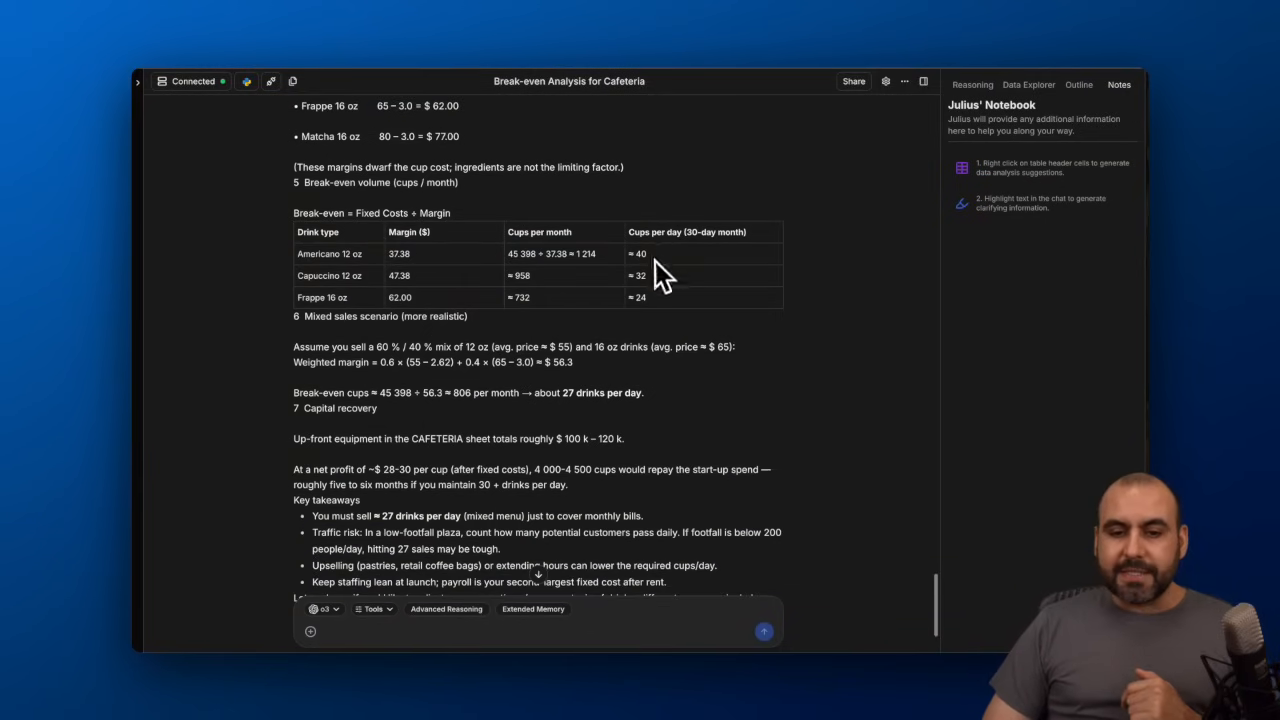
Highlight break-even table lines and the Mixed sales scenario, reaching the ~27 drinks/day takeaways.
double_click(640, 253)
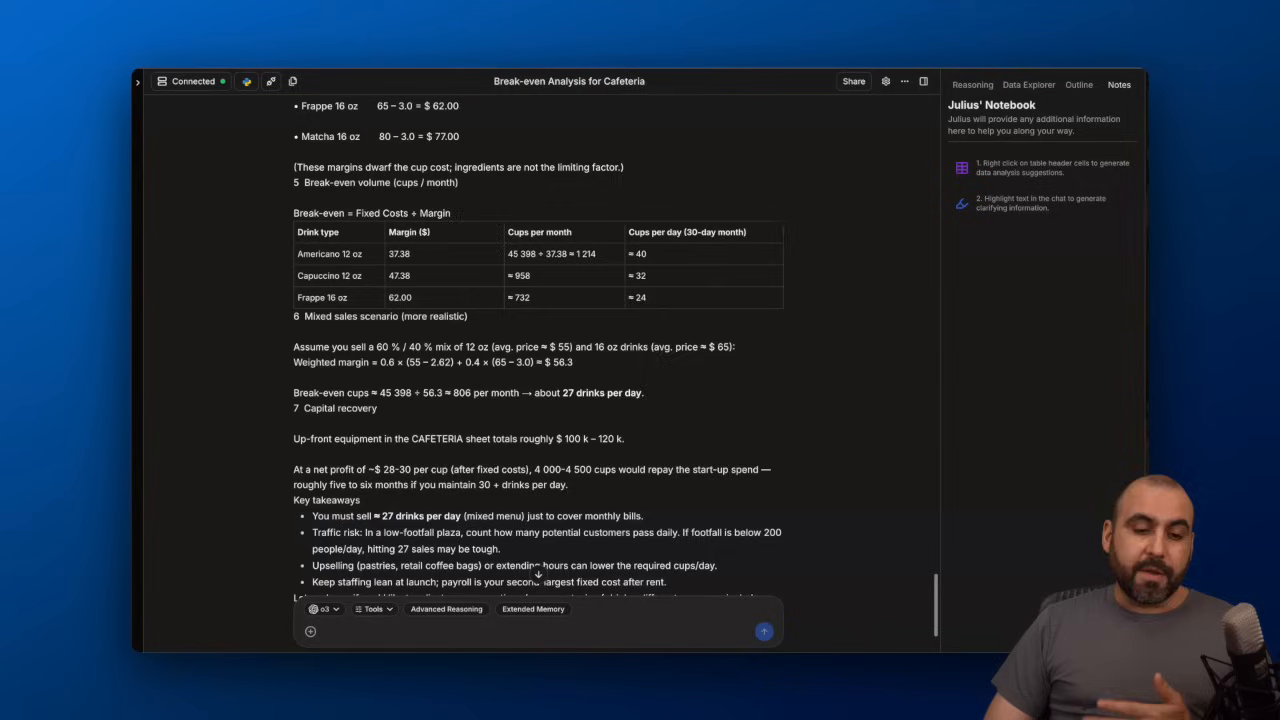
mouse_move(335, 315)
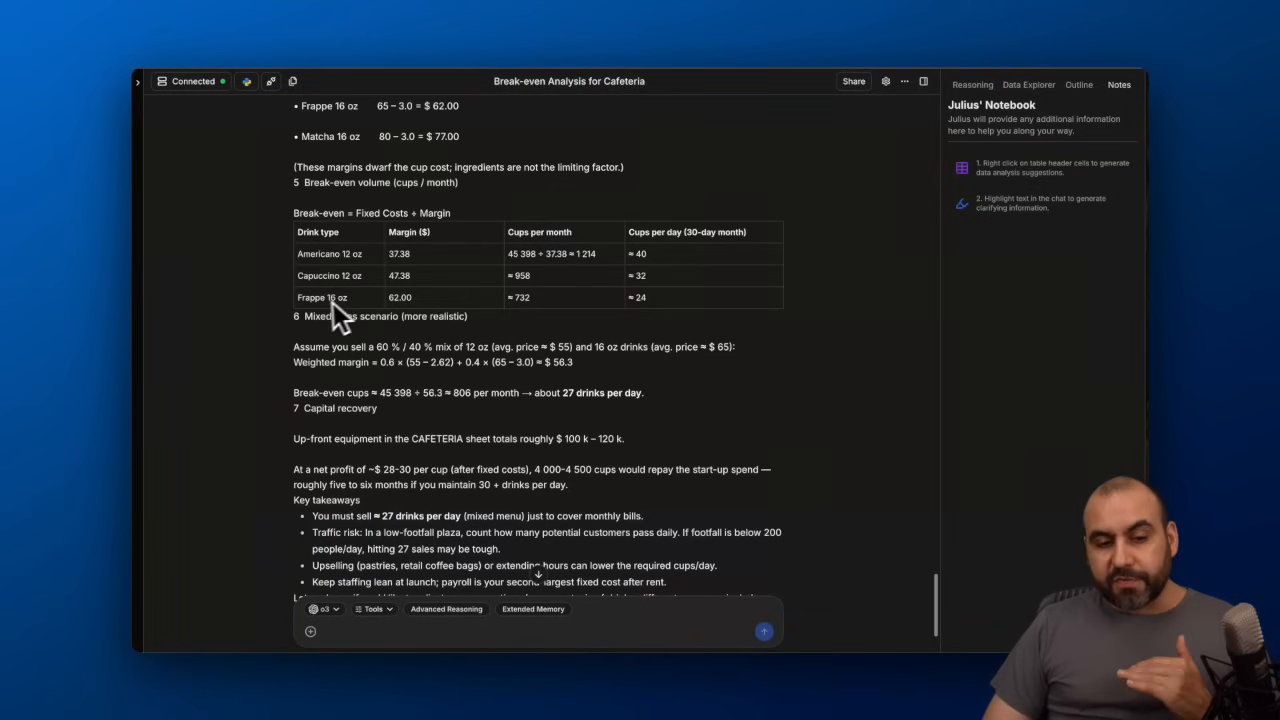
double_click(399, 297)
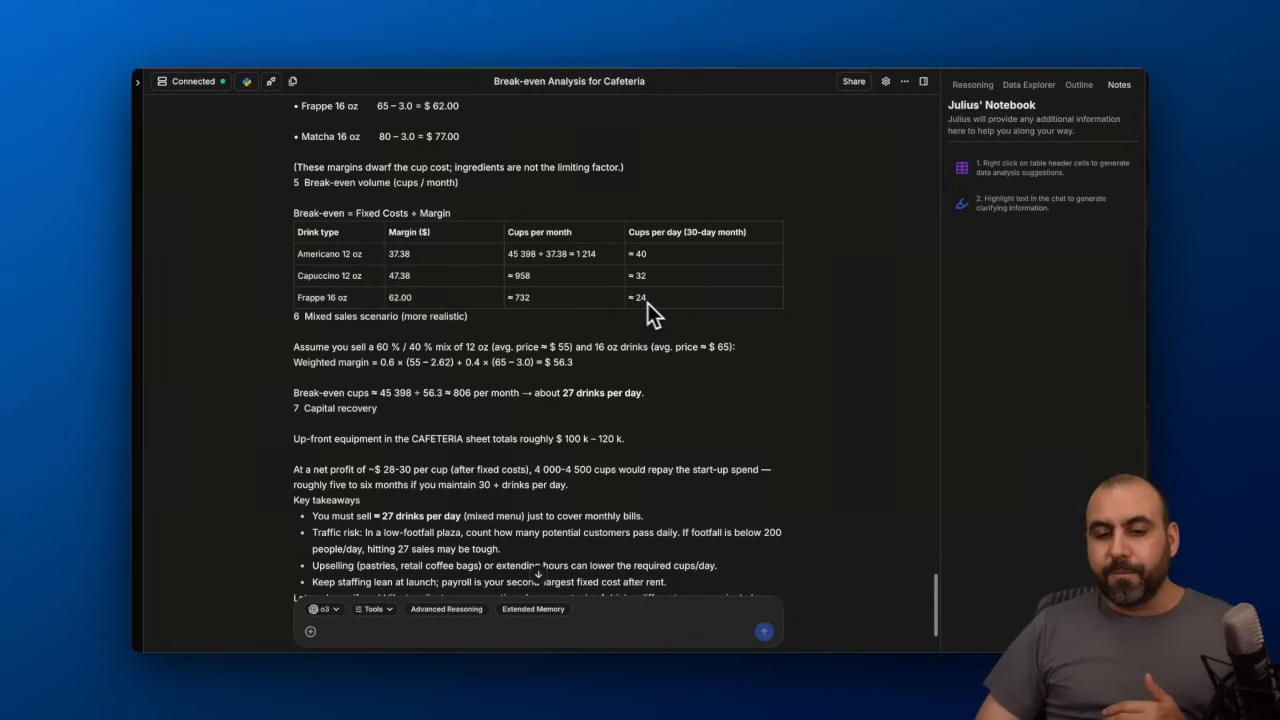
mouse_move(680, 318)
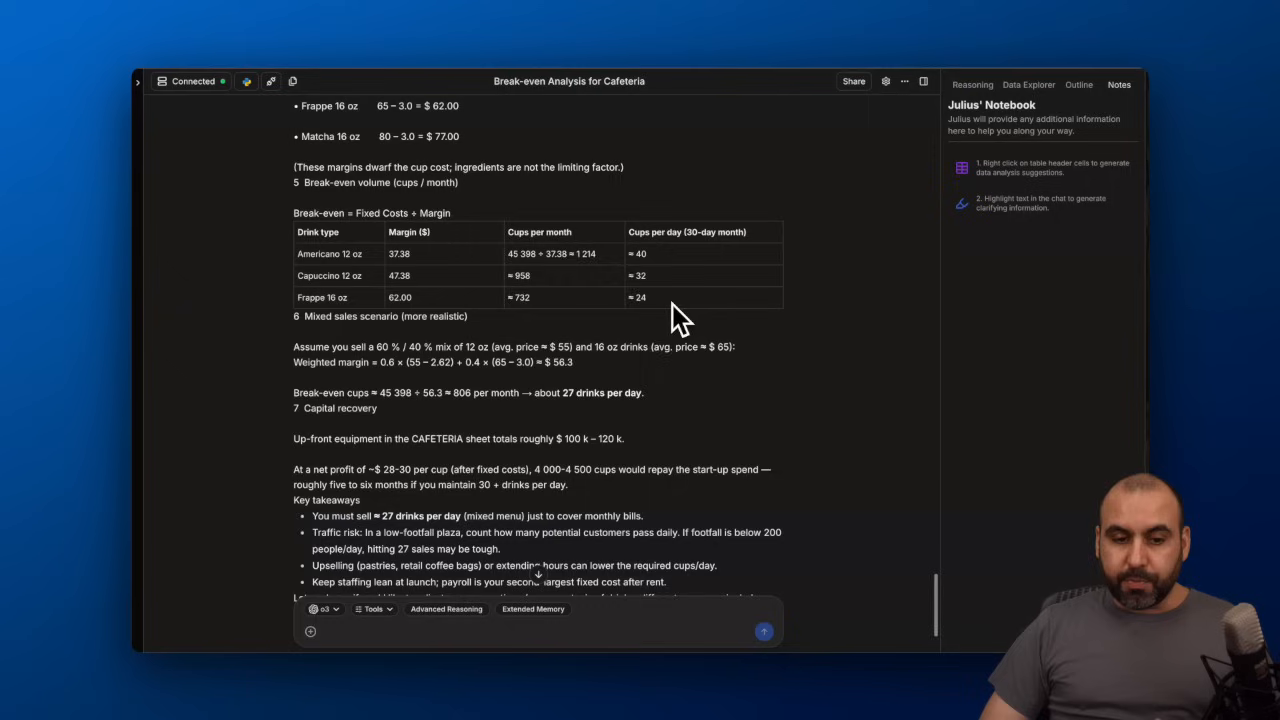
double_click(385, 316)
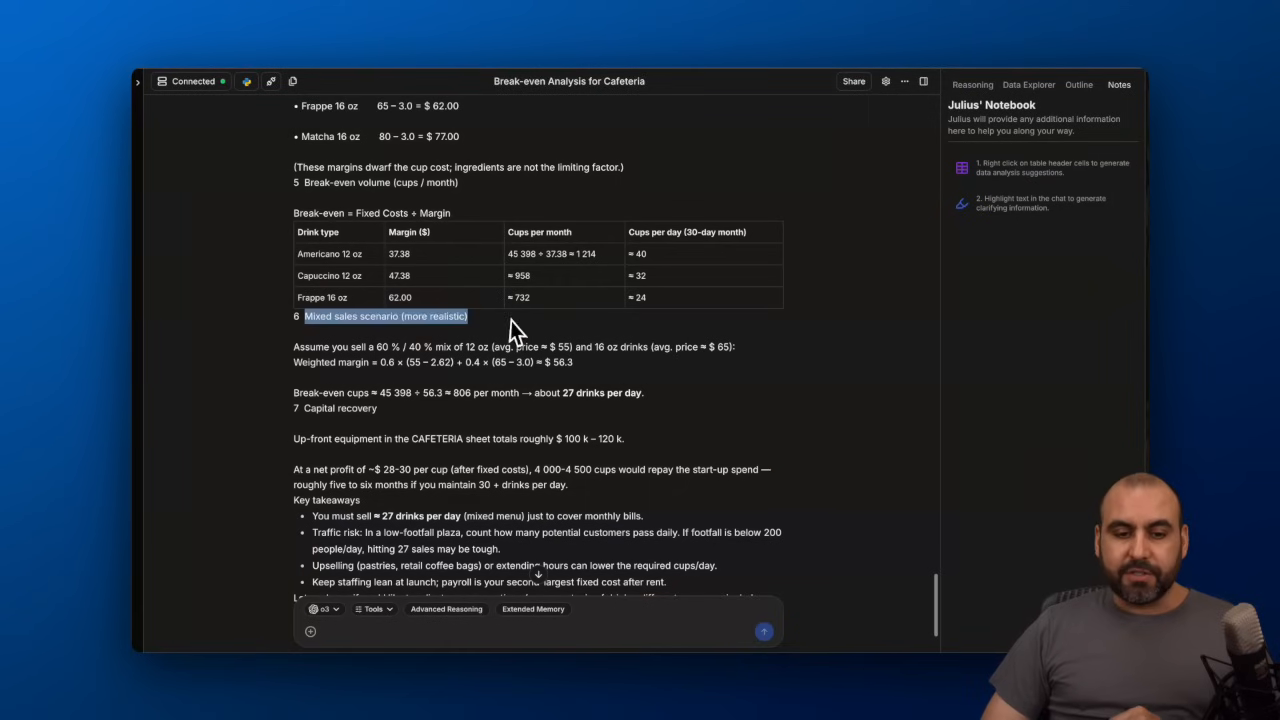
scroll("down", 3)
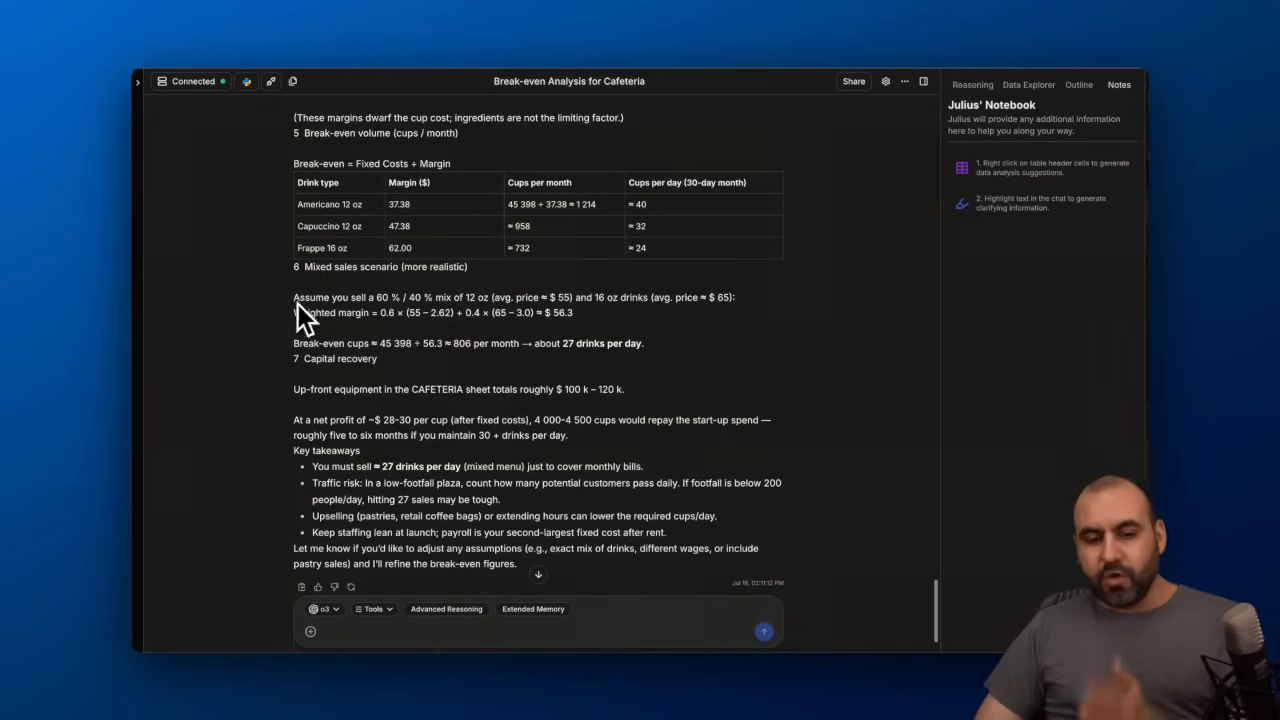
mouse_move(405, 322)
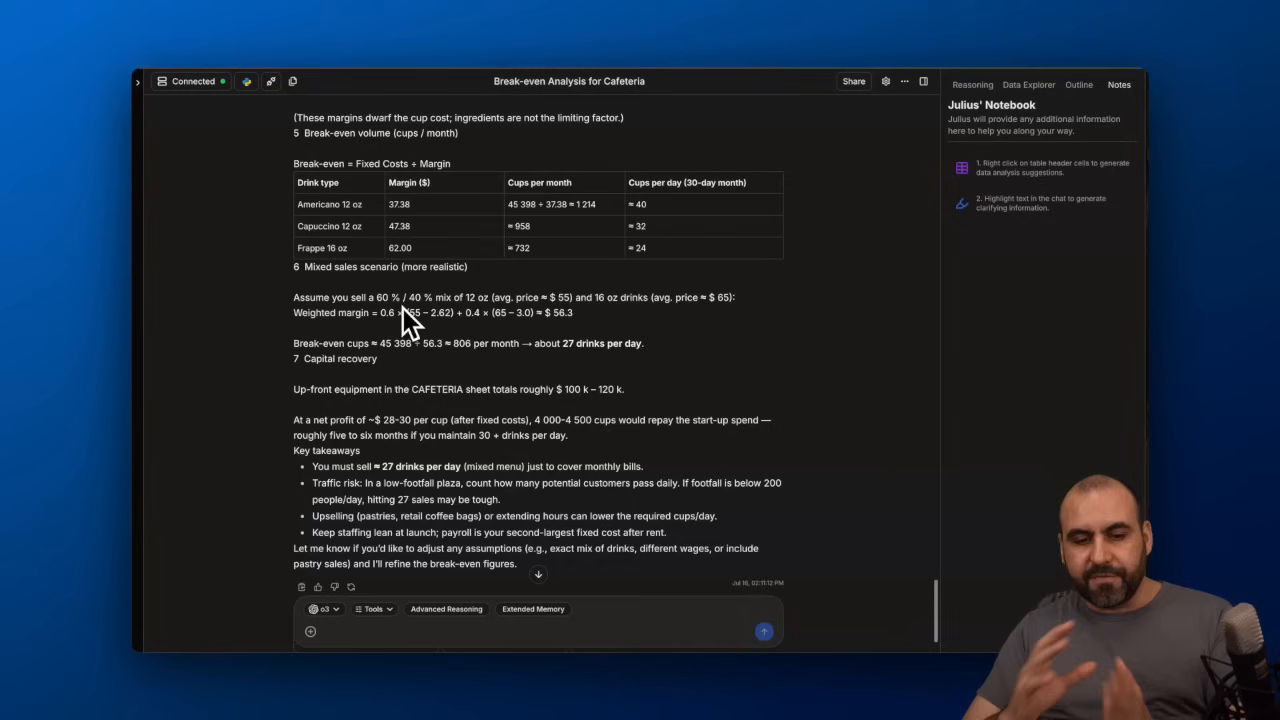
scroll("down", 3)
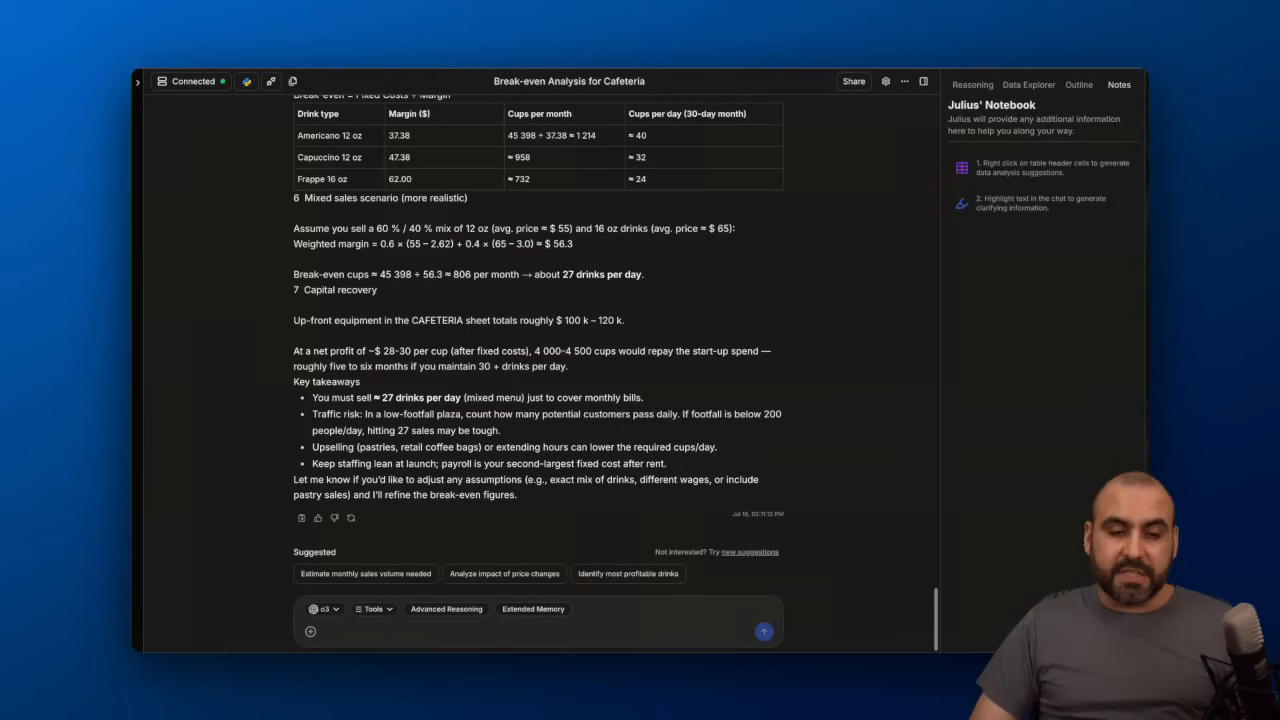
mouse_move(472, 475)
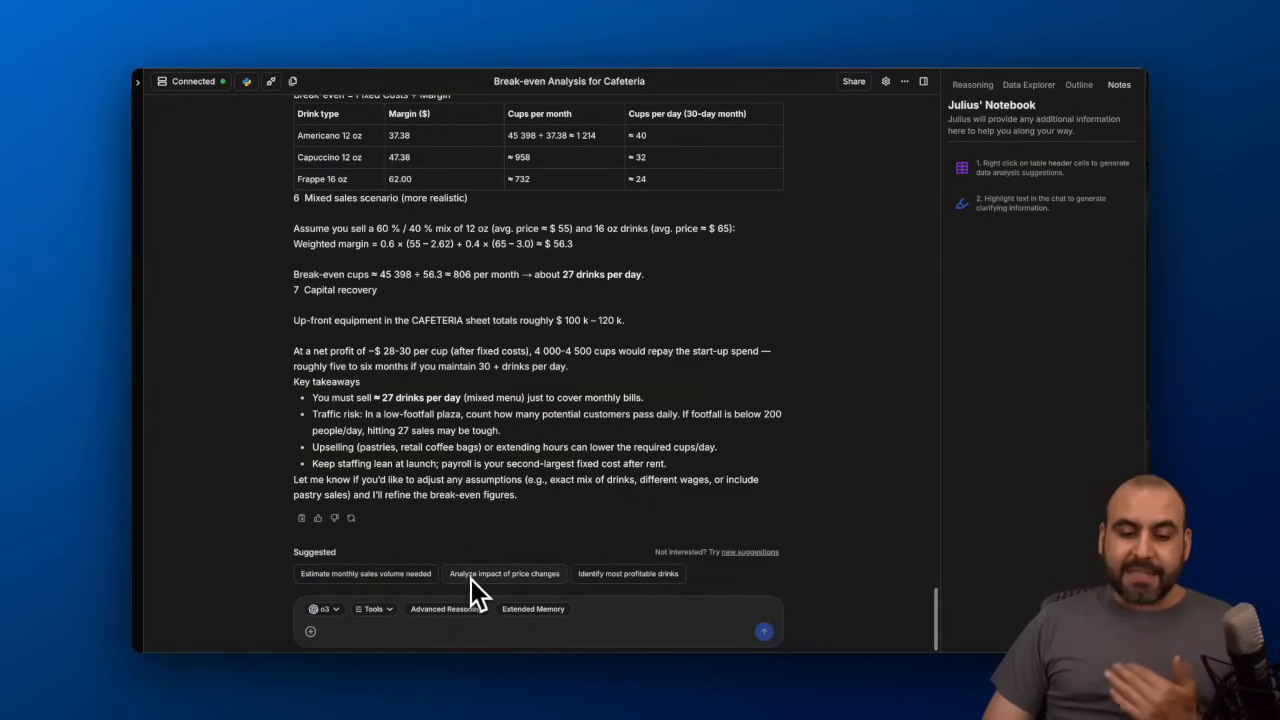
mouse_move(570, 595)
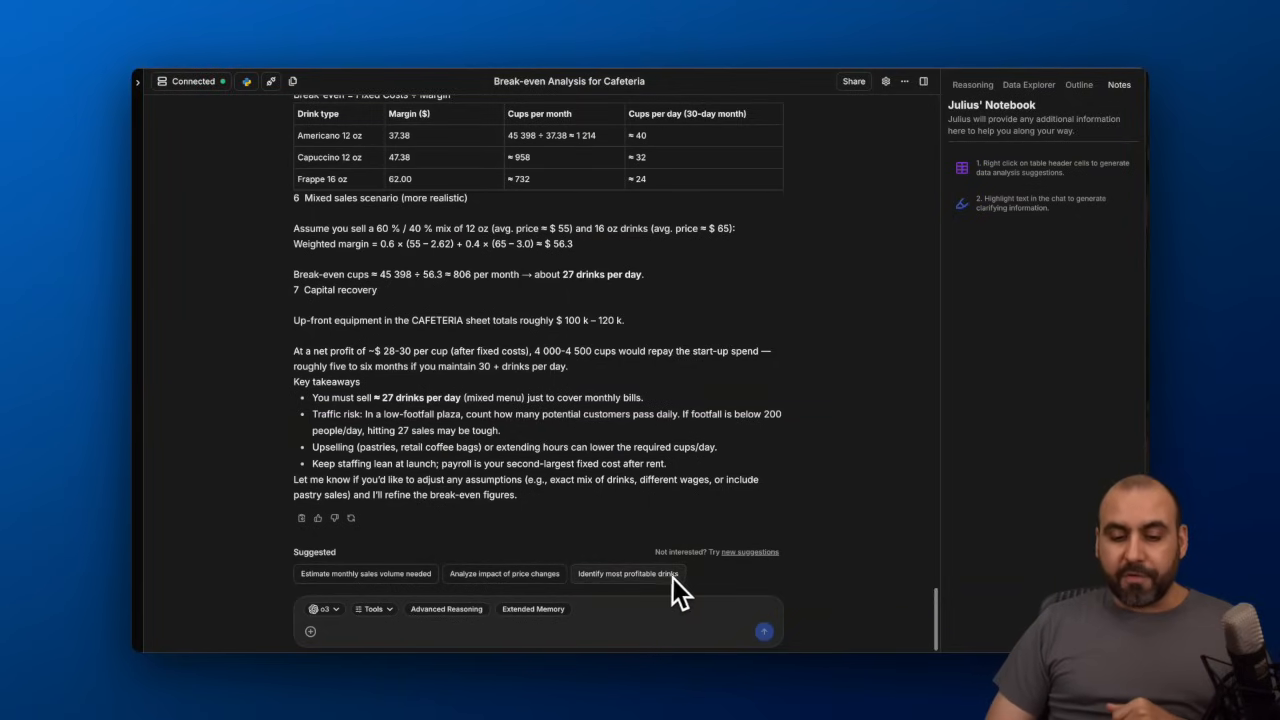
left_click(365, 573)
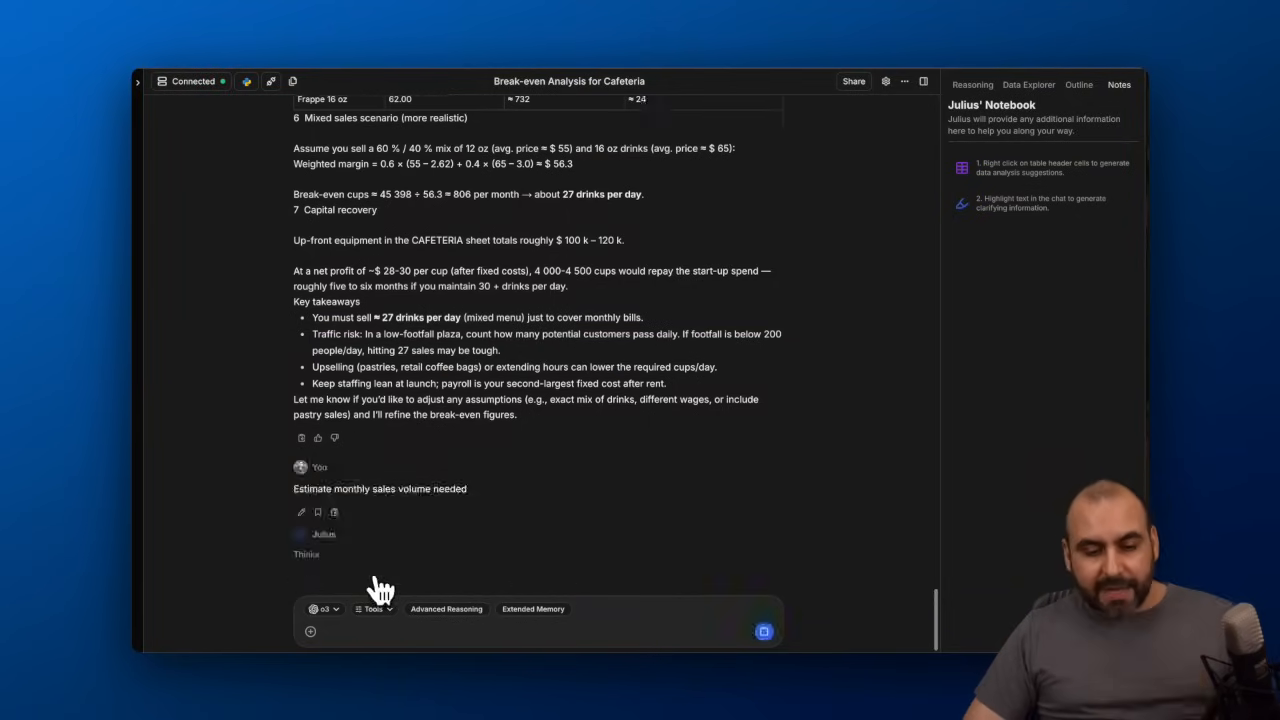
mouse_move(450, 540)
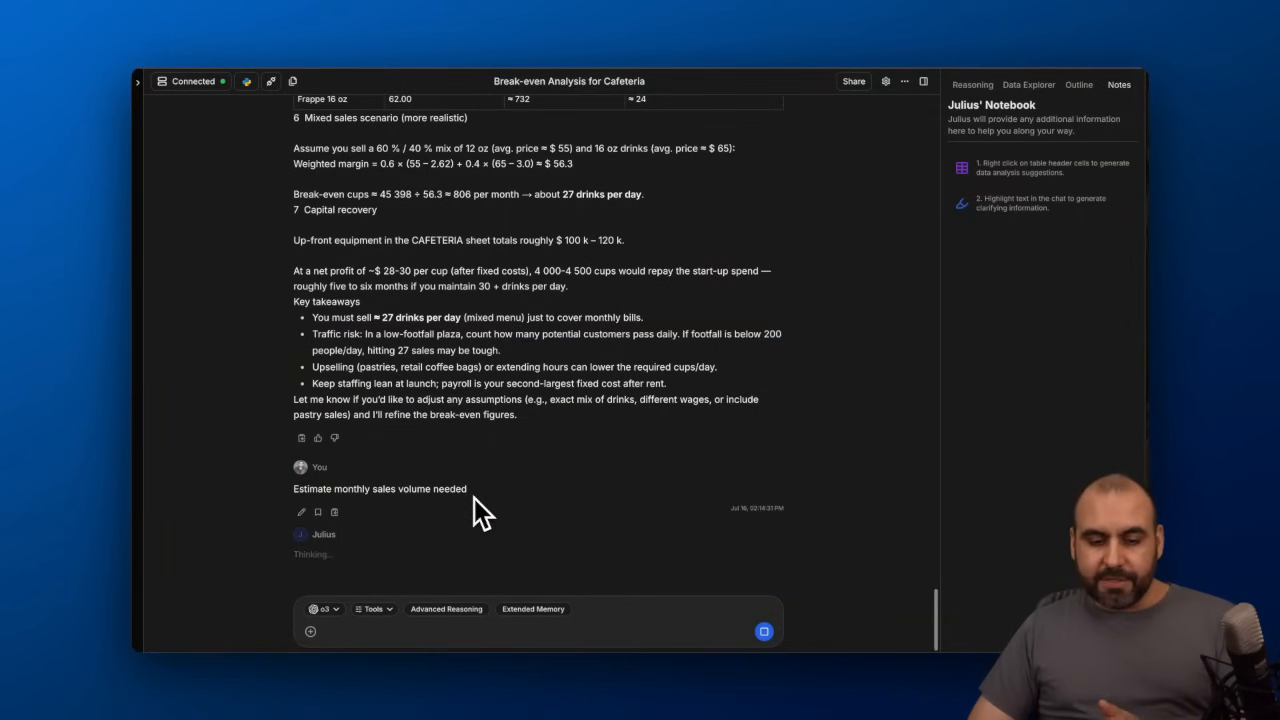
scroll("down", 3)
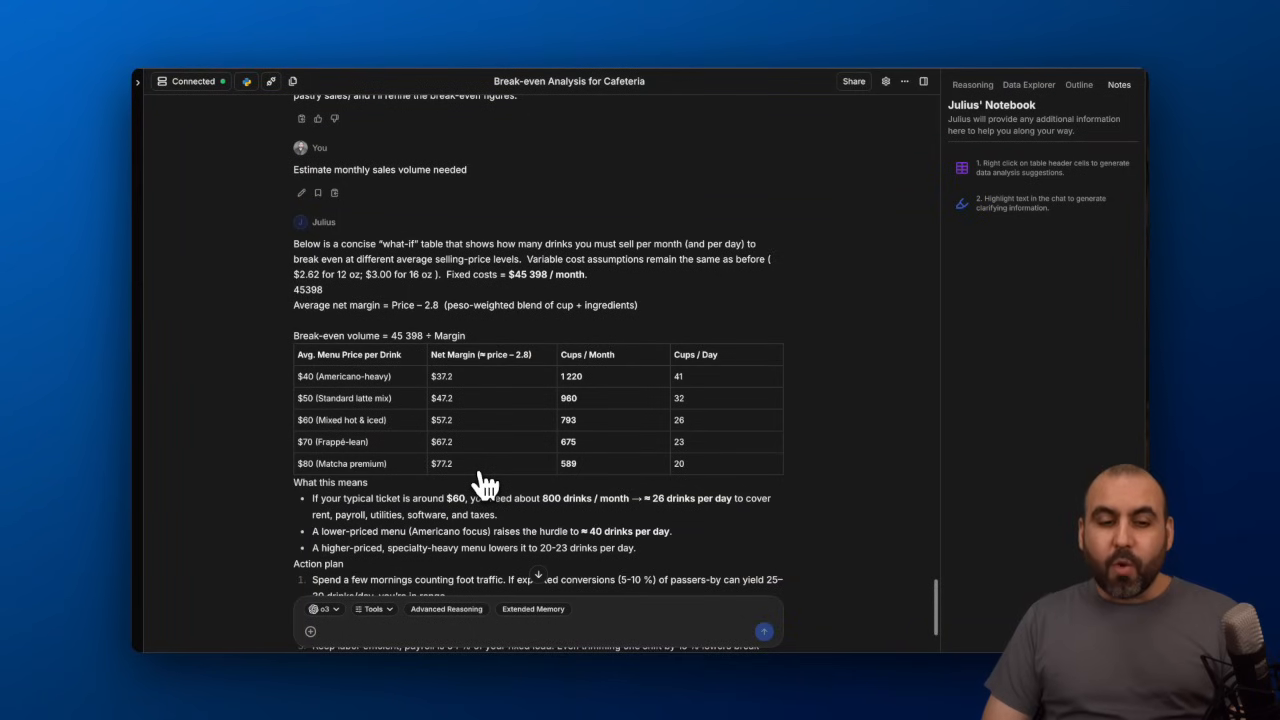
scroll("up", 3)
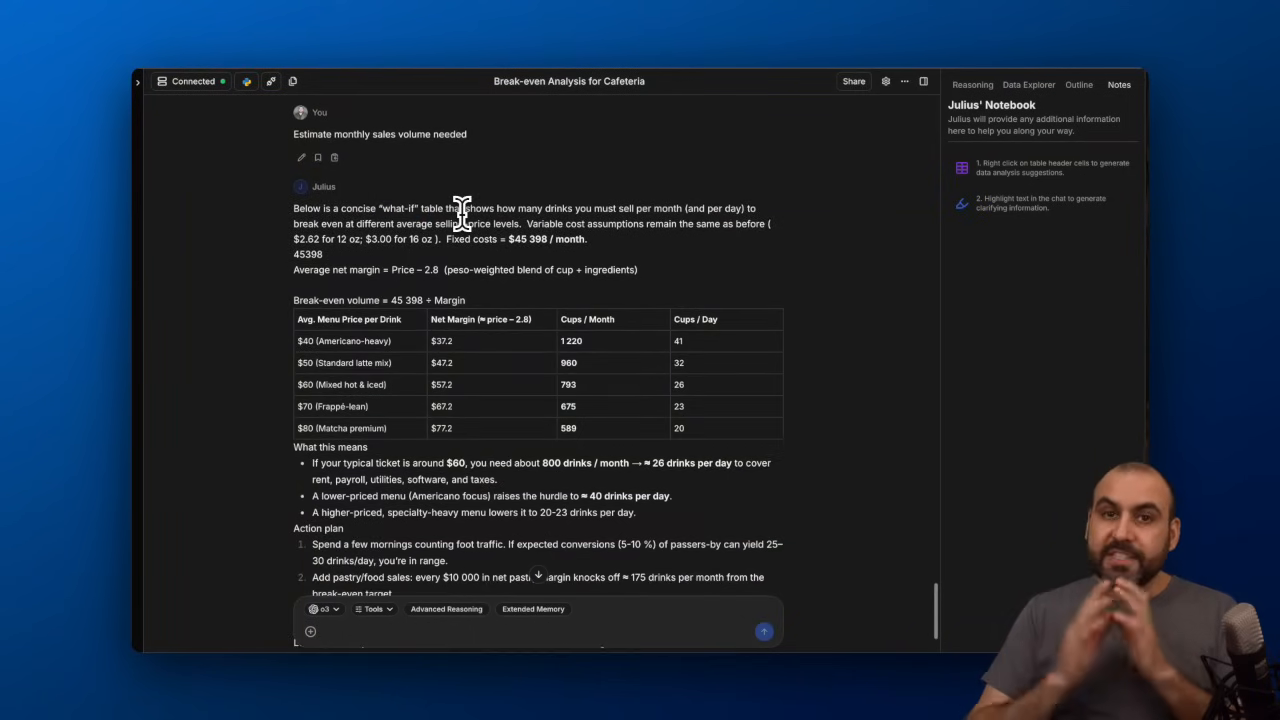
scroll("down", 3)
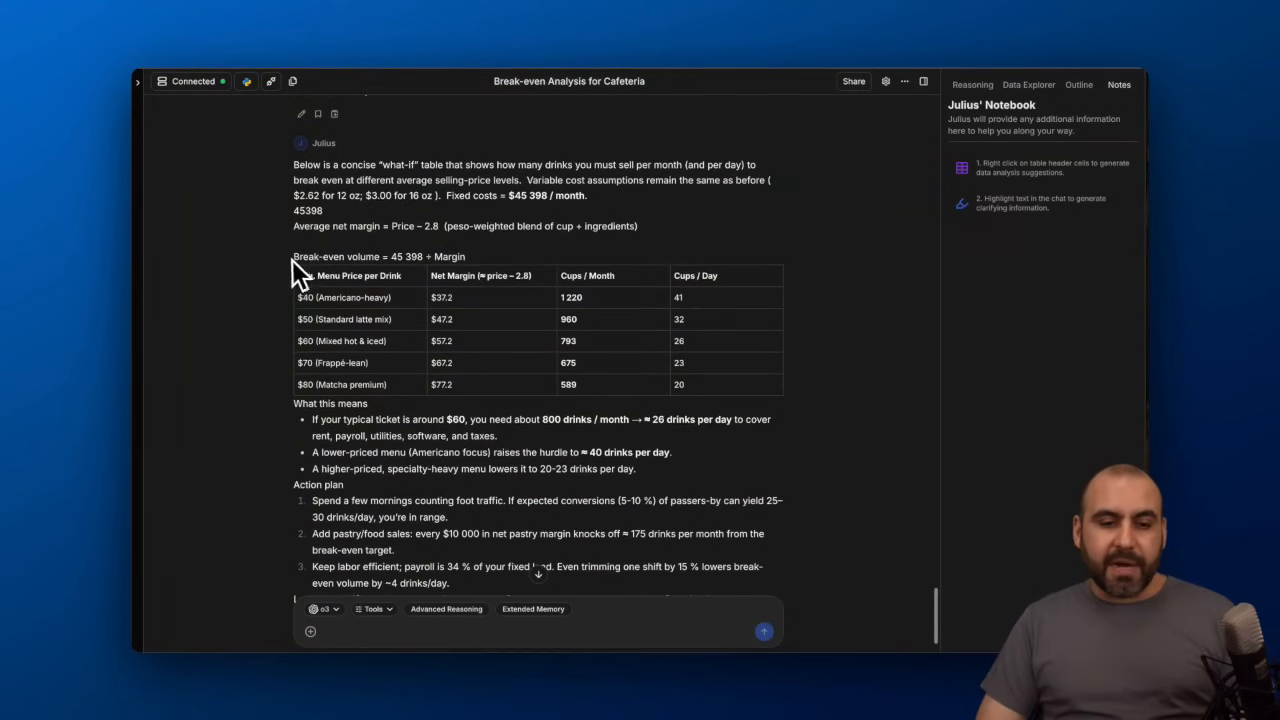
mouse_move(445, 285)
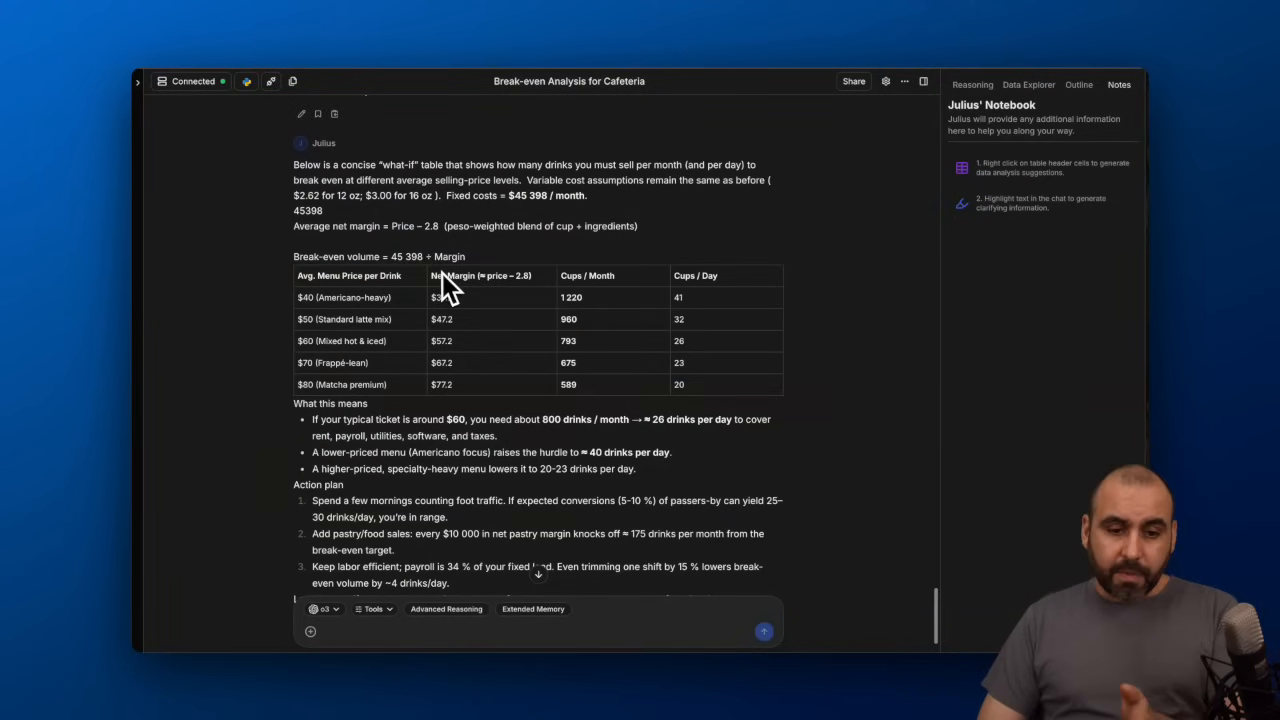
mouse_move(480, 268)
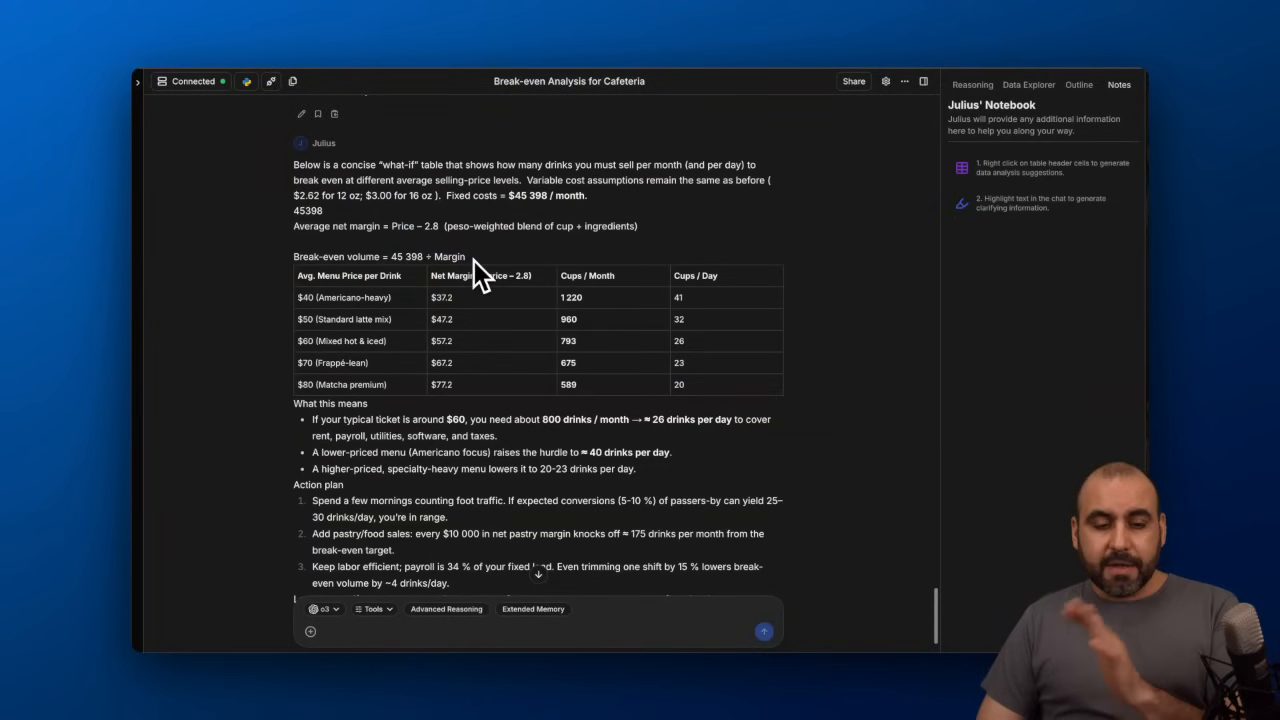
scroll("down", 3)
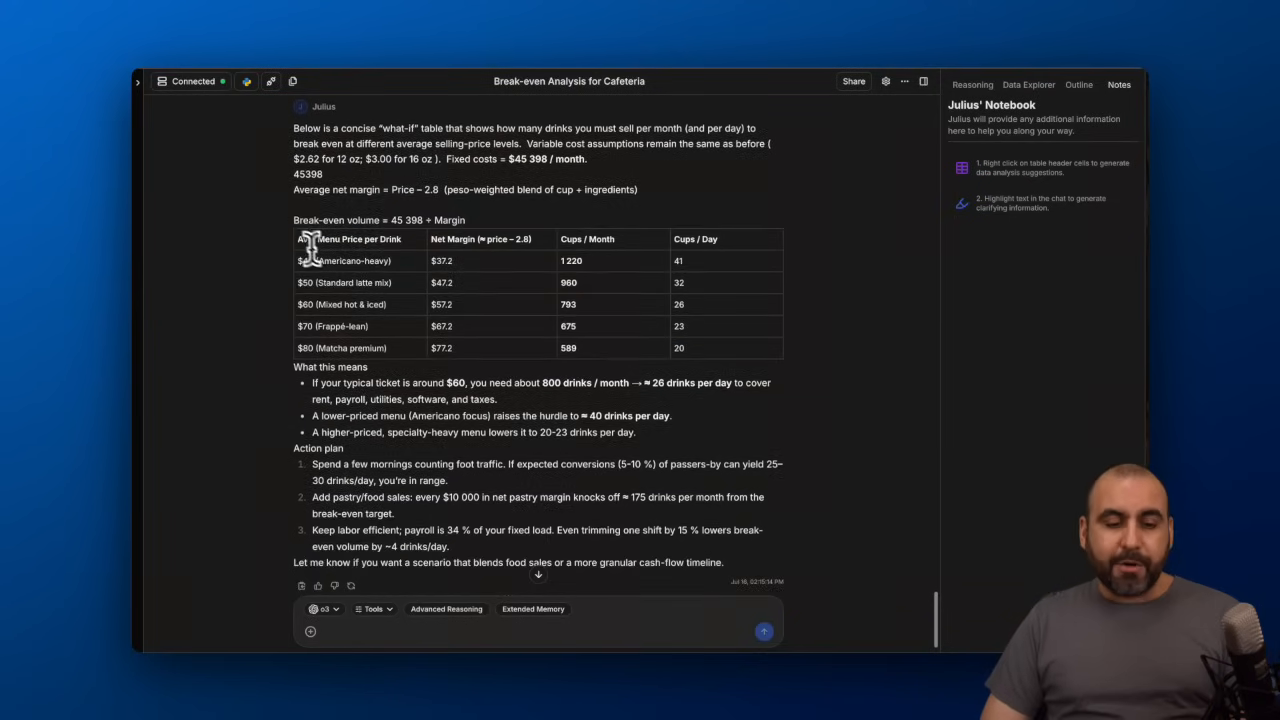
mouse_move(475, 260)
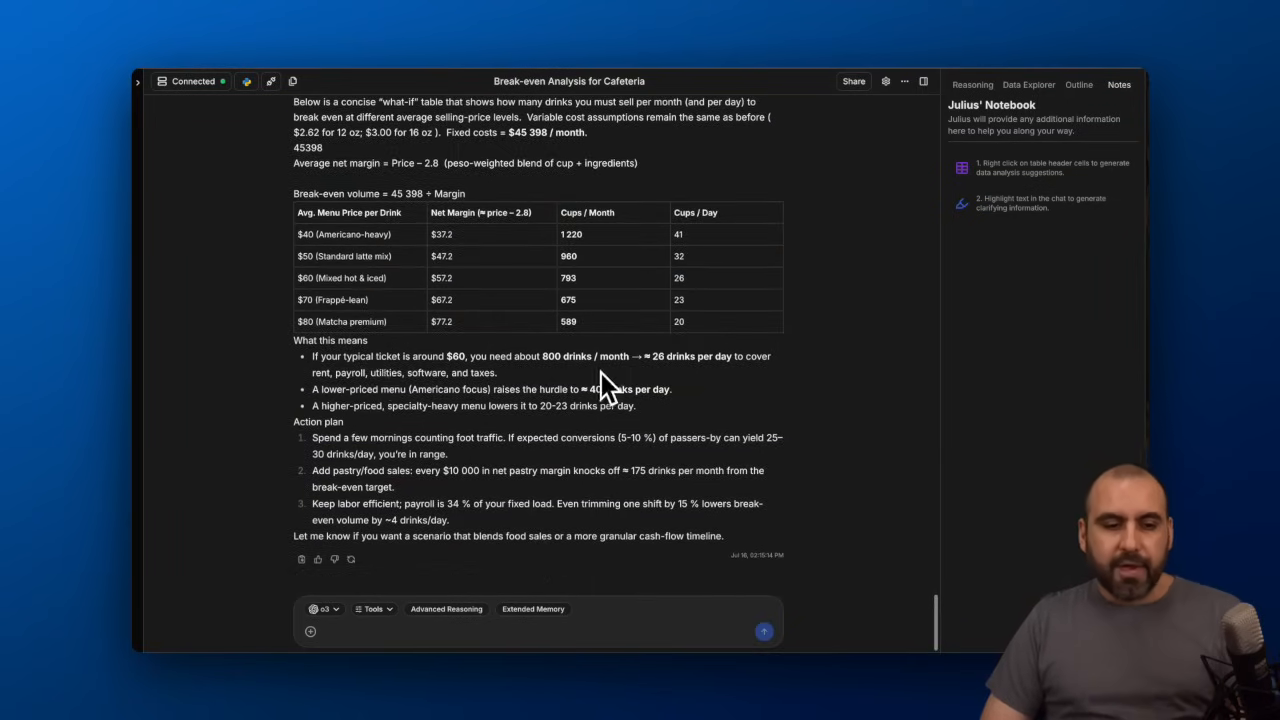
mouse_move(335, 375)
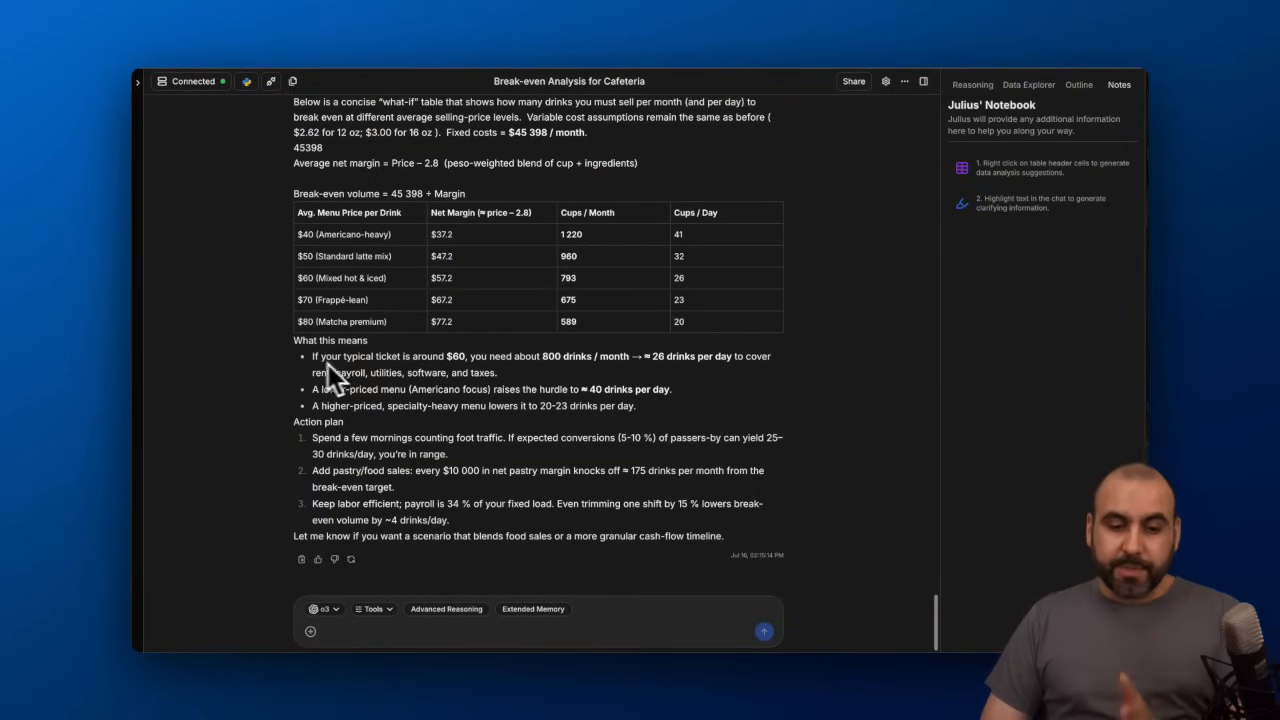
mouse_move(460, 380)
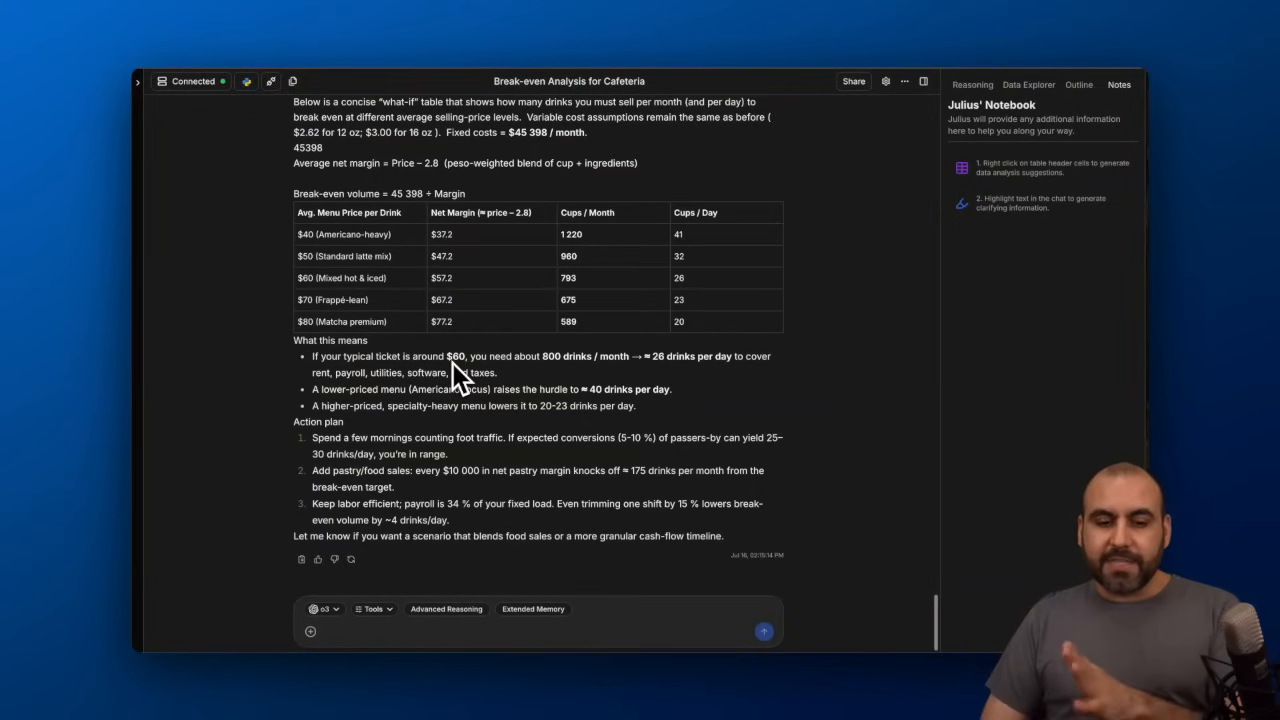
mouse_move(620, 378)
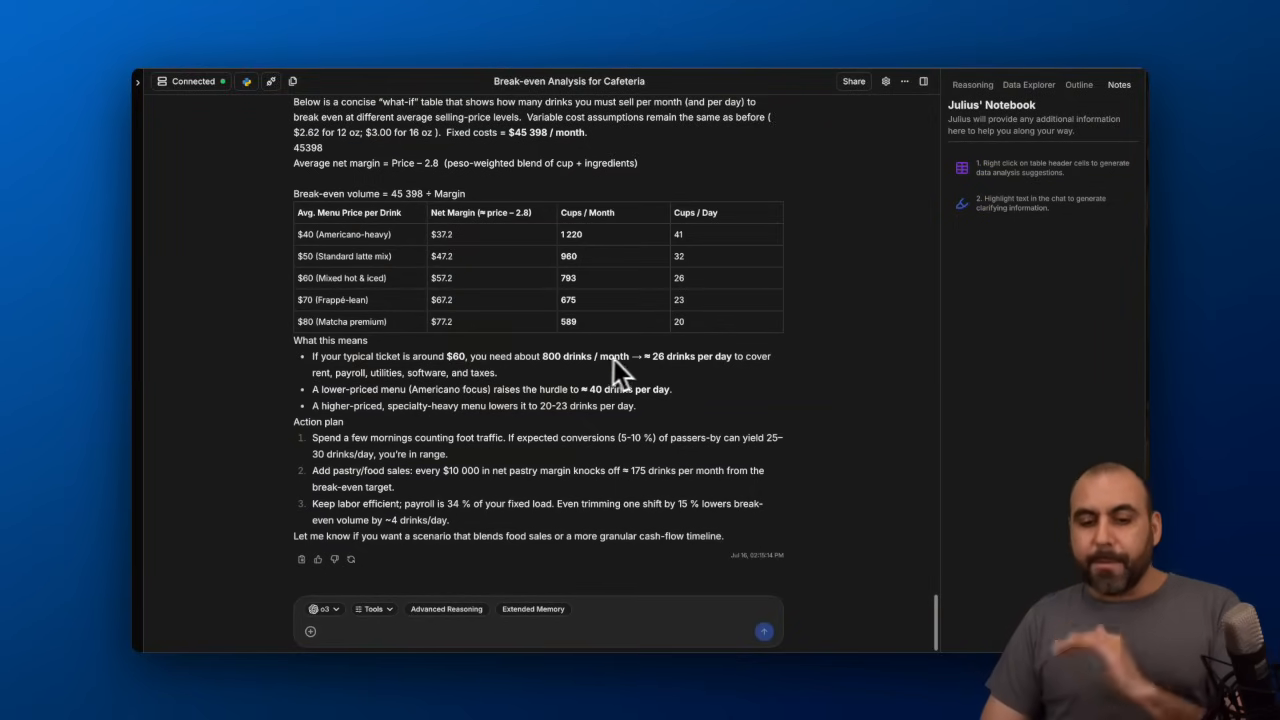
mouse_move(655, 375)
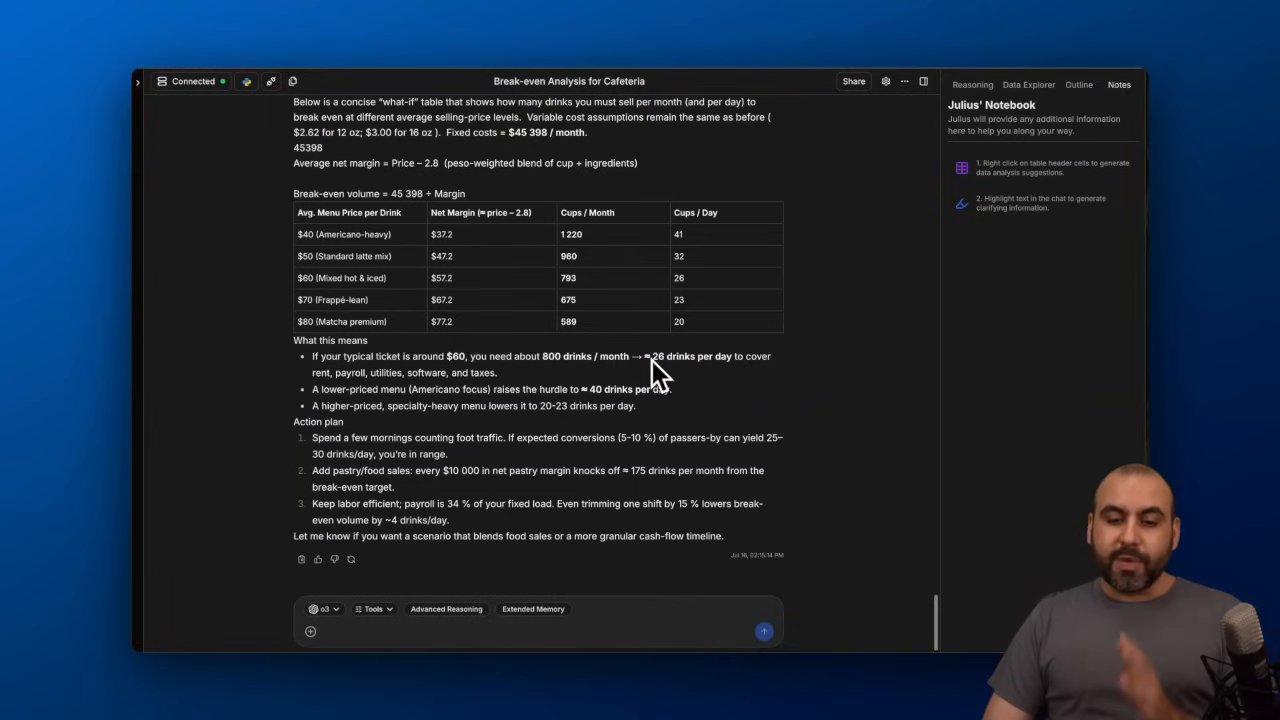
mouse_move(360, 390)
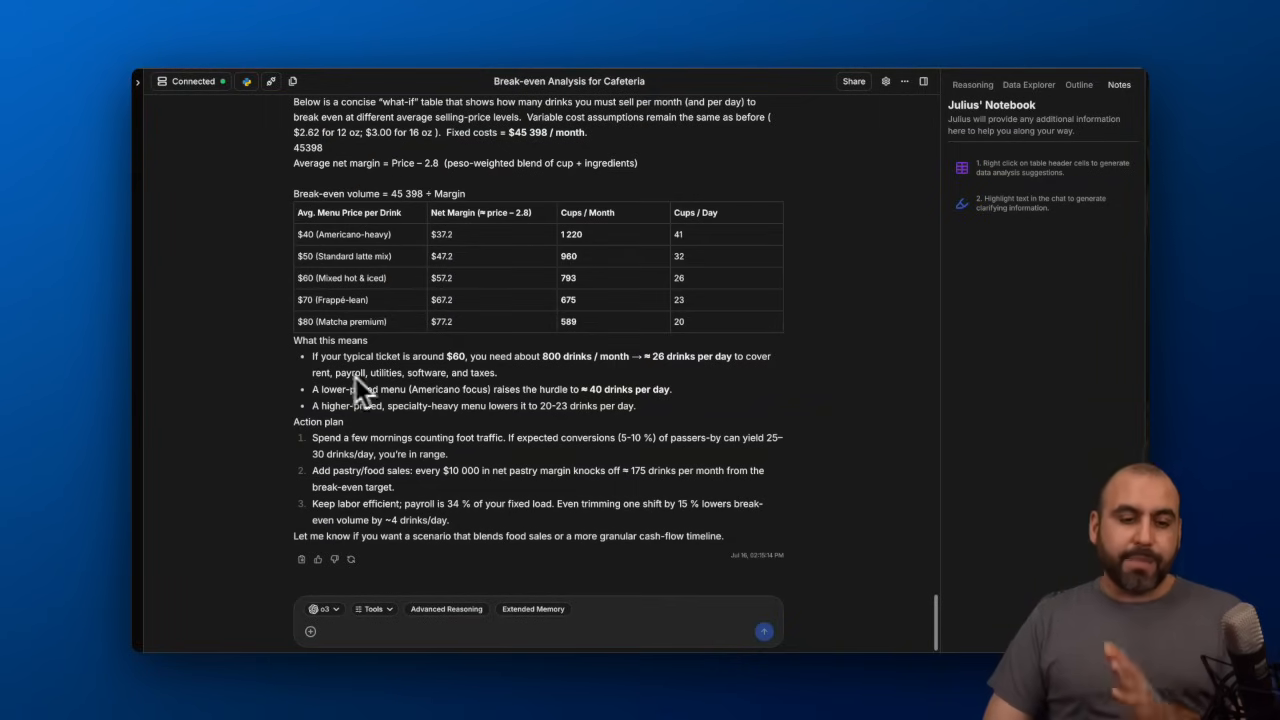
mouse_move(535, 390)
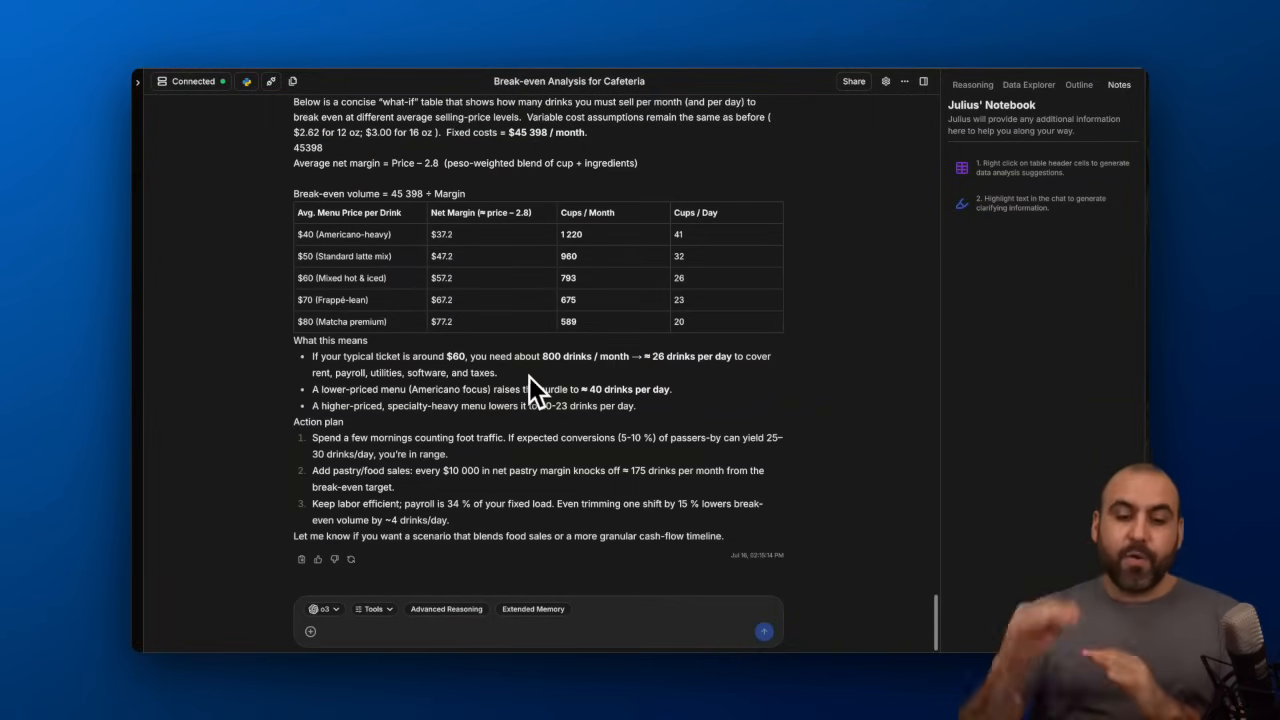
mouse_move(540, 390)
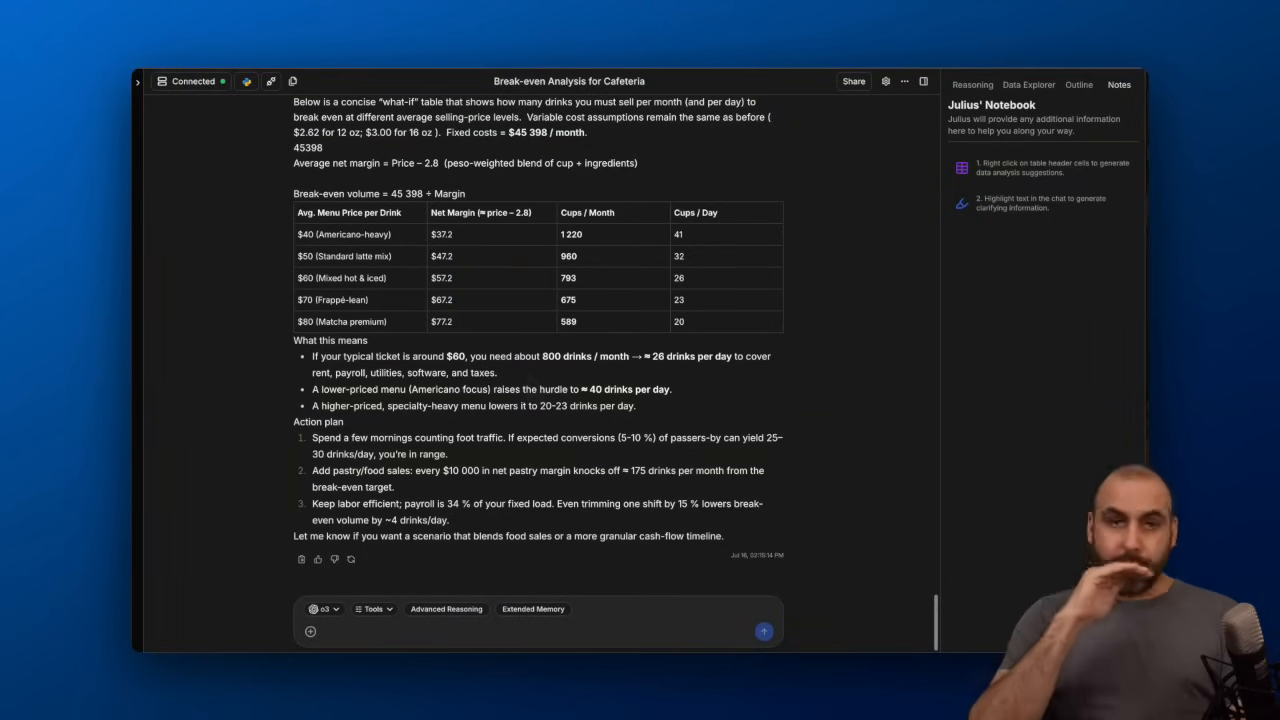
mouse_move(418, 625)
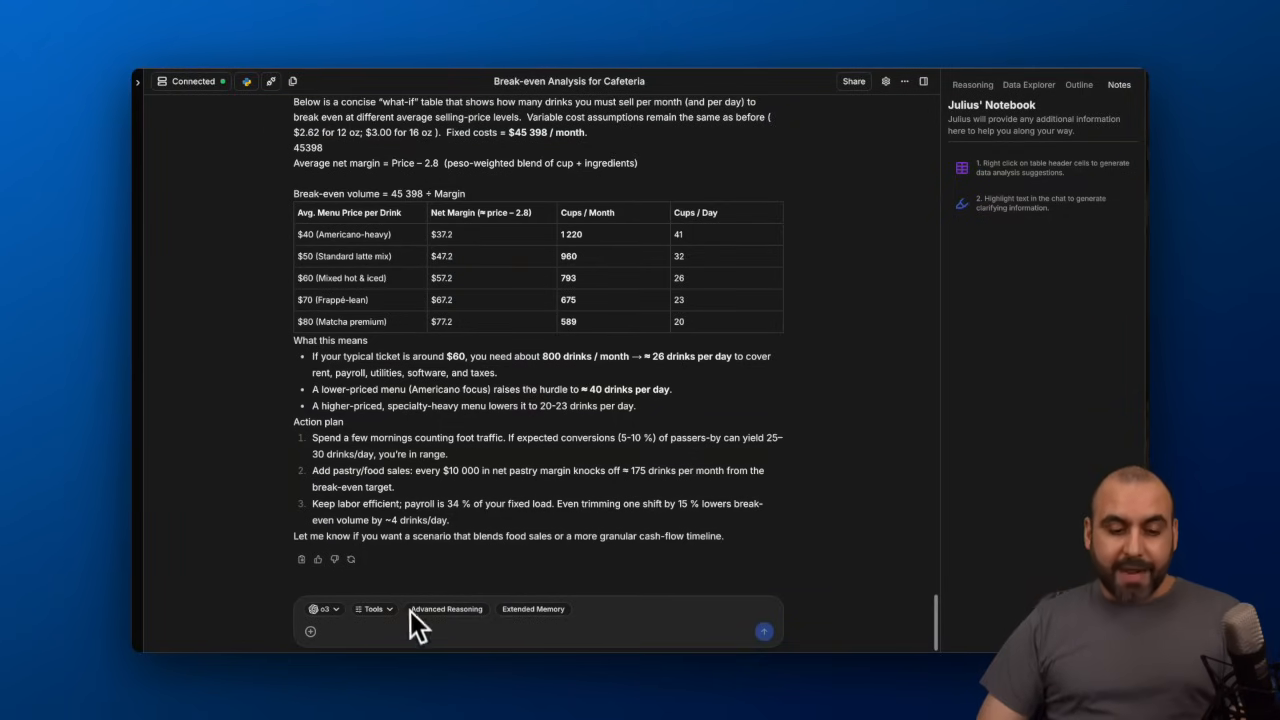
With Advanced Reasoning on, ask whether the cafeteria is a viable business, requesting graphs.
left_click(446, 609)
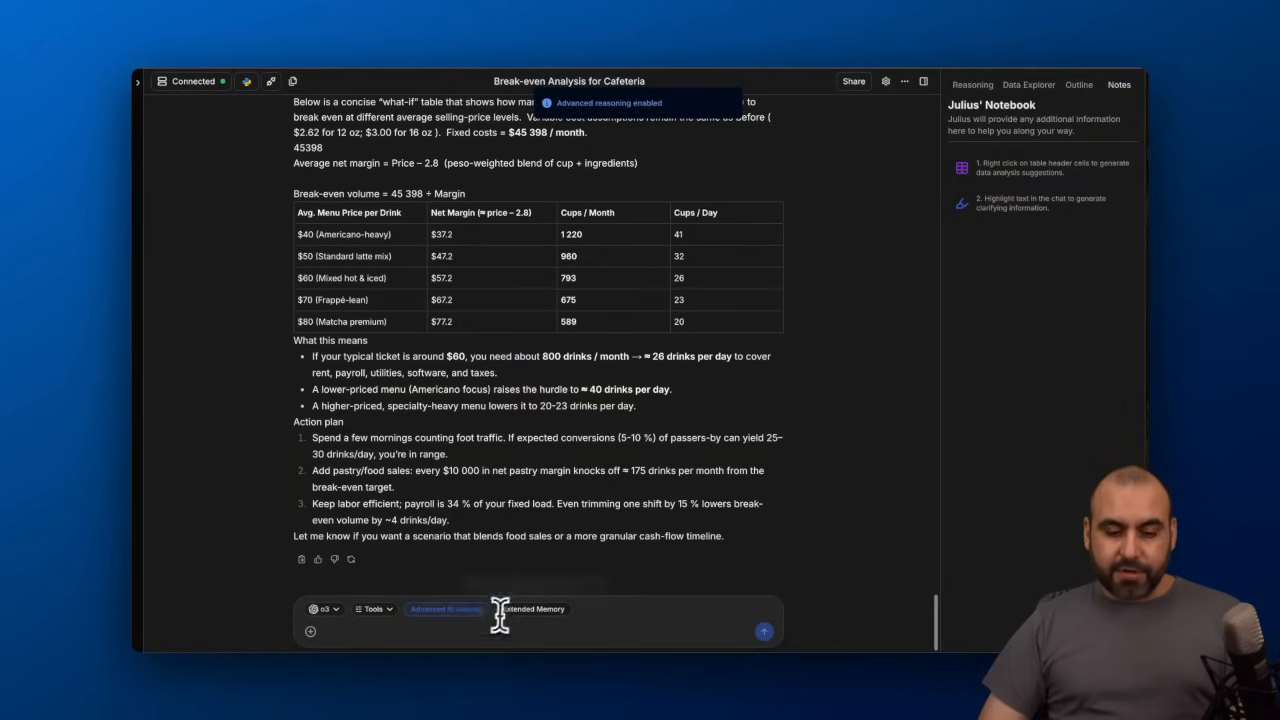
type("So do you think this is a good business to get started or would be difficult to break even in the first 3 months. Also provide some graphs.")
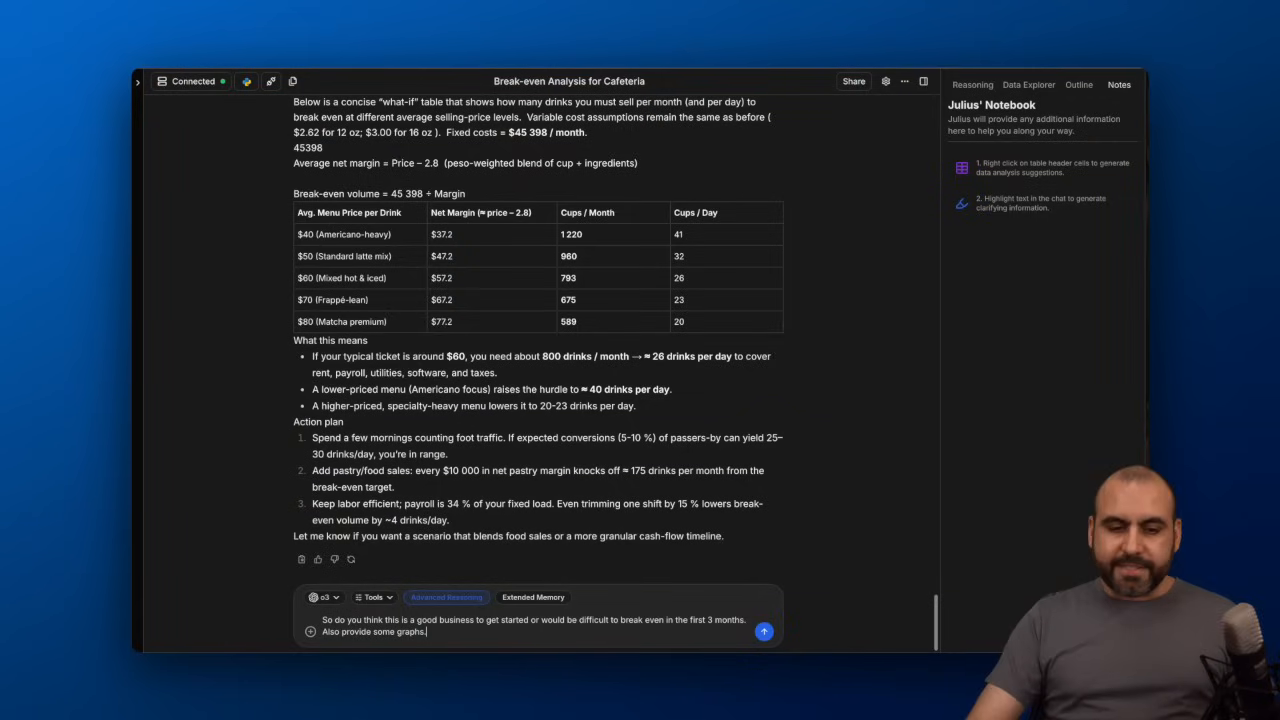
left_click(764, 631)
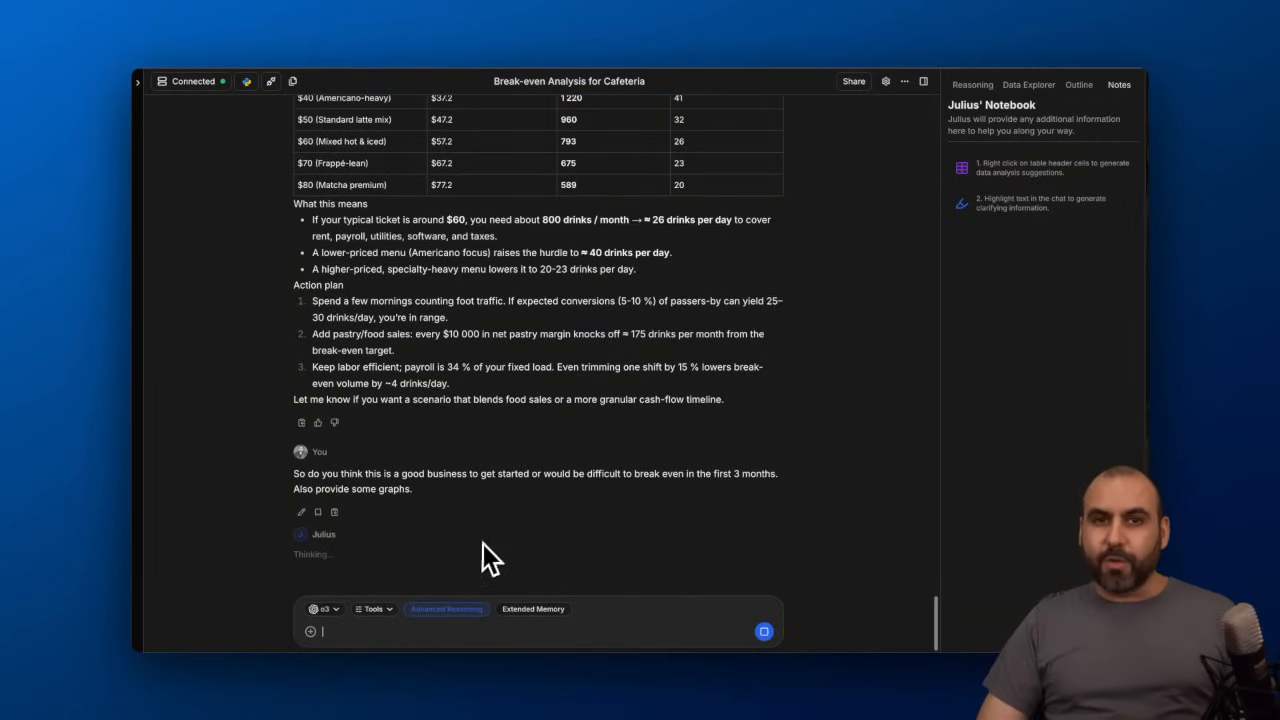
left_click(971, 84)
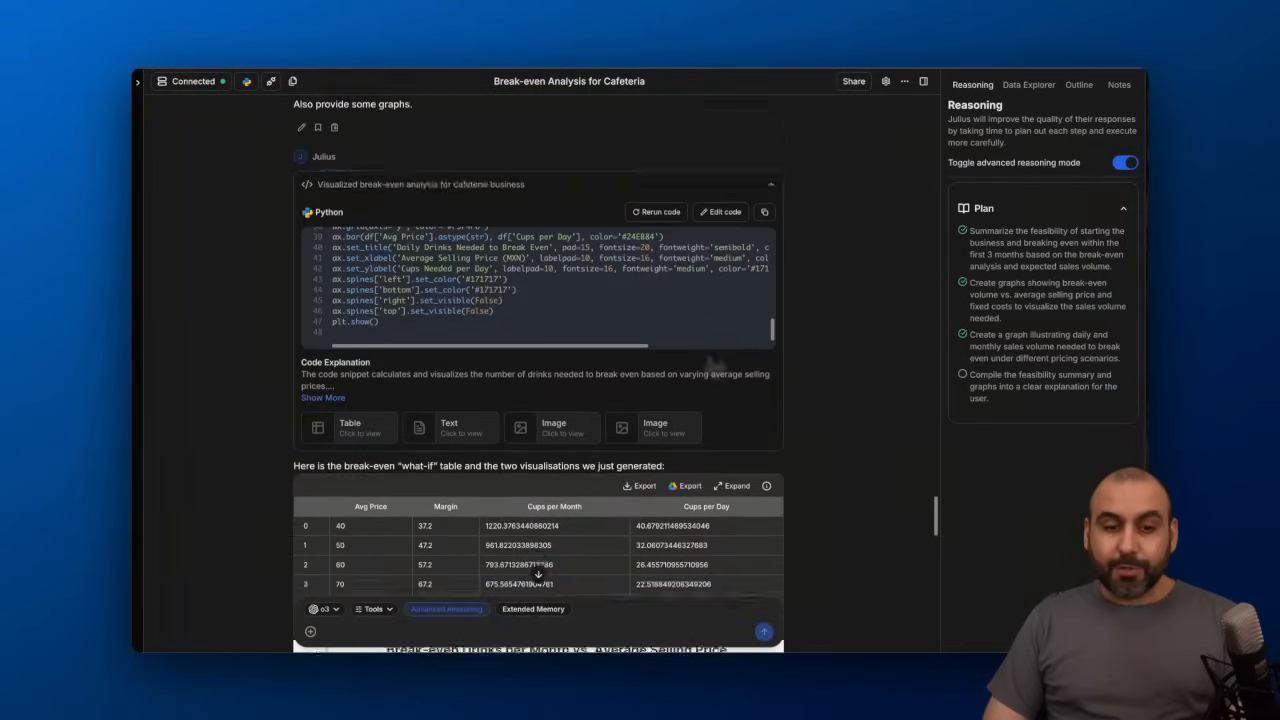
scroll("up", 3)
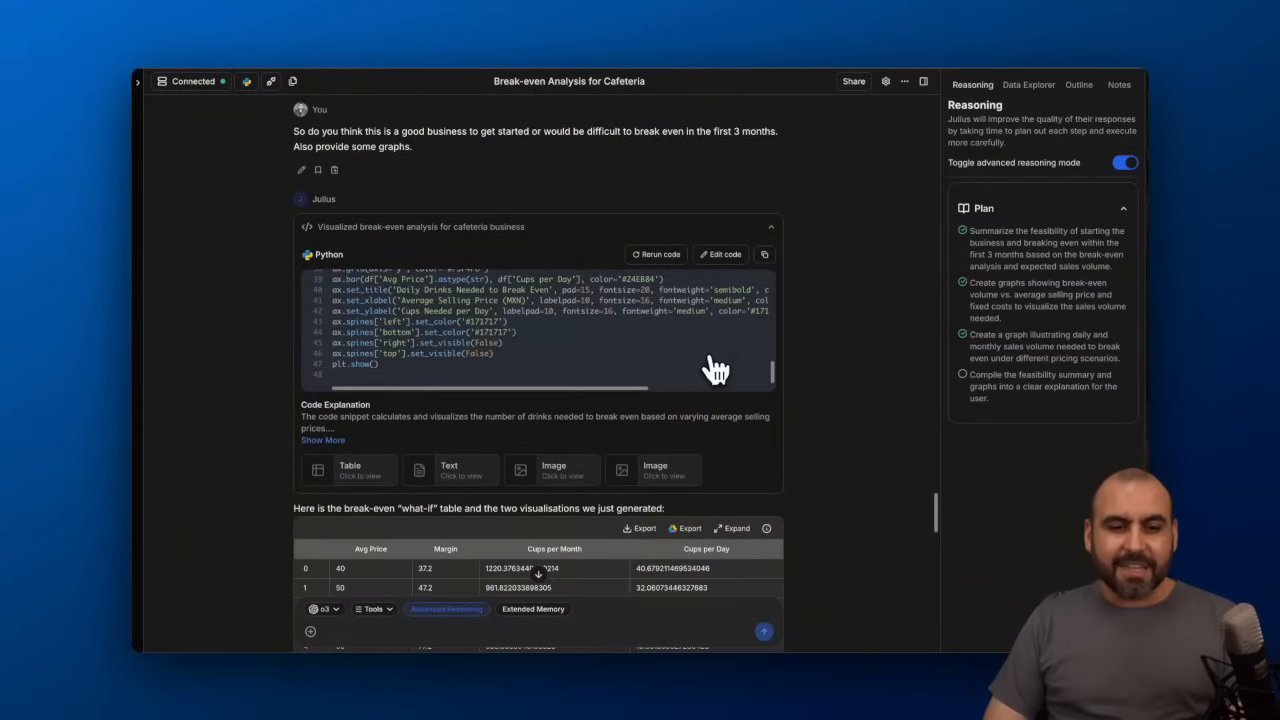
scroll("down", 3)
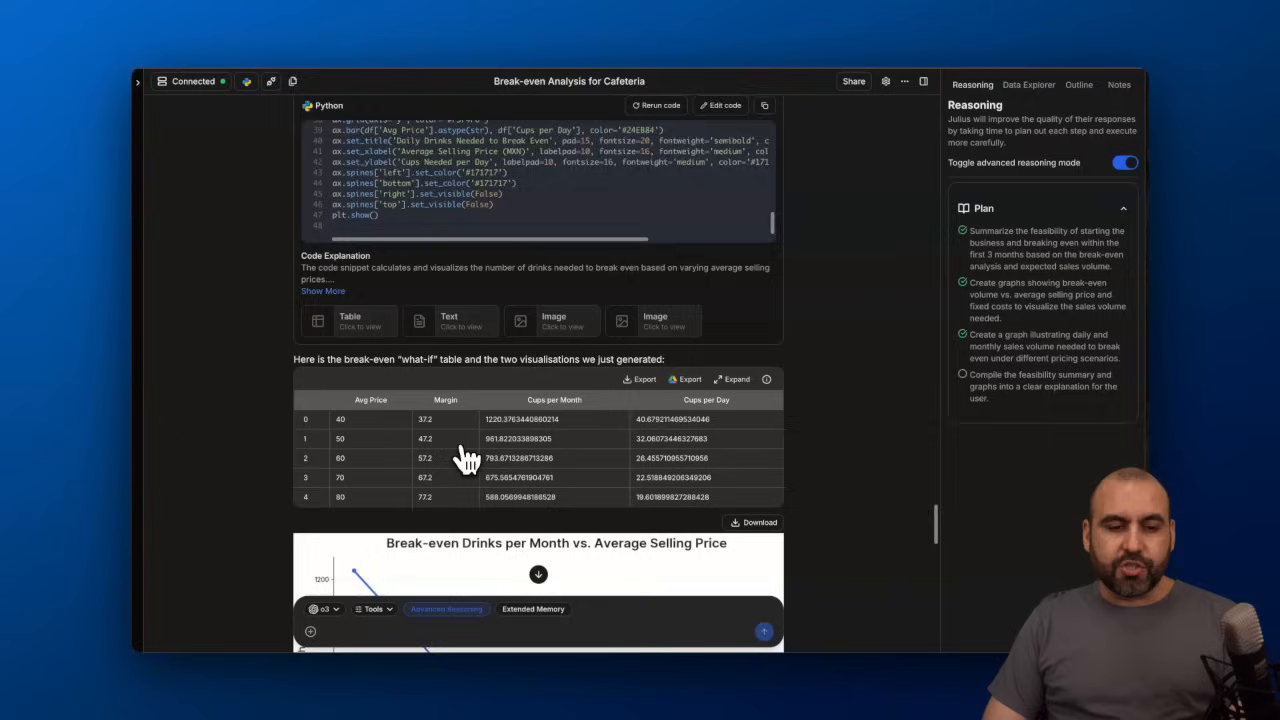
scroll("up", 3)
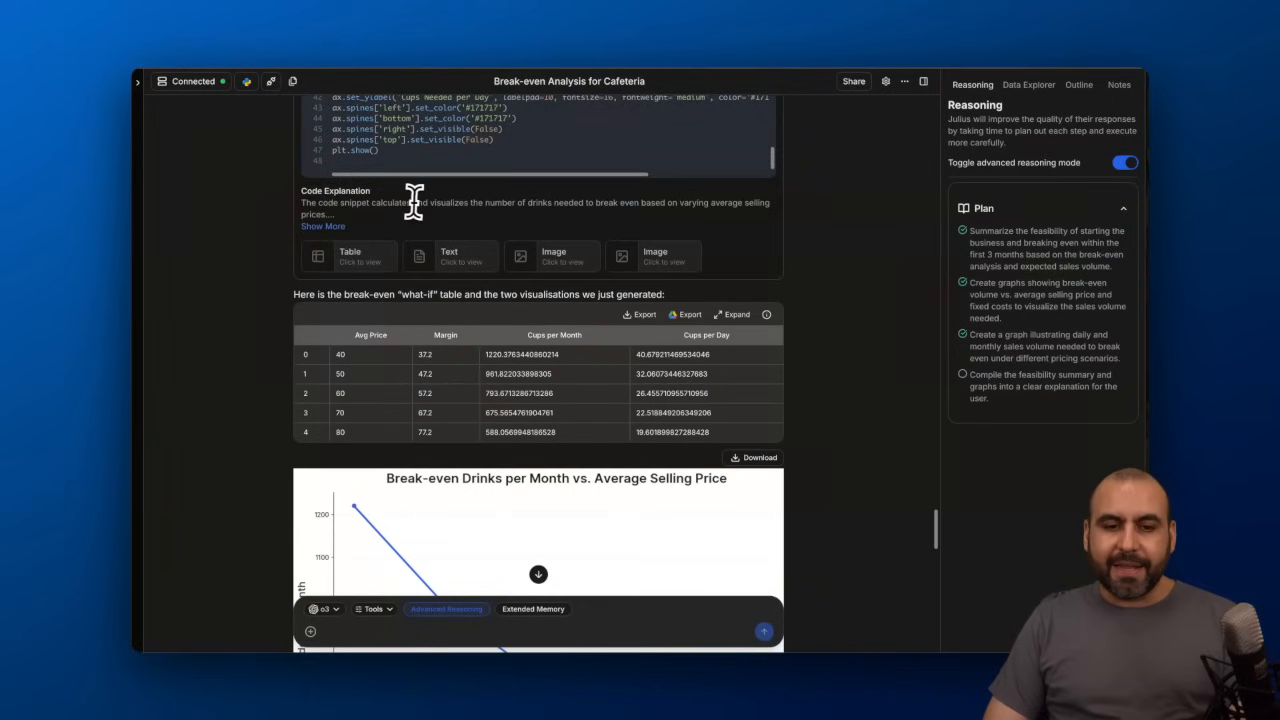
mouse_move(670, 237)
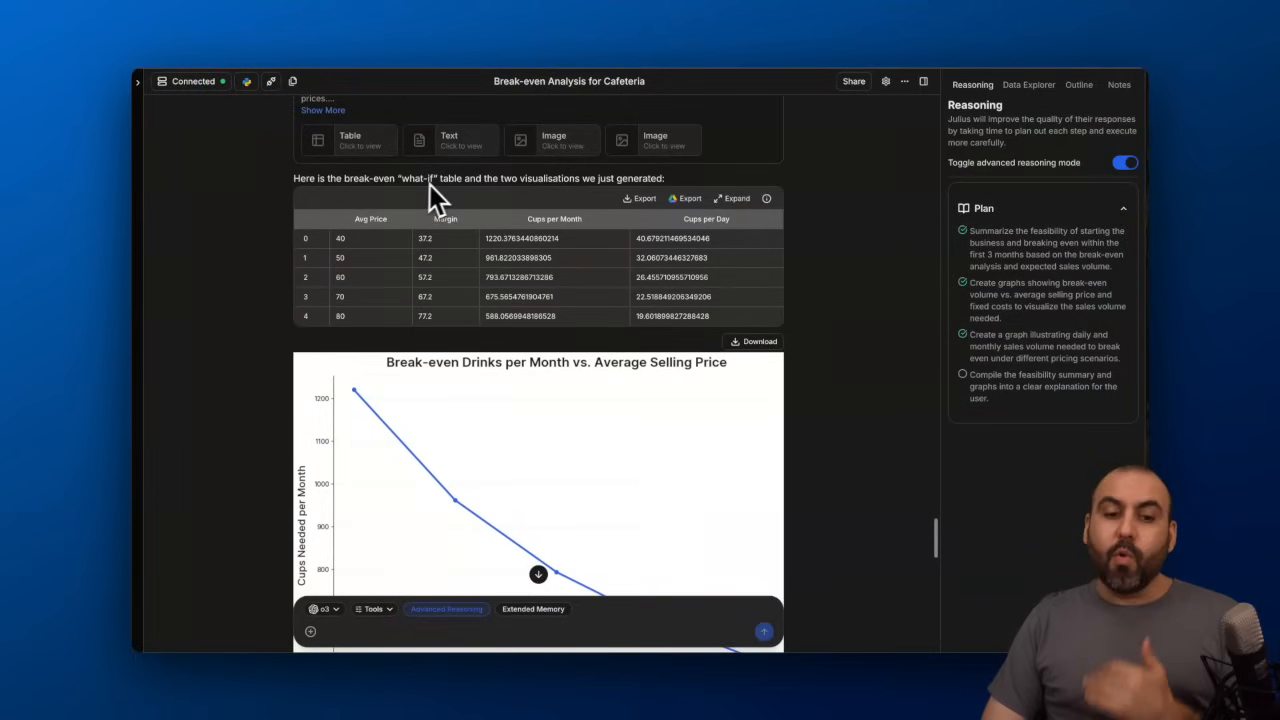
mouse_move(555, 200)
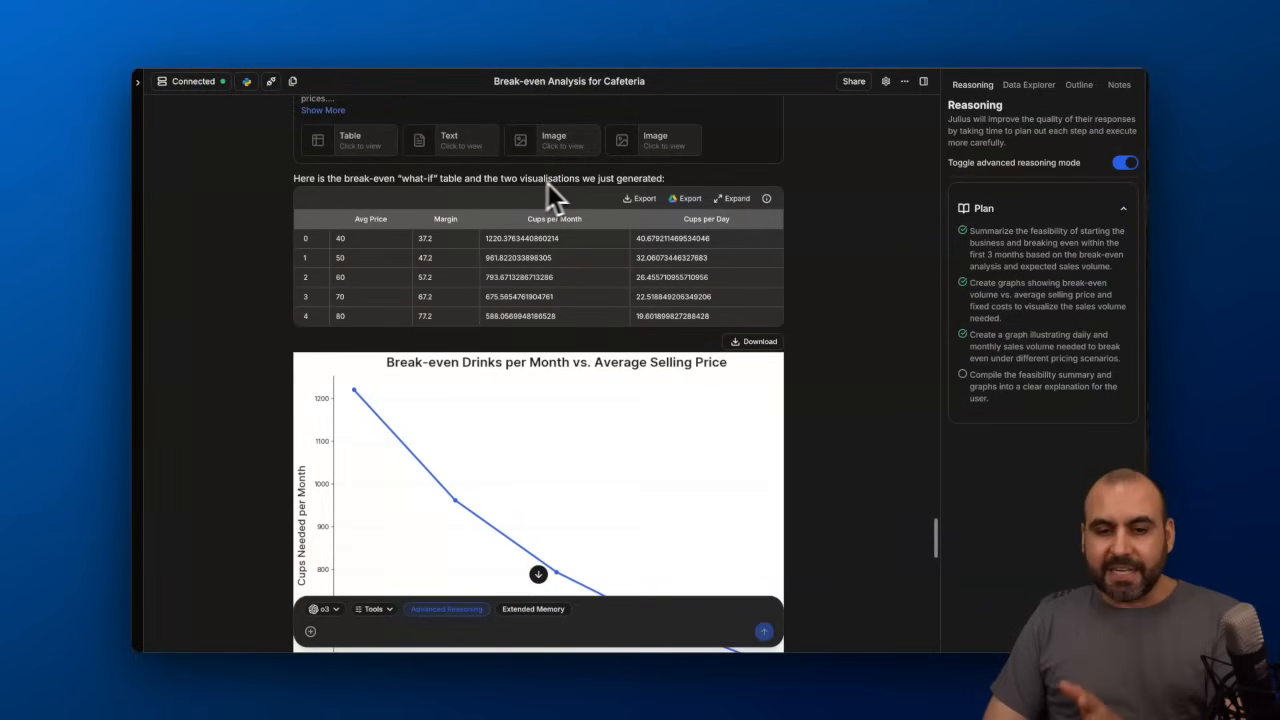
scroll("down", 3)
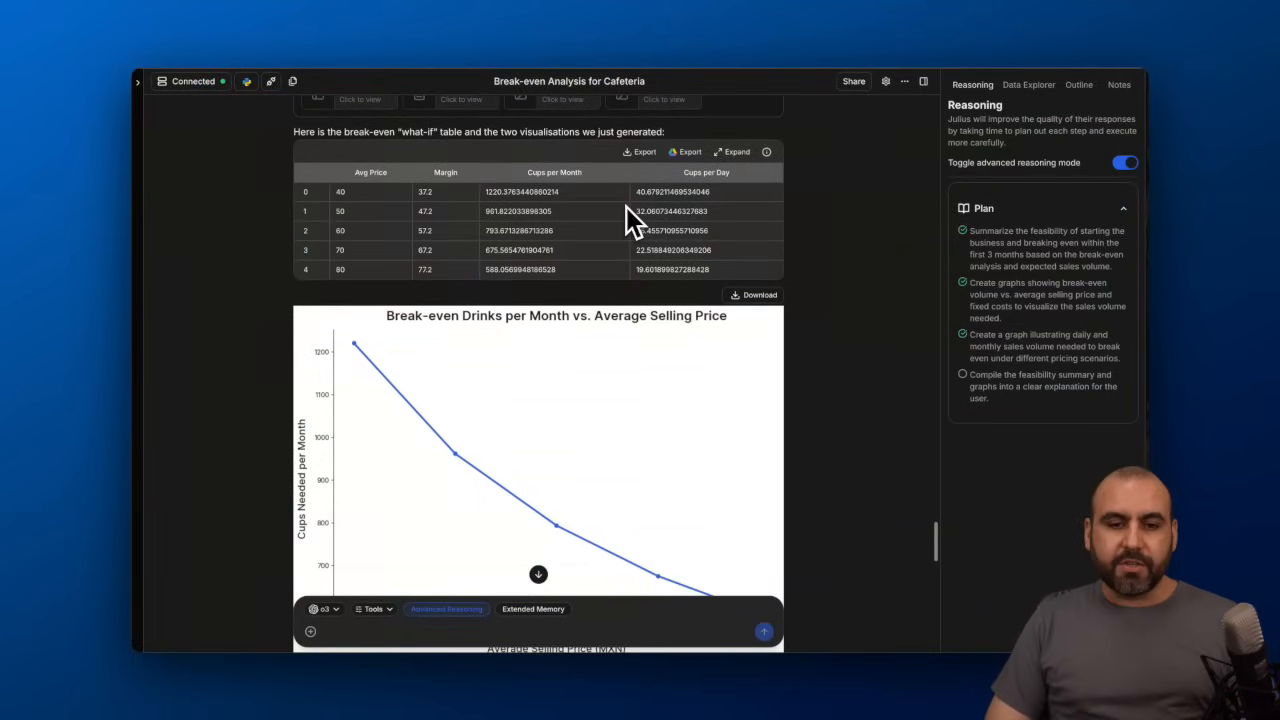
scroll("down", 3)
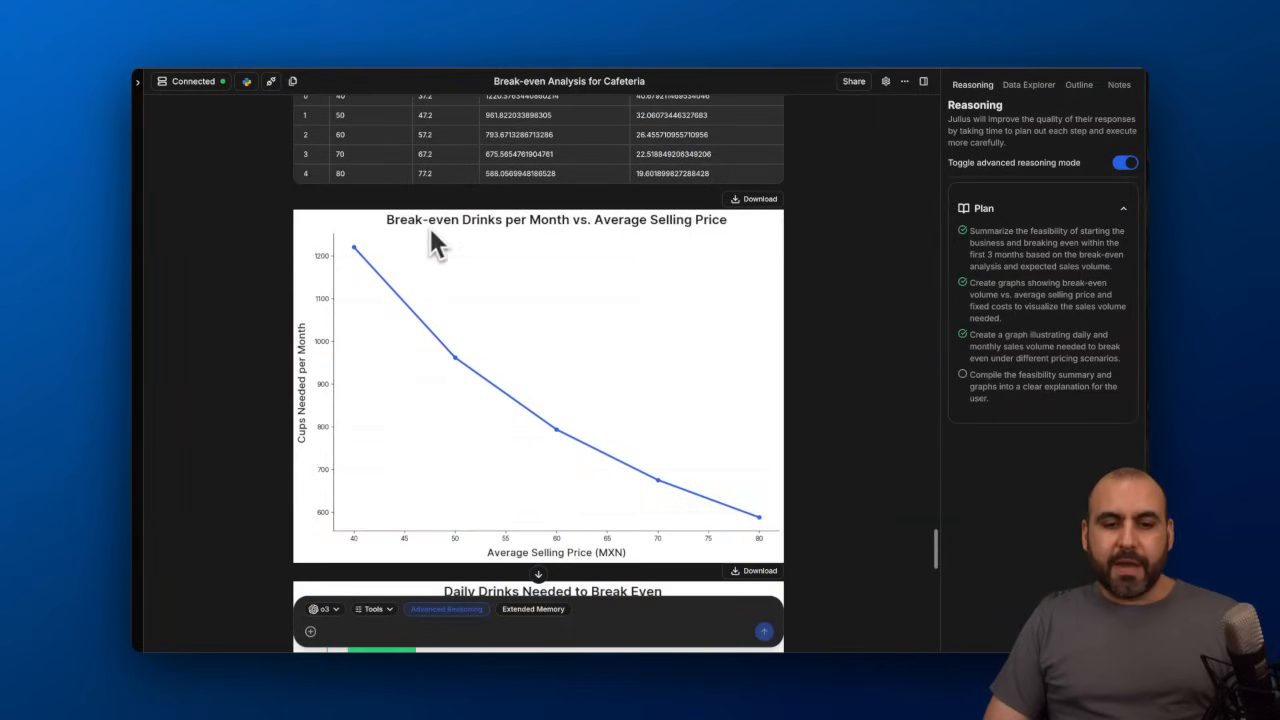
mouse_move(501, 246)
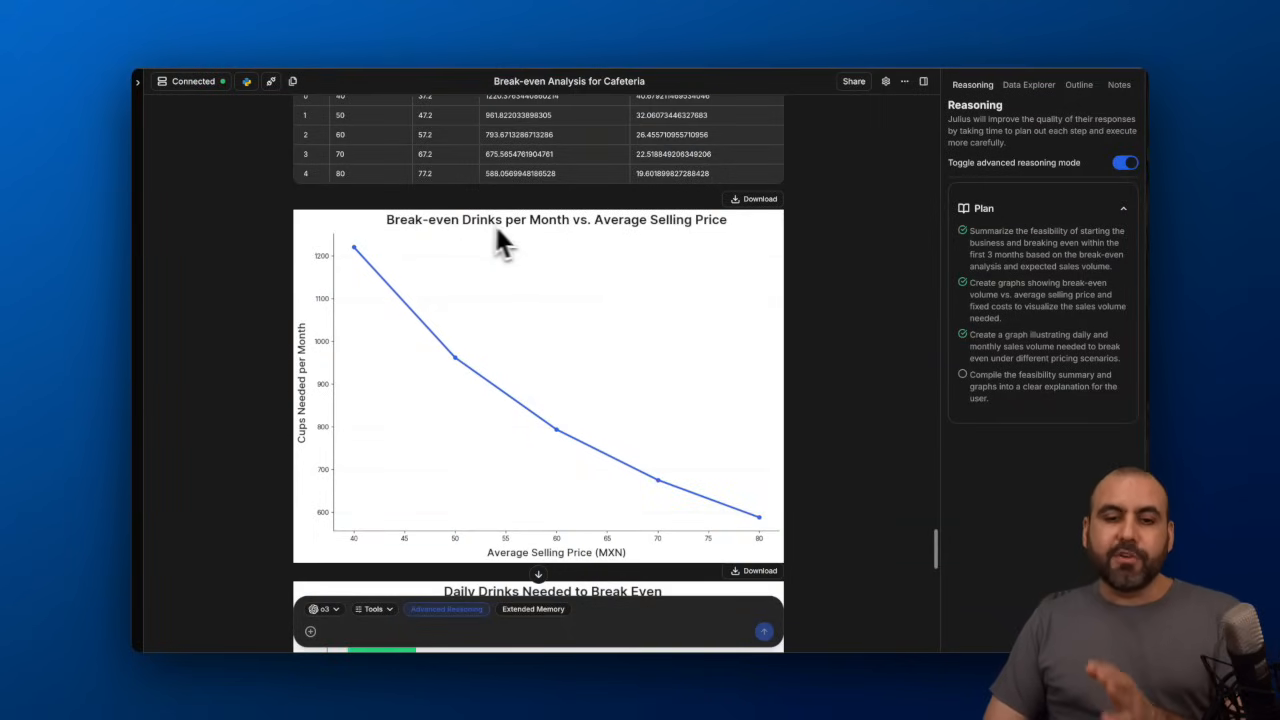
mouse_move(695, 245)
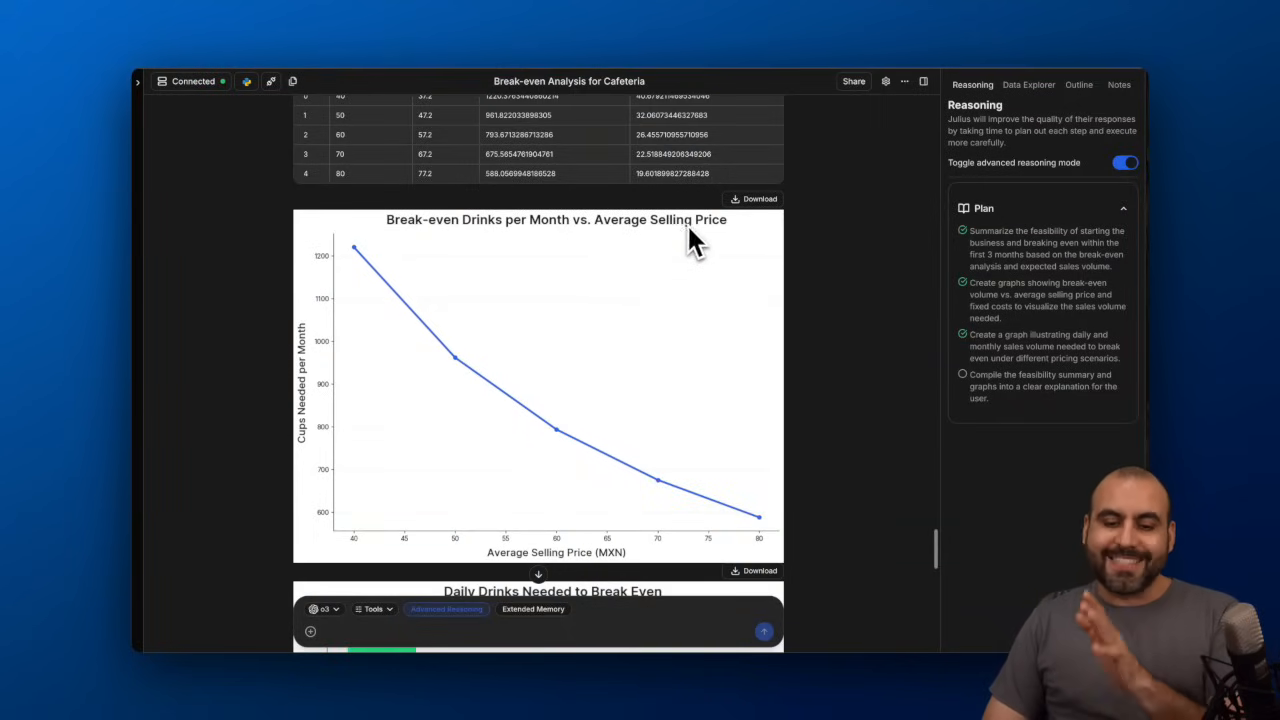
scroll("down", 3)
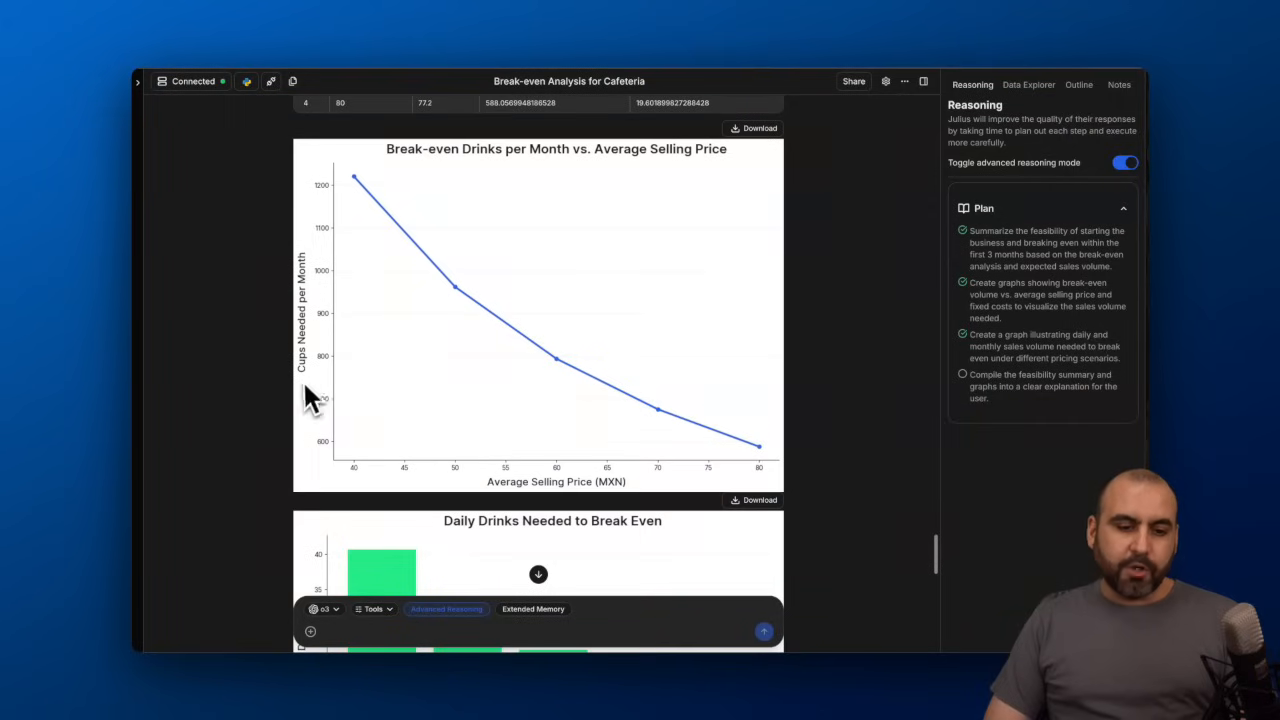
mouse_move(495, 498)
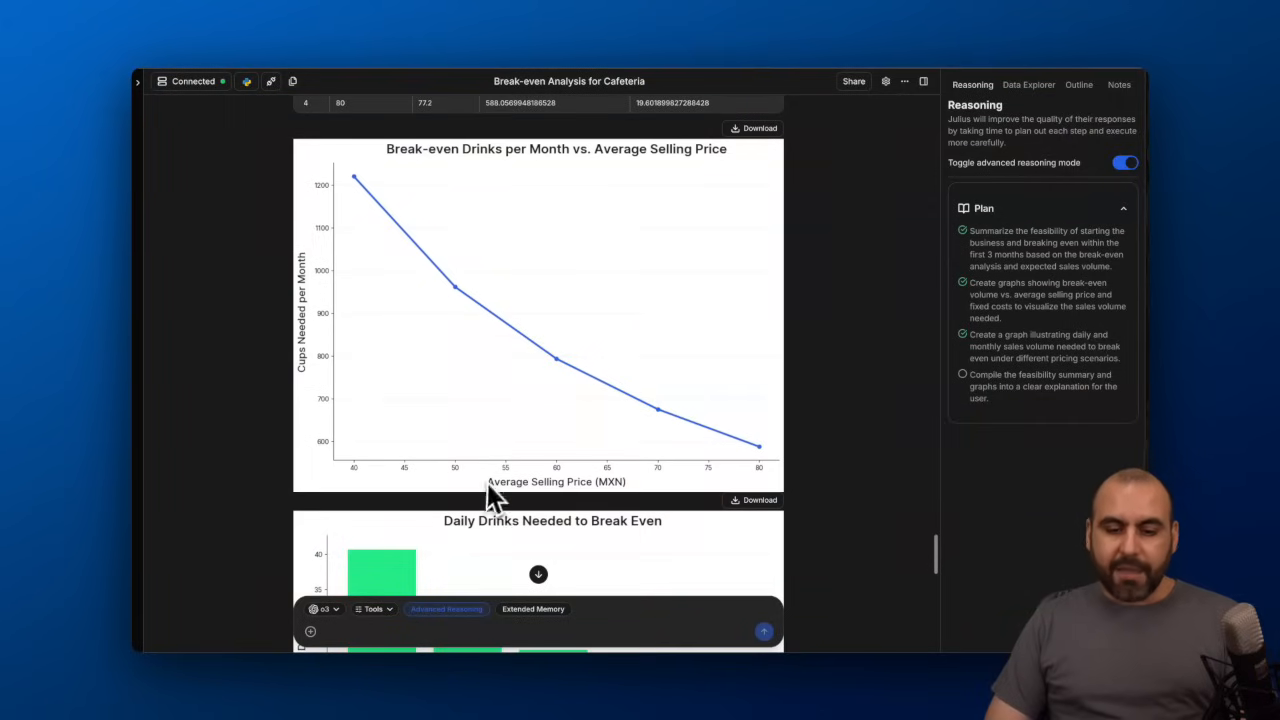
scroll("down", 3)
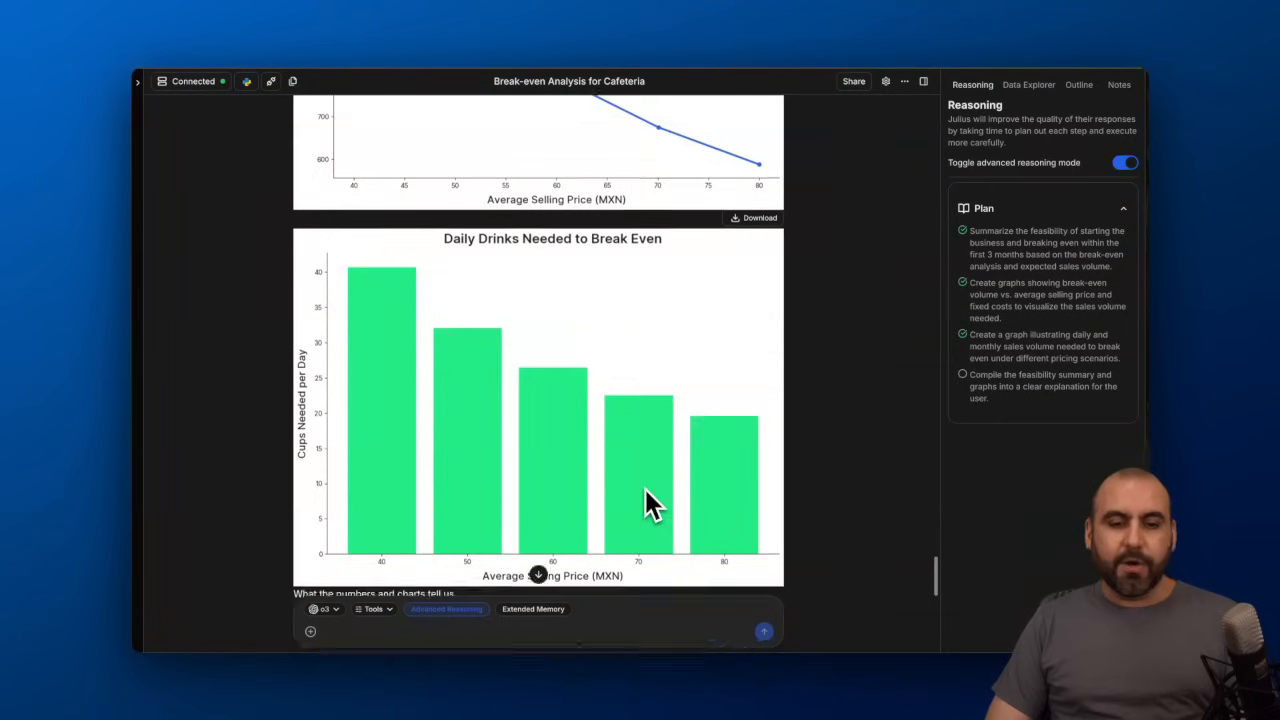
scroll("down", 3)
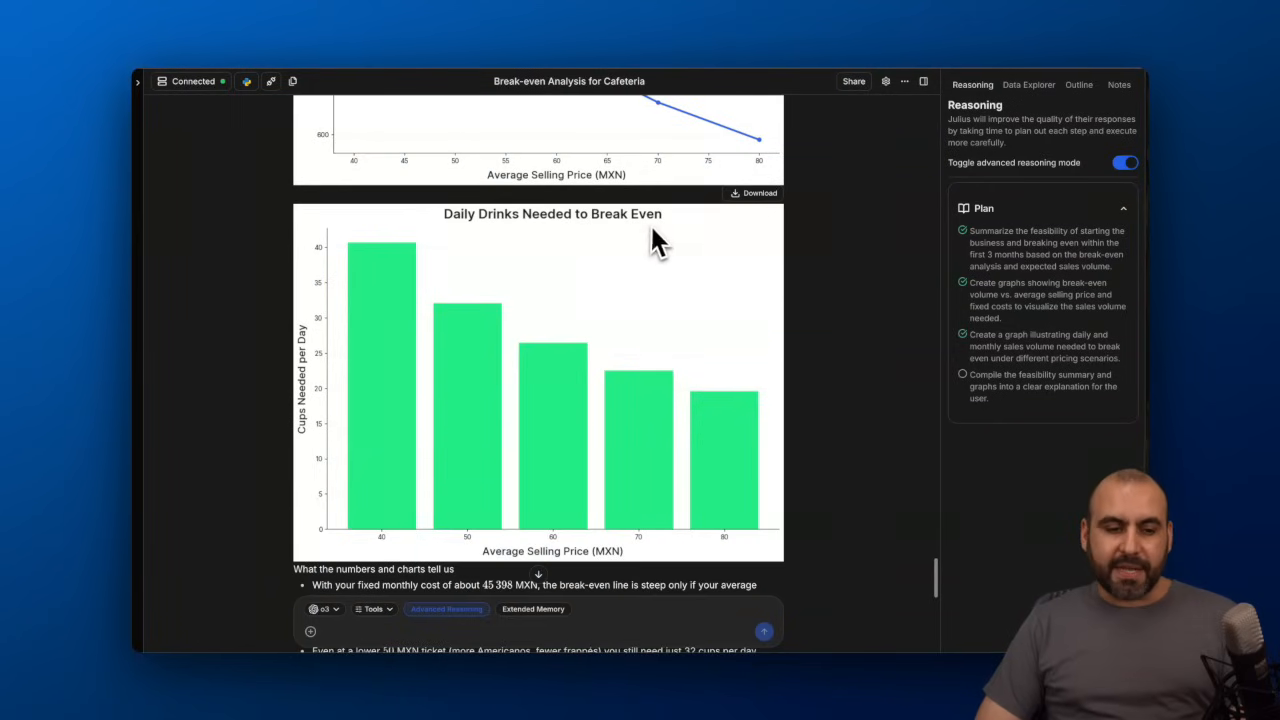
scroll("down", 3)
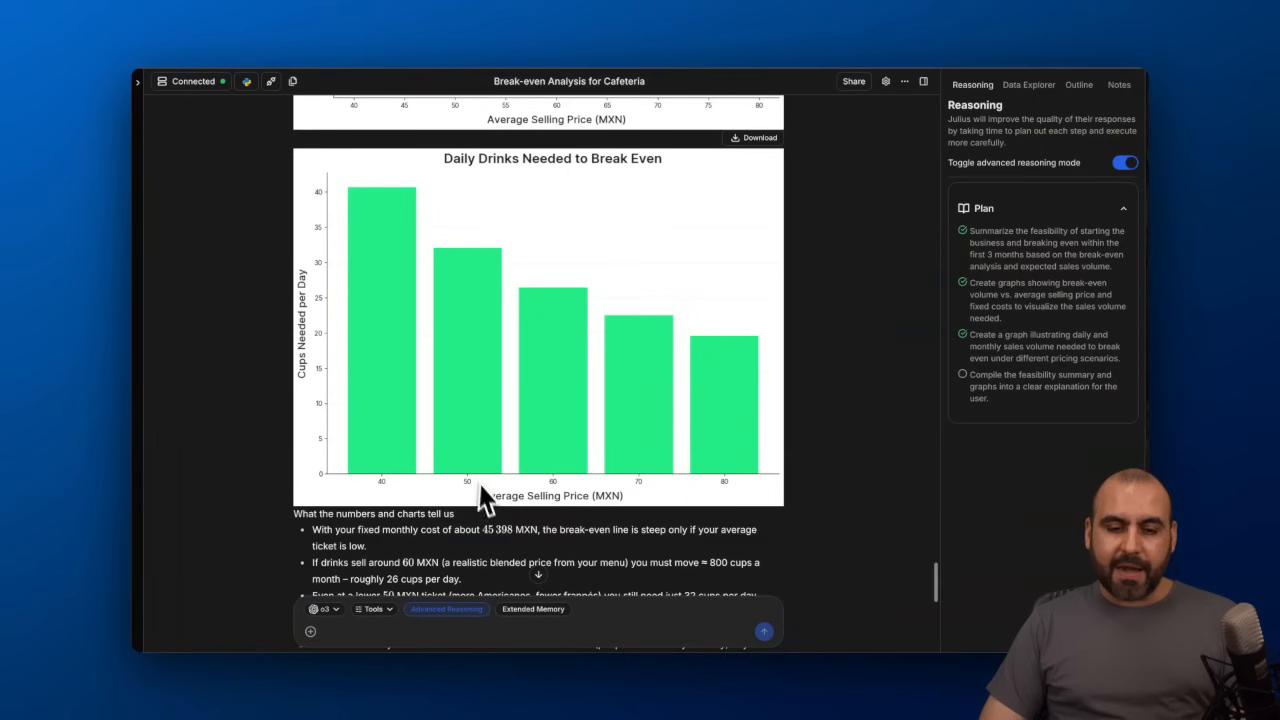
scroll("down", 3)
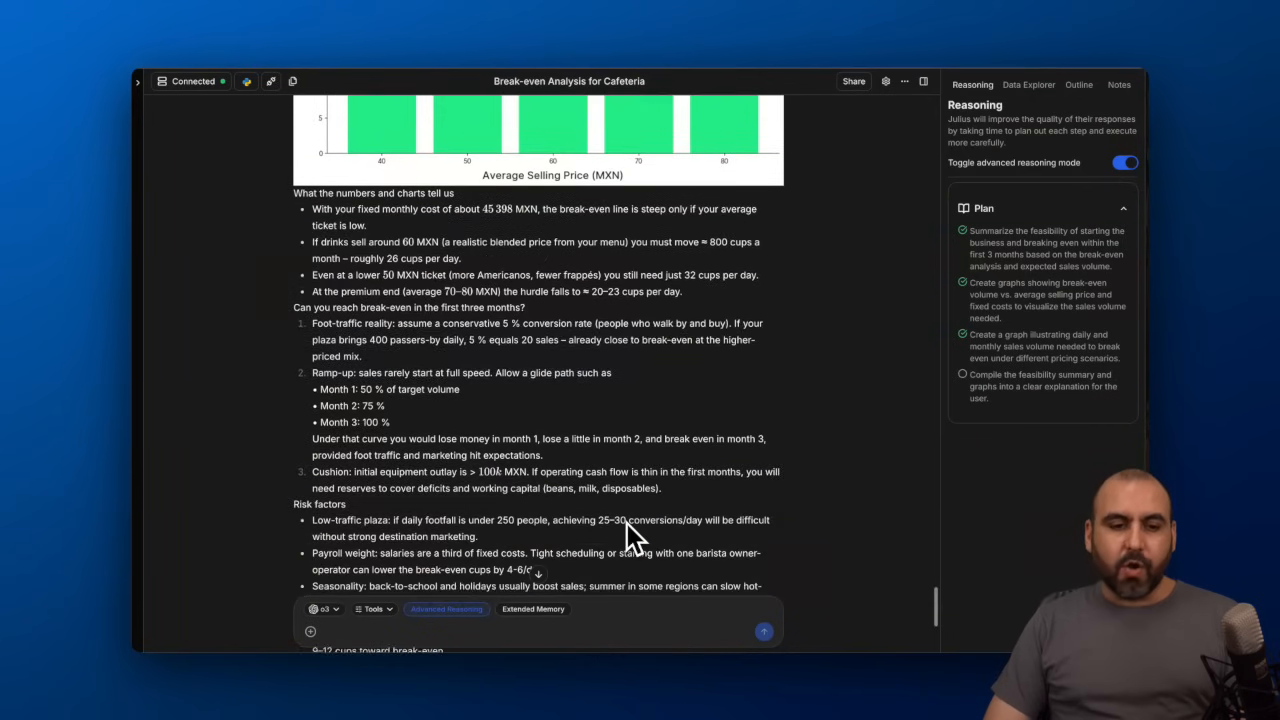
scroll("down", 3)
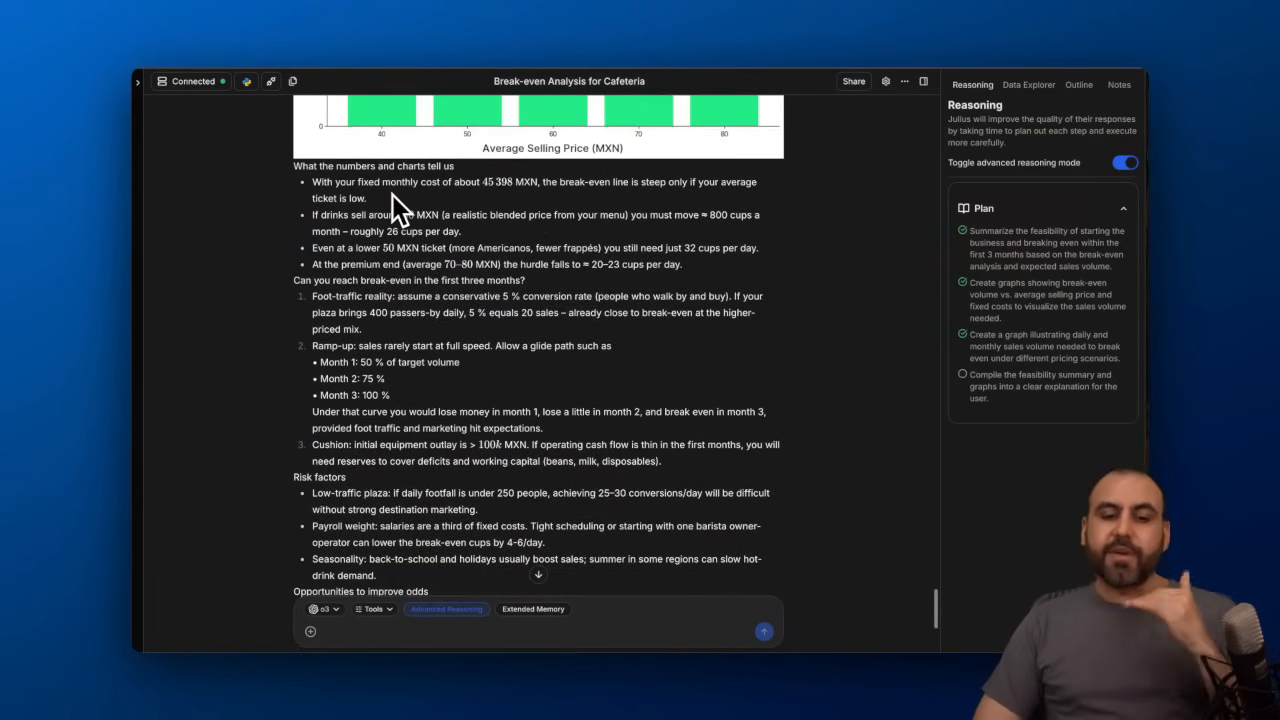
scroll("down", 3)
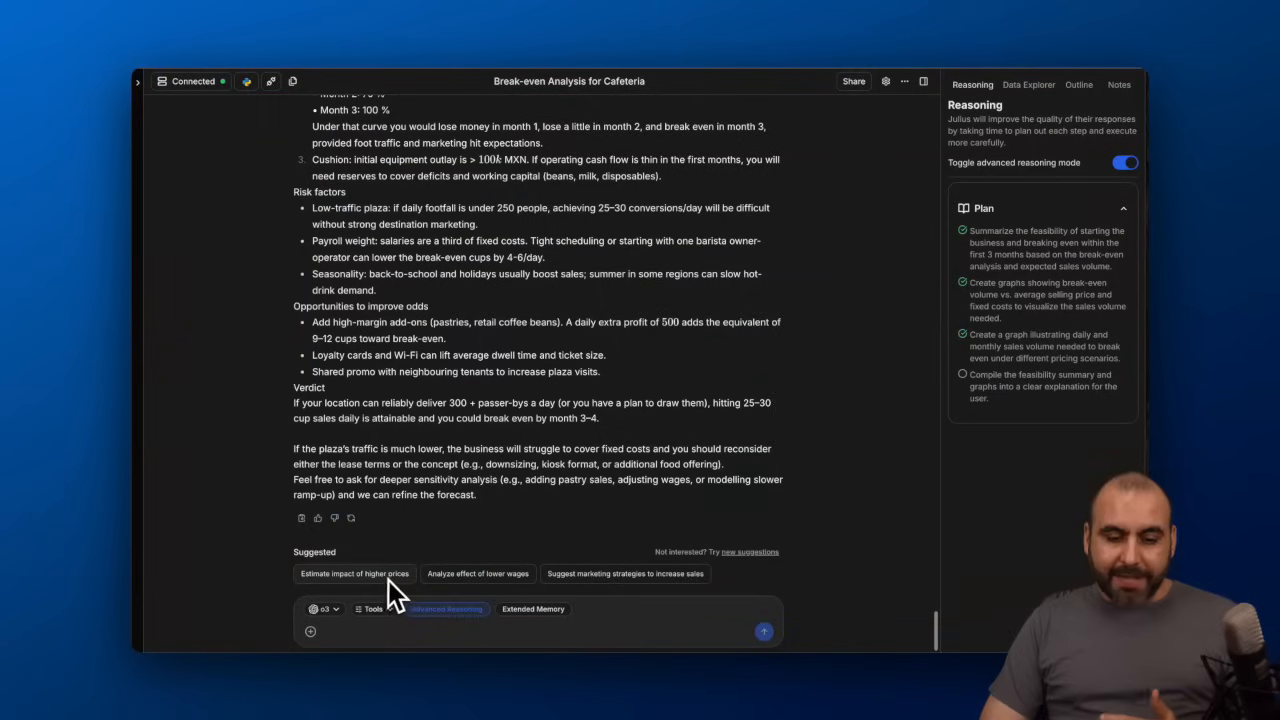
mouse_move(495, 595)
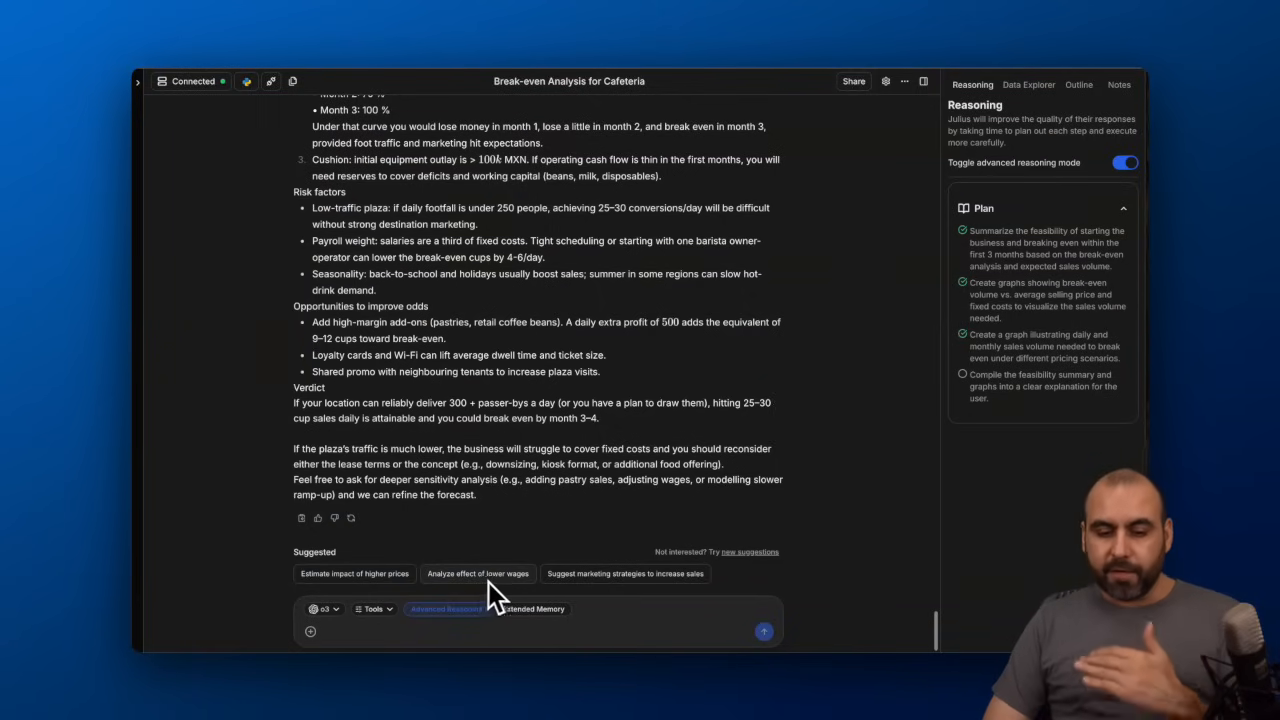
mouse_move(607, 585)
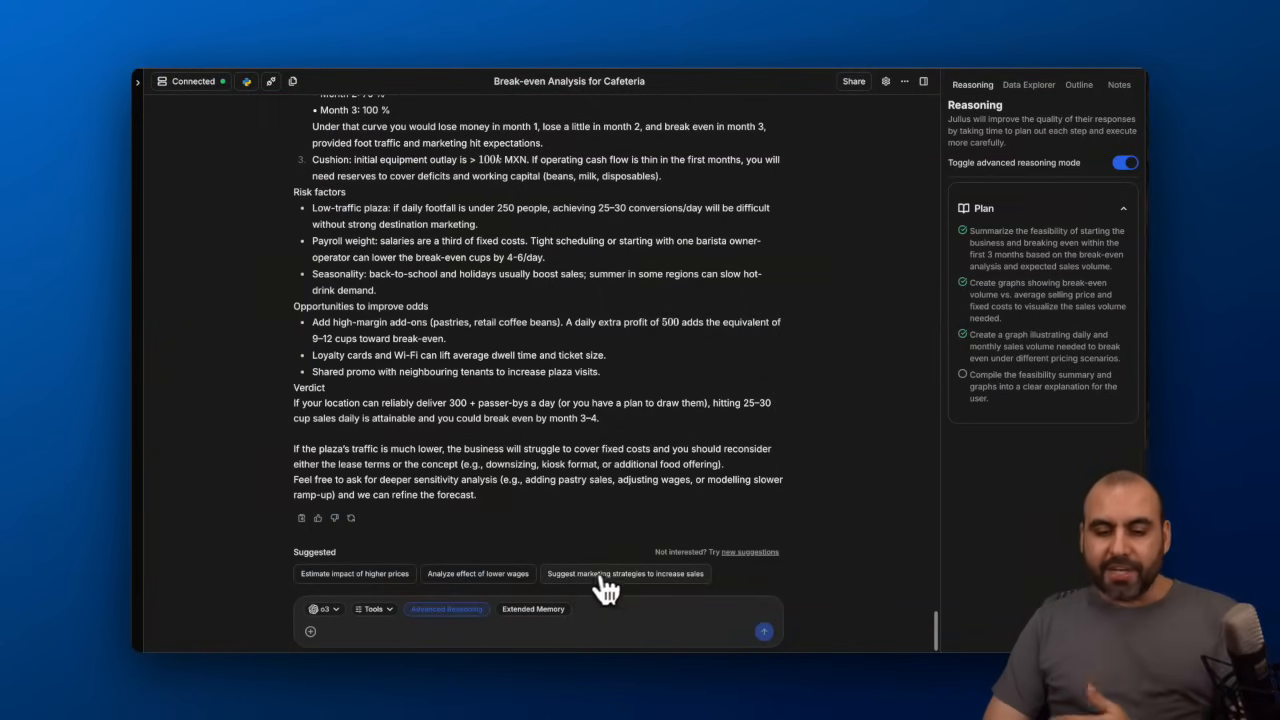
Request marketing strategies to increase sales and scroll through the KPI targets and eight-week calendar.
left_click(625, 573)
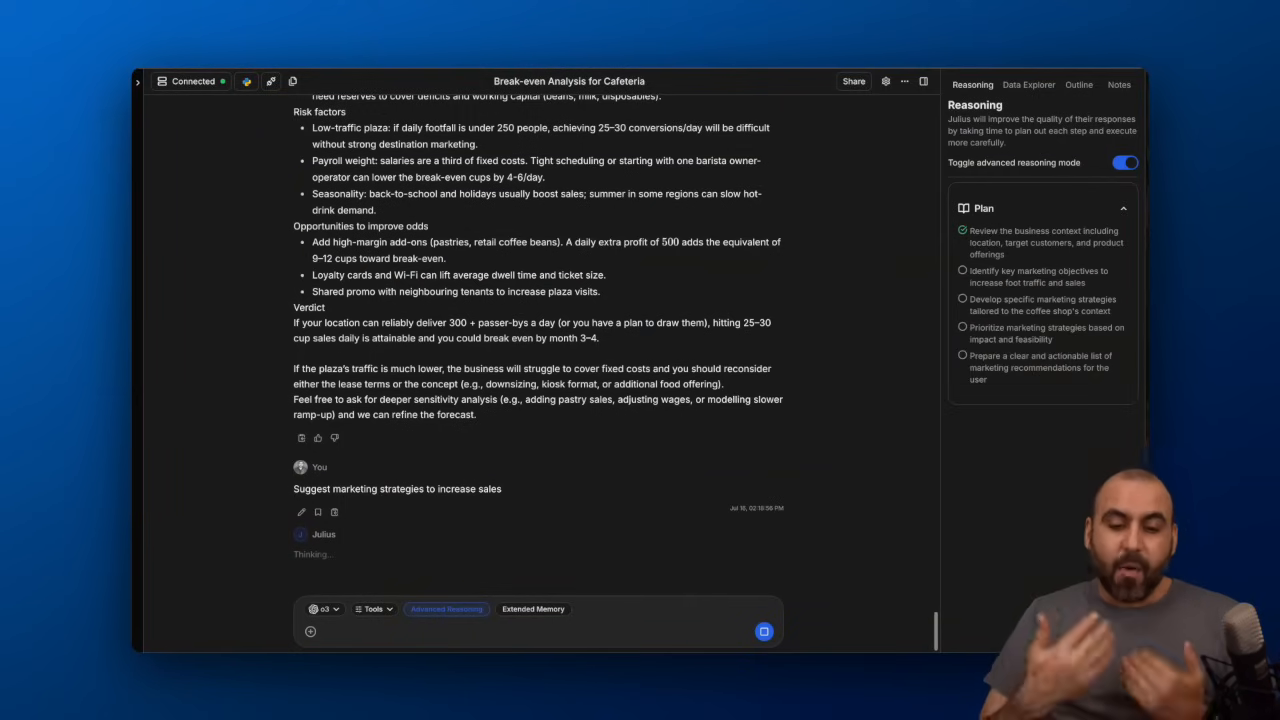
scroll("down", 3)
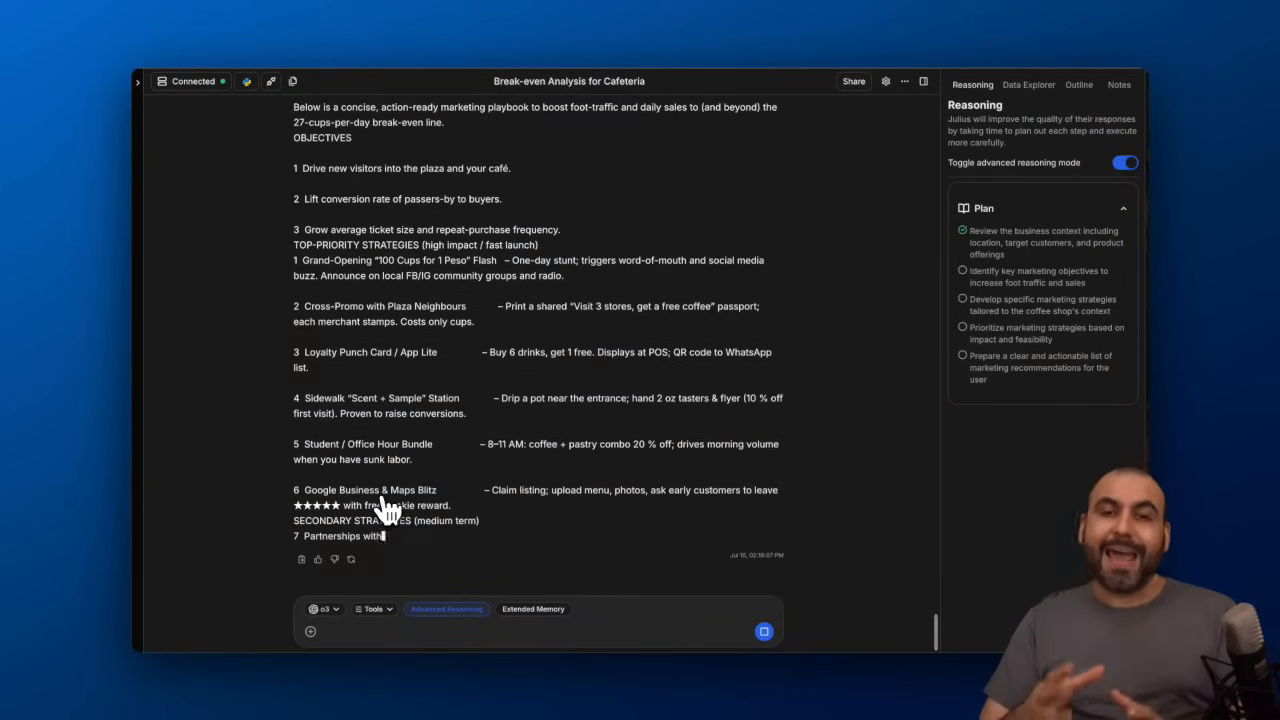
scroll("down", 3)
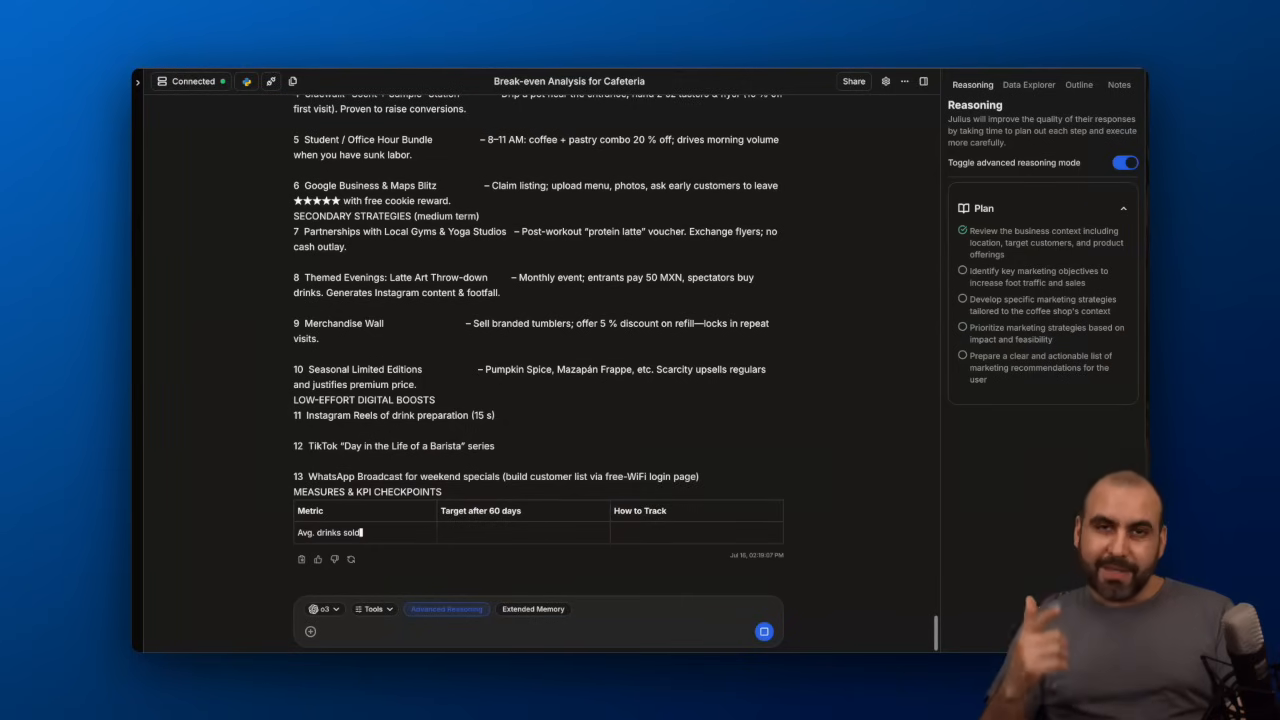
scroll("down", 3)
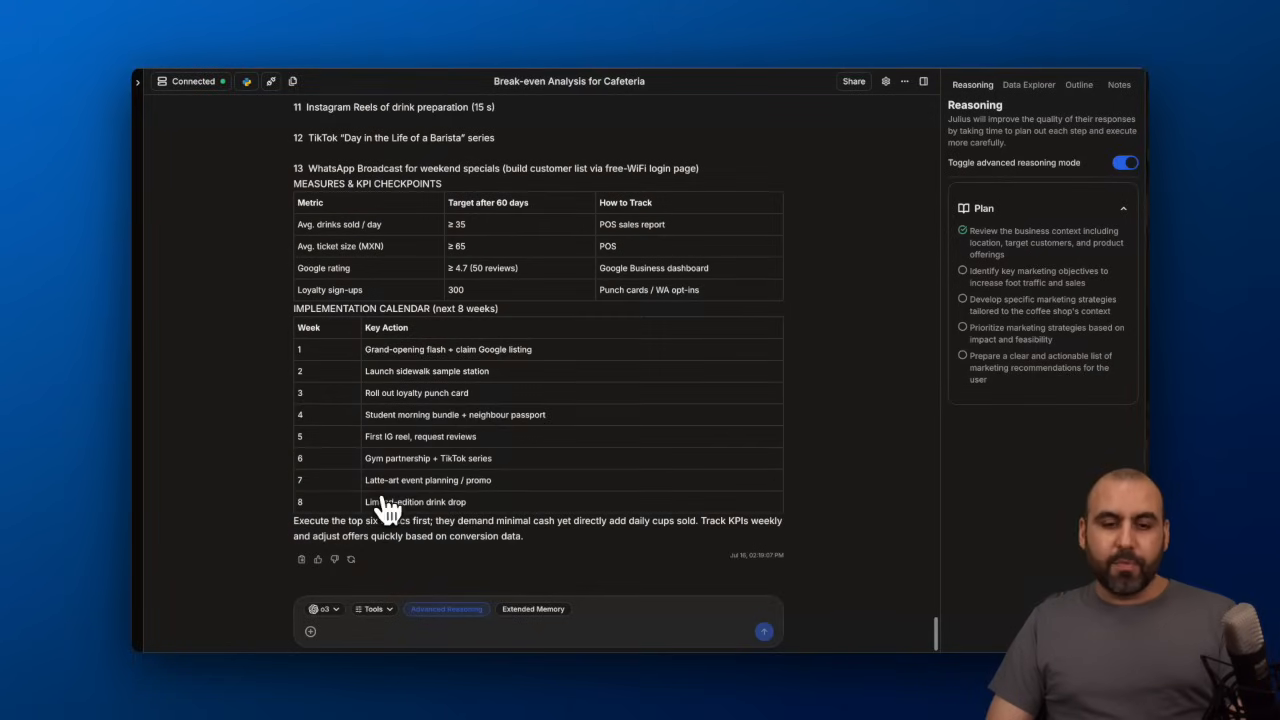
scroll("up", 3)
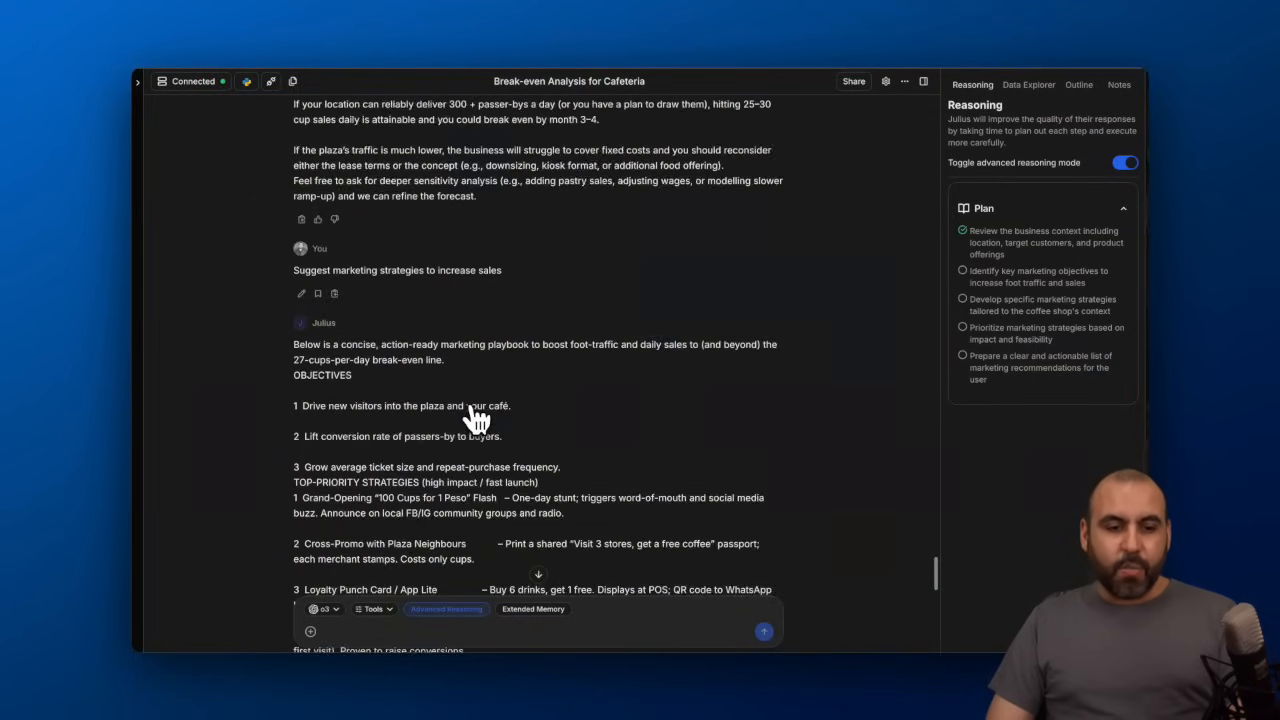
scroll("down", 3)
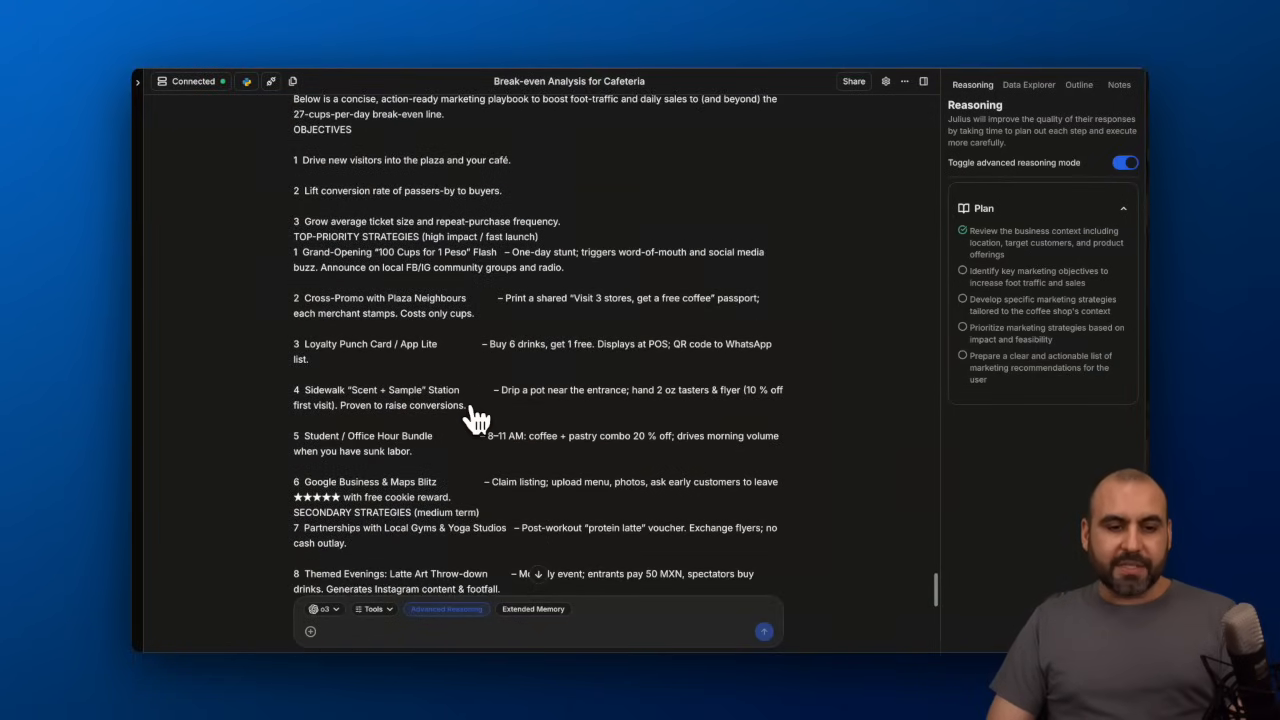
scroll("down", 3)
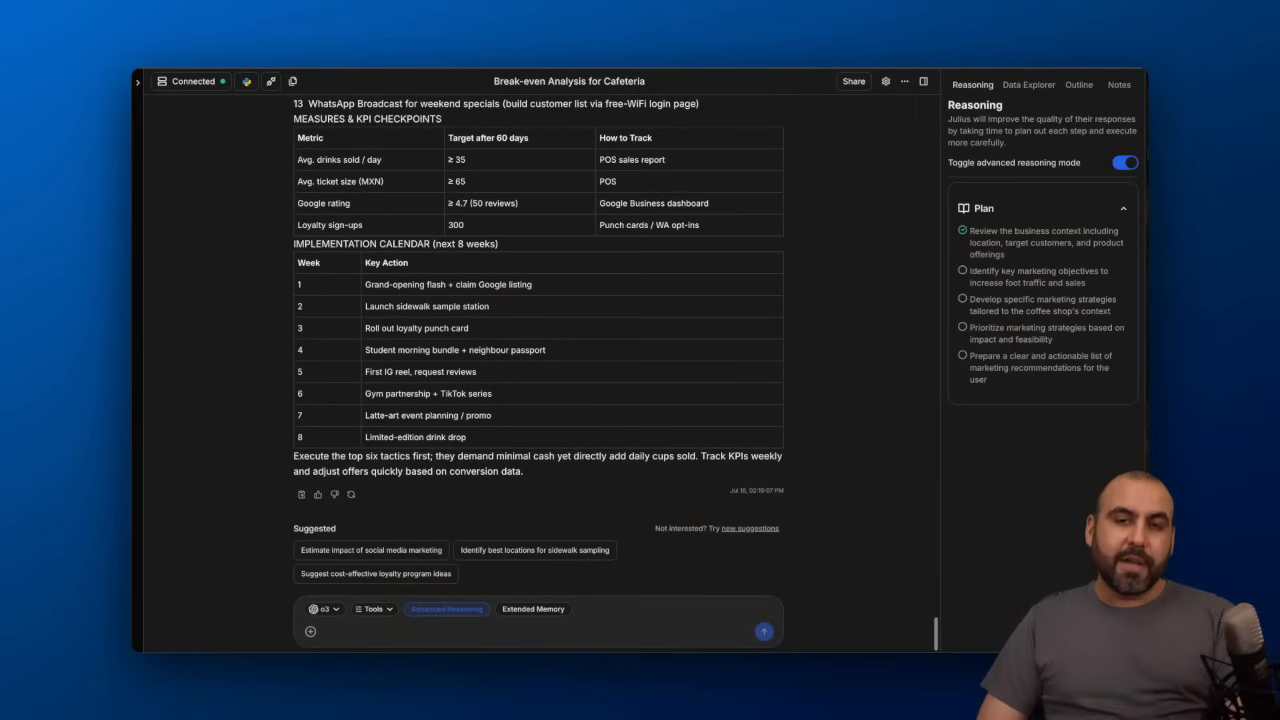
mouse_move(475, 285)
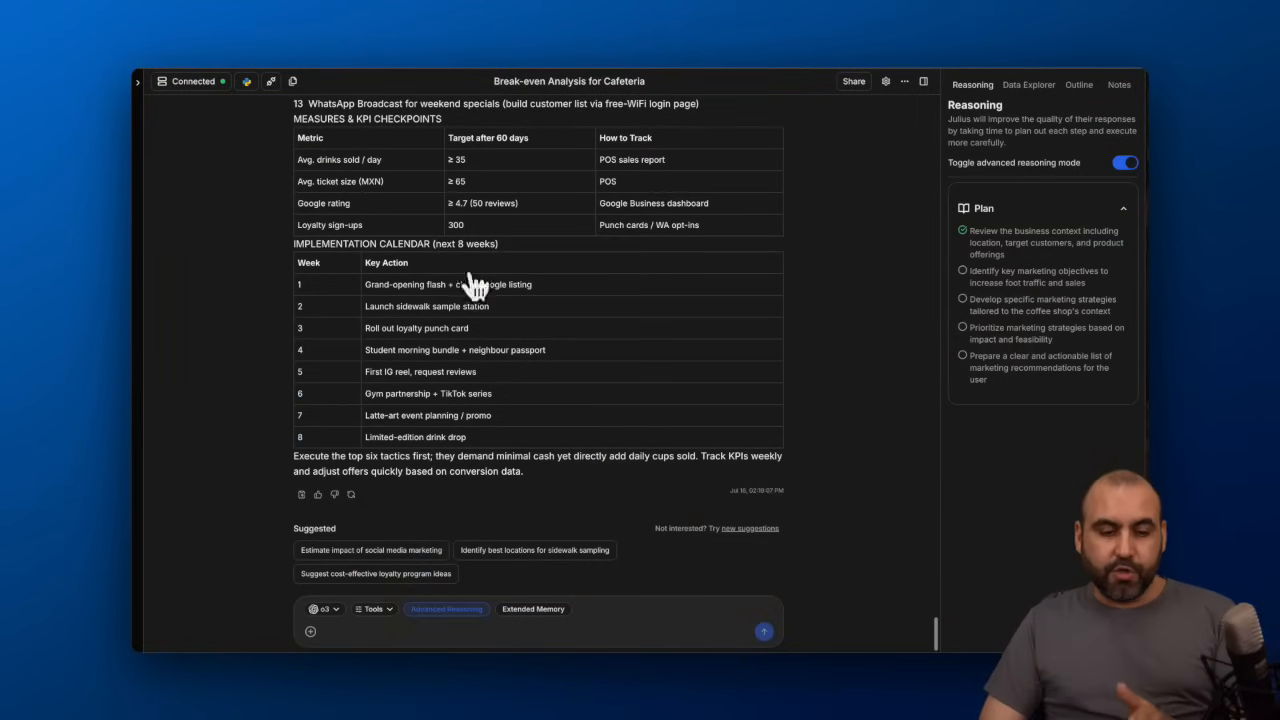
left_click(310, 631)
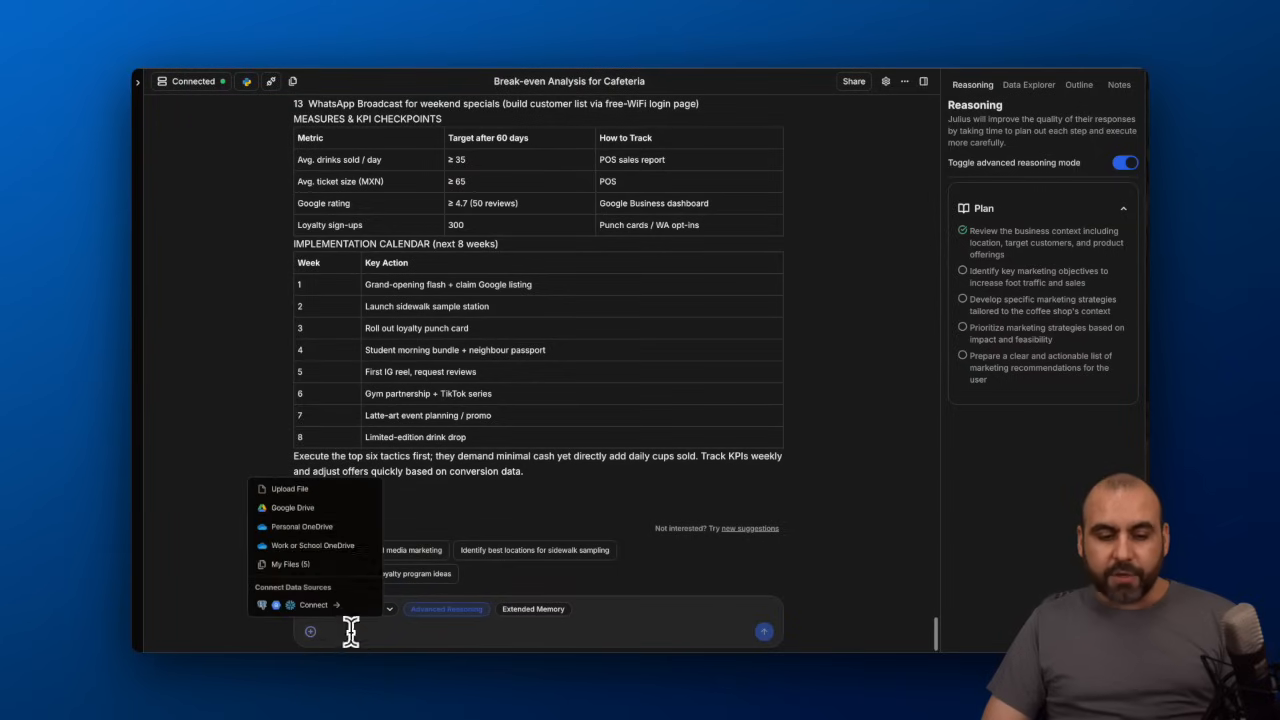
left_click(372, 608)
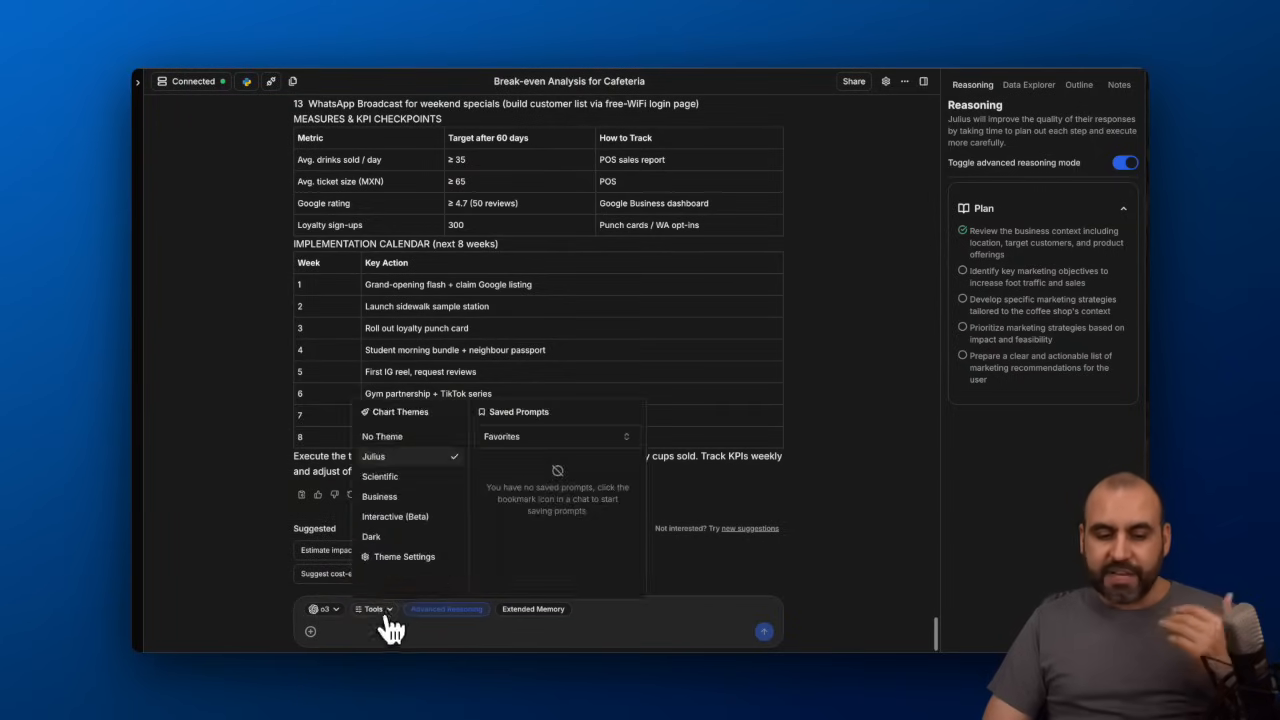
mouse_move(410, 665)
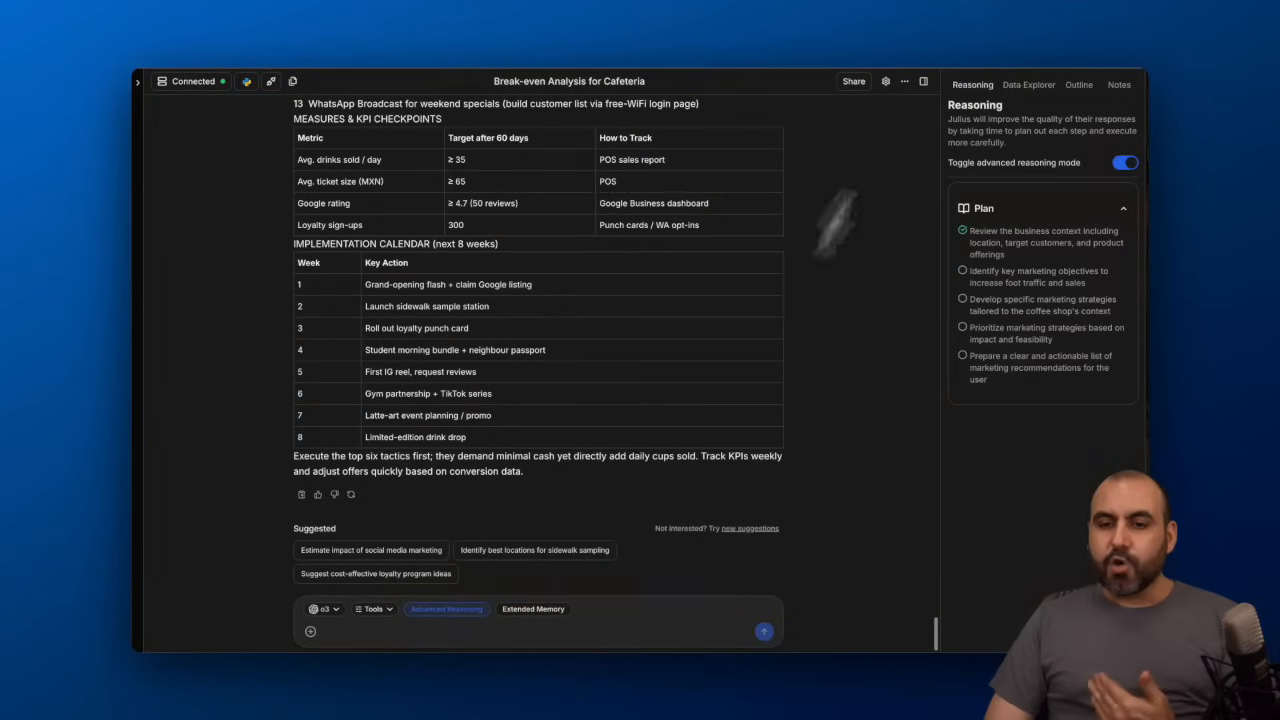
left_click(885, 81)
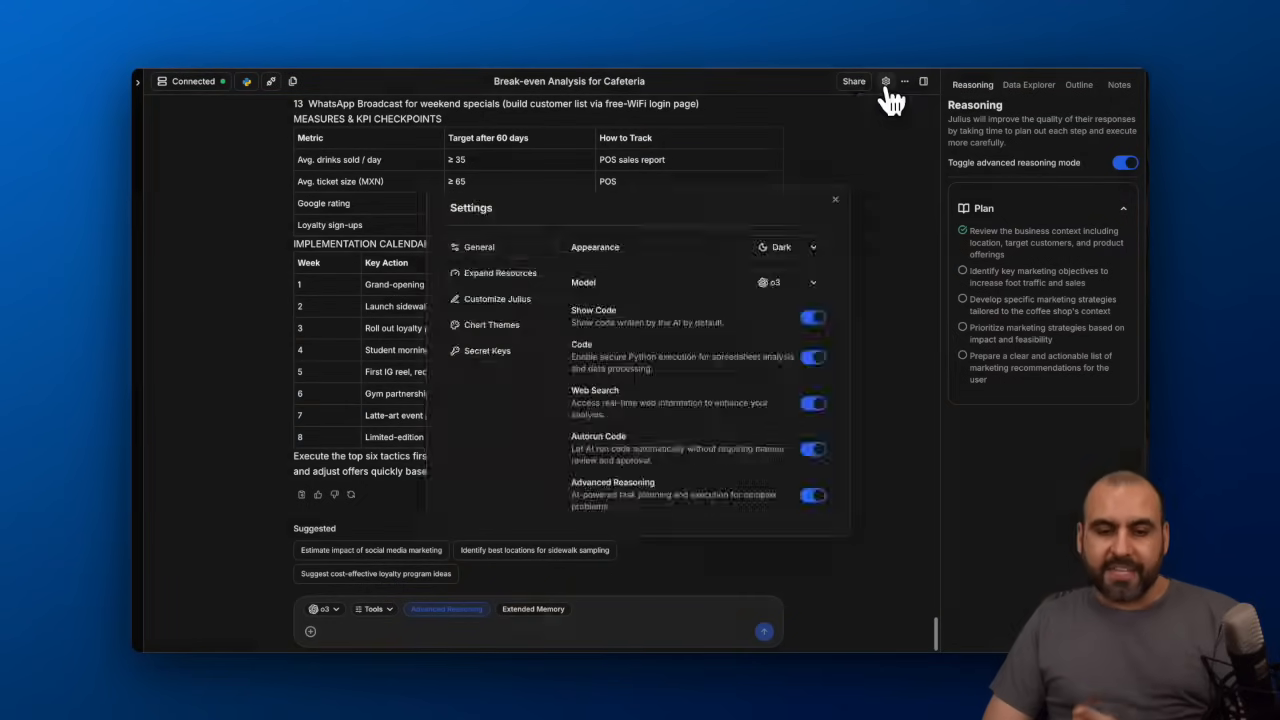
mouse_move(640, 450)
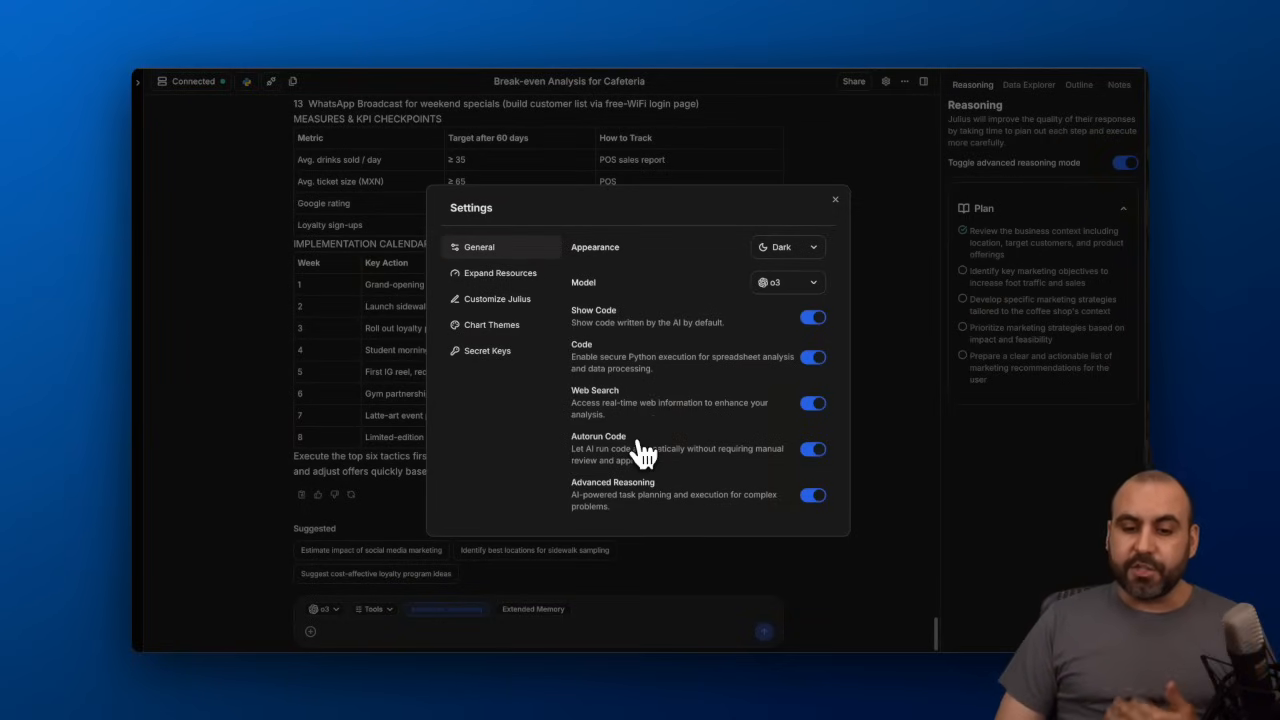
mouse_move(812, 320)
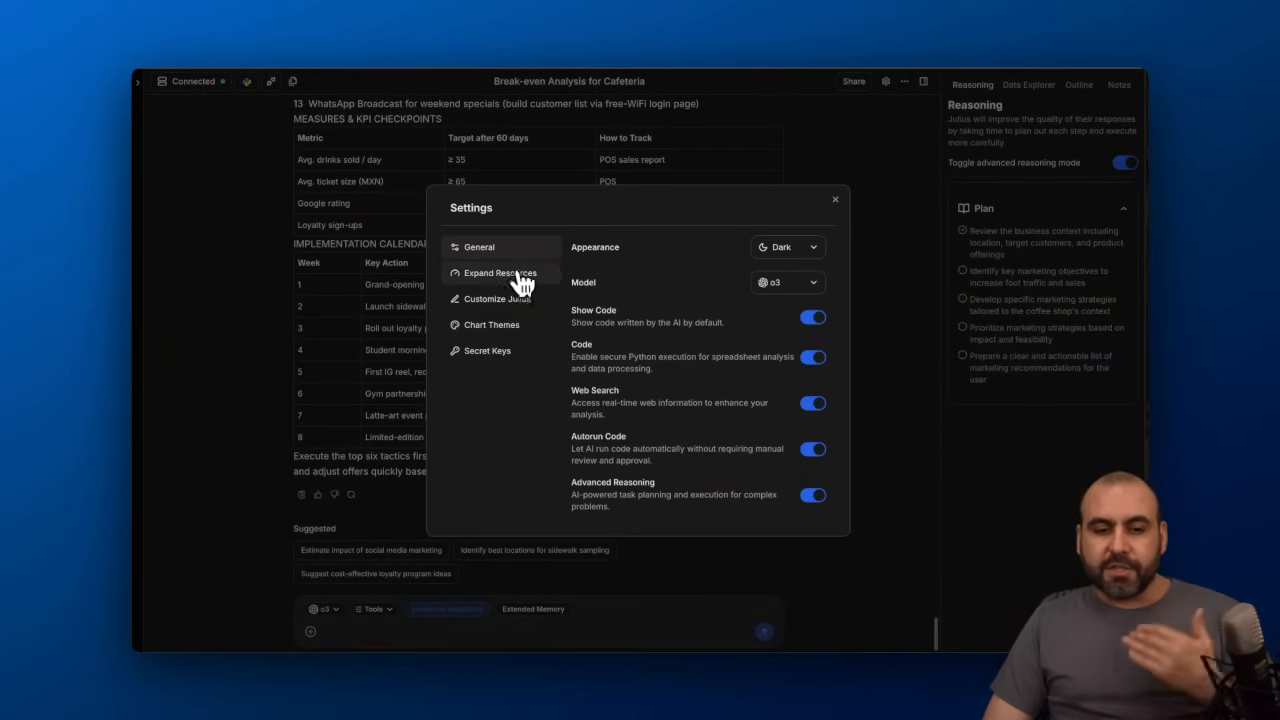
left_click(497, 298)
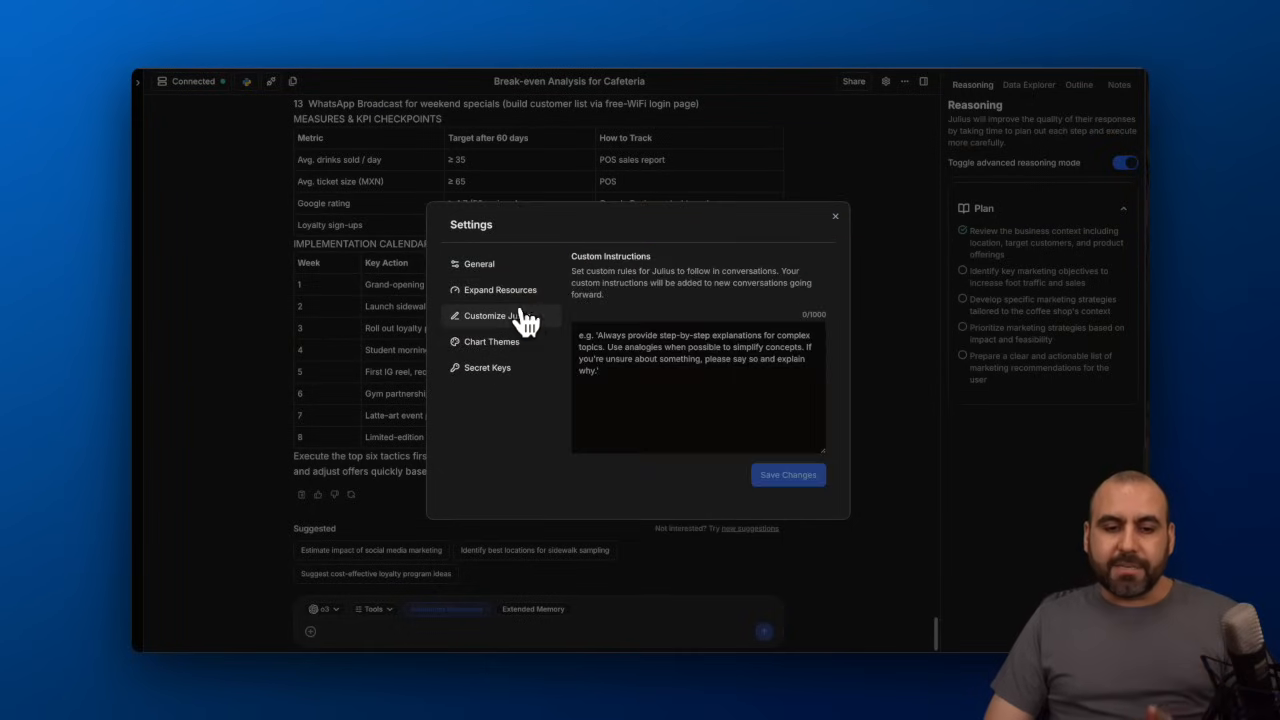
left_click(491, 339)
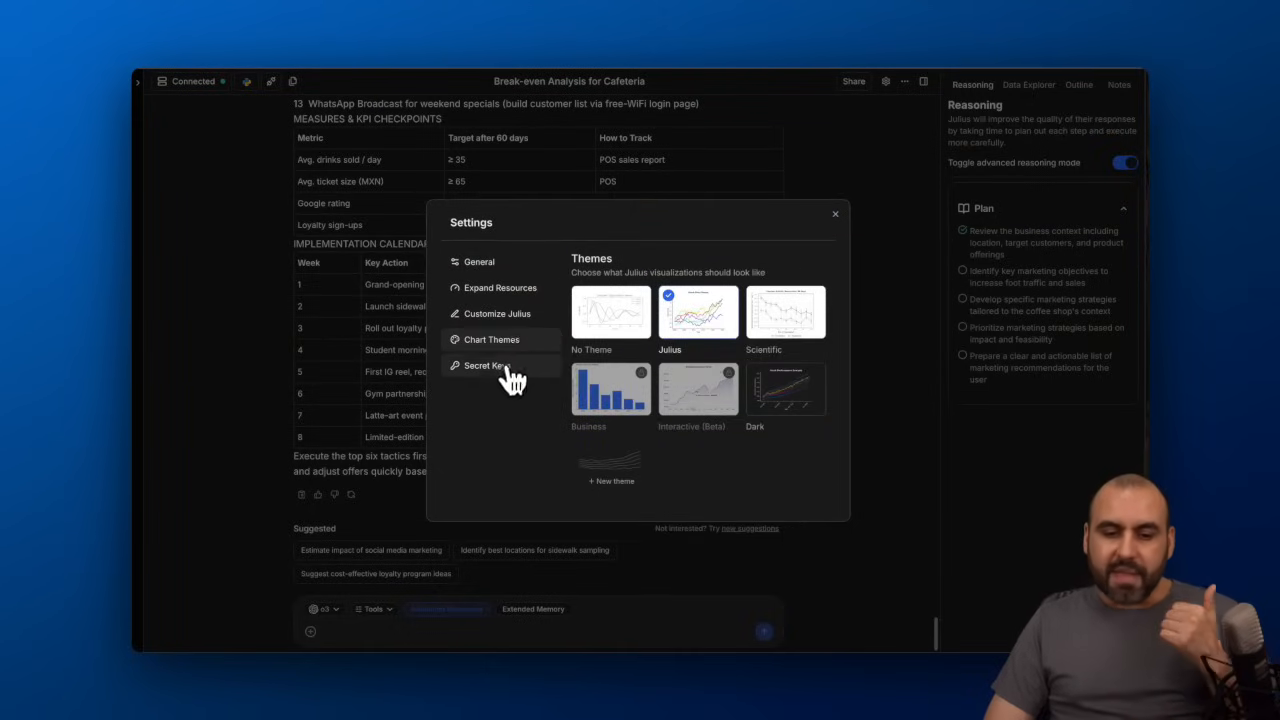
left_click(479, 261)
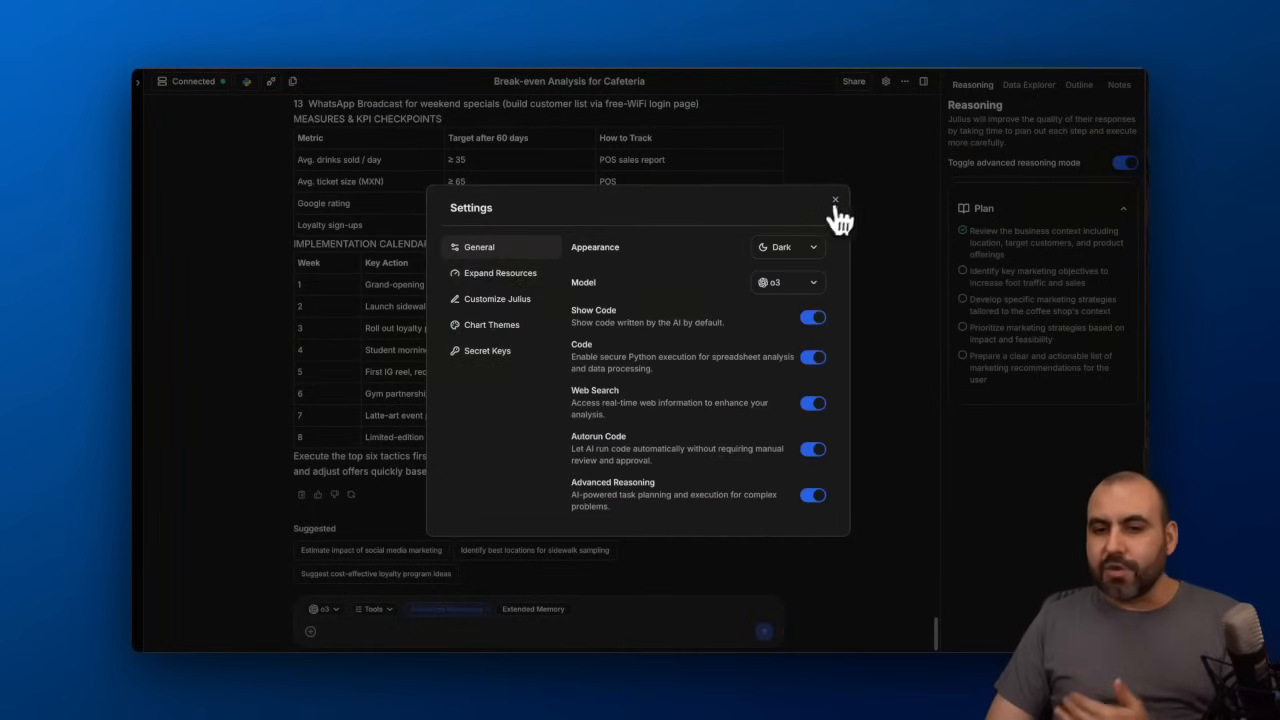
left_click(834, 199)
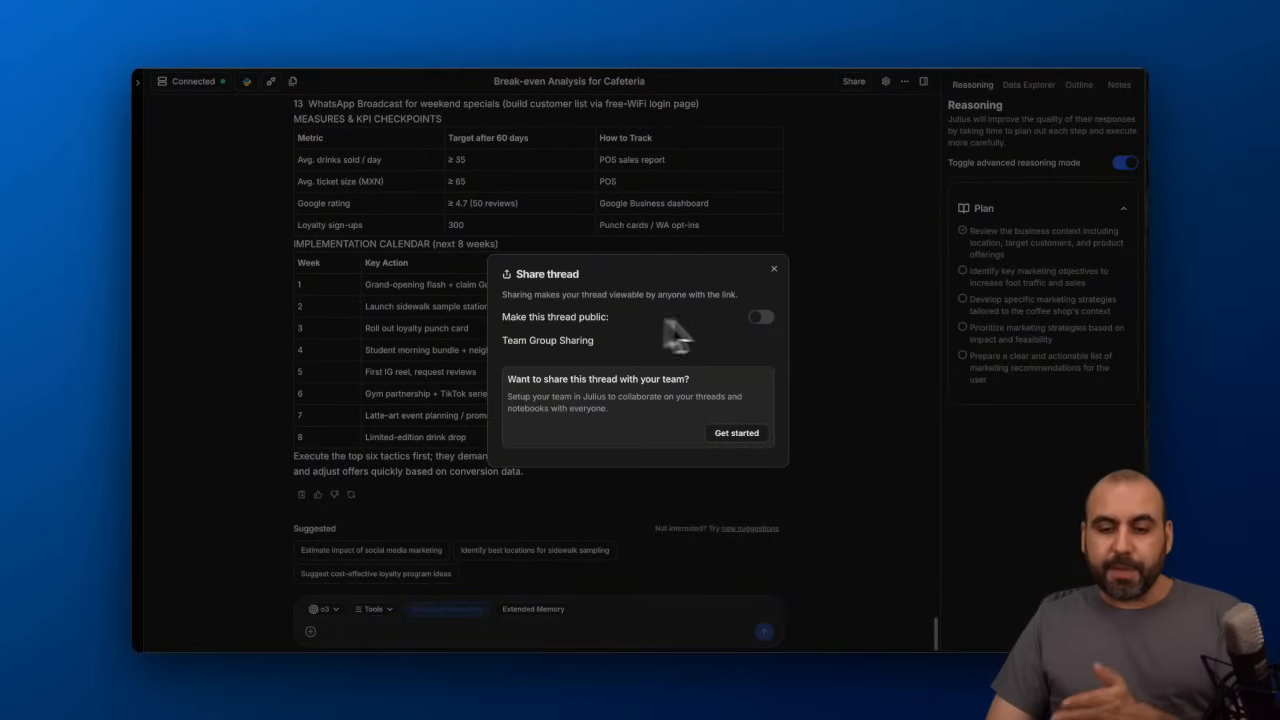
Close the Share thread dialog without making the thread public.
left_click(773, 268)
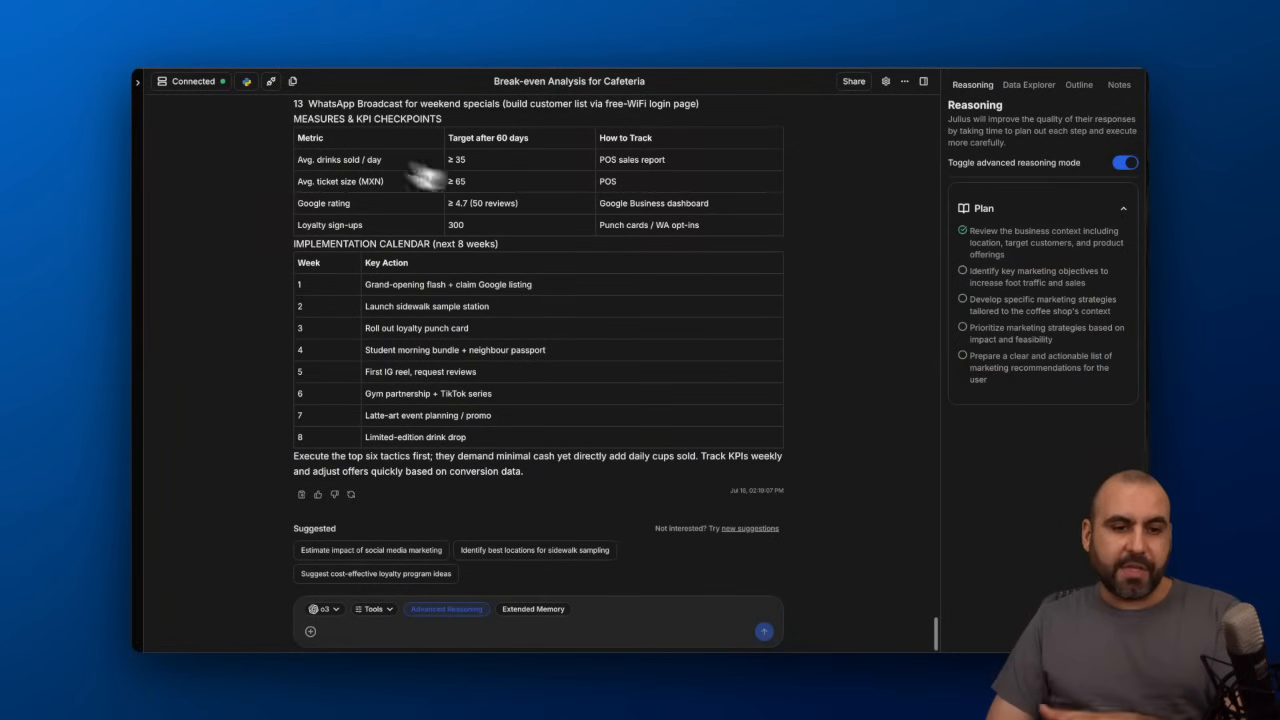
mouse_move(193, 81)
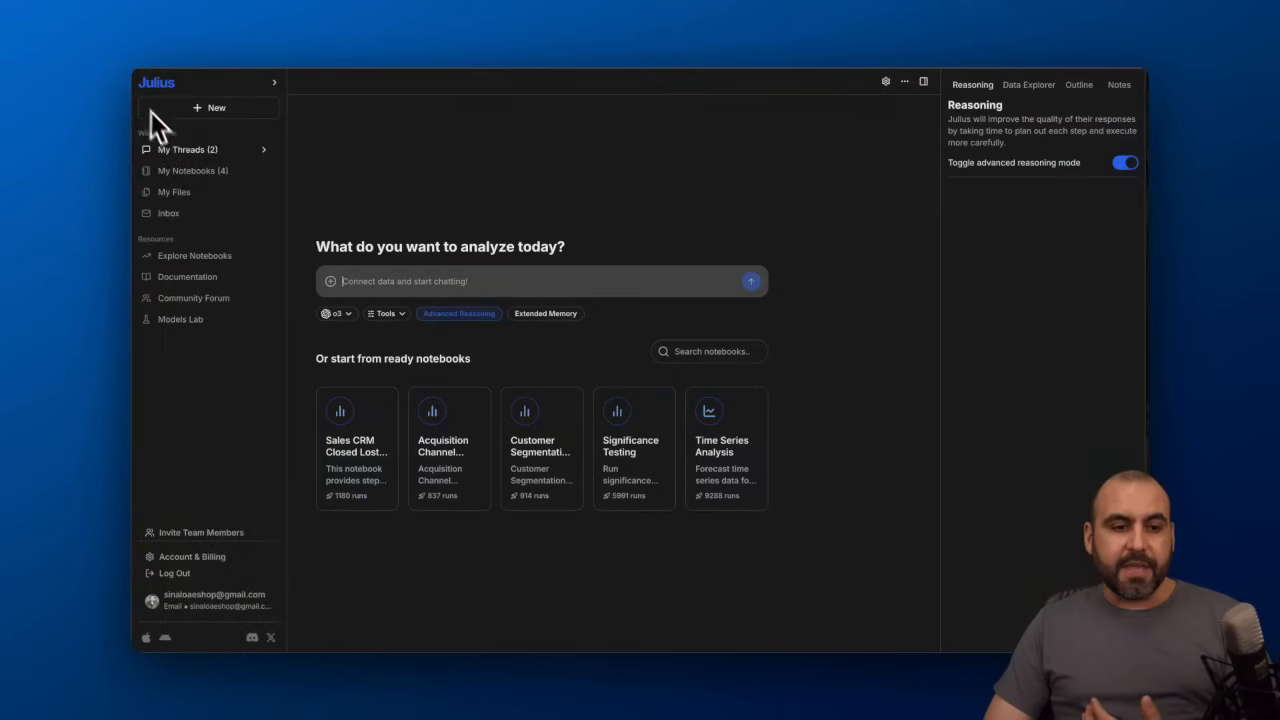
Show the My Notebooks list with its four saved notebooks.
left_click(192, 170)
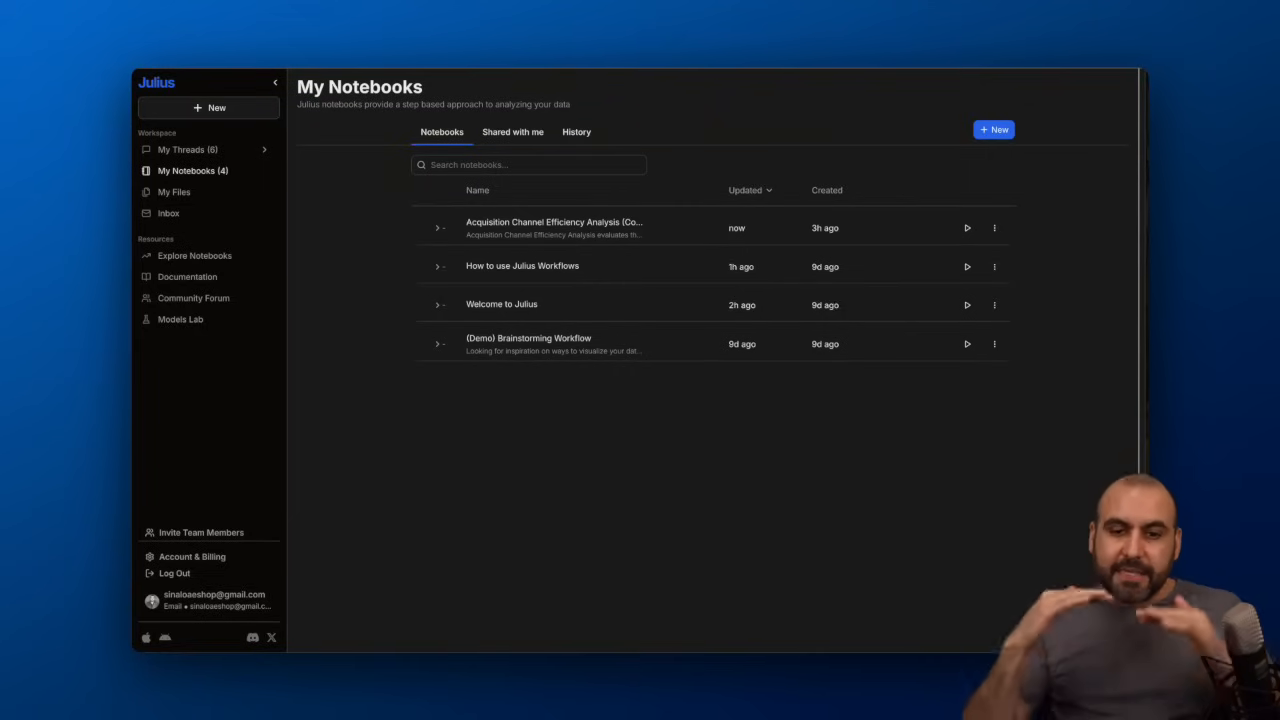
mouse_move(578, 510)
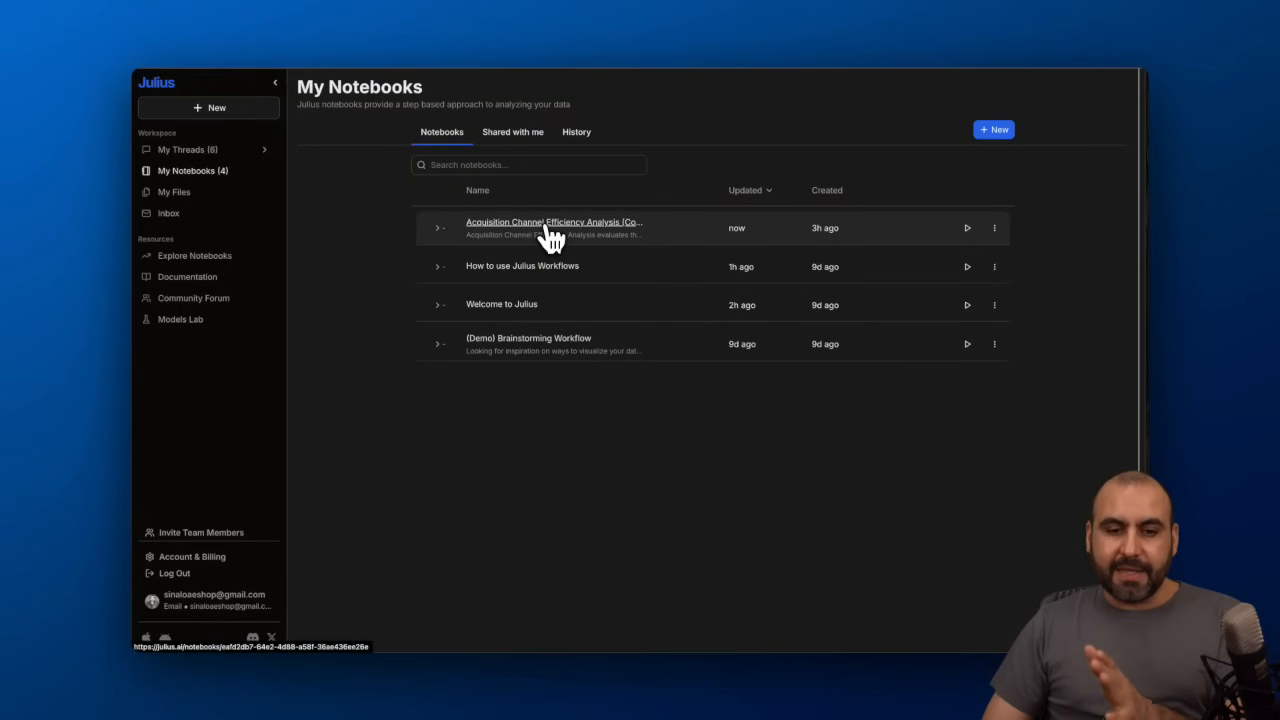
Open the Acquisition Channel Efficiency Analysis notebook and scroll through its guide and steps.
left_click(554, 222)
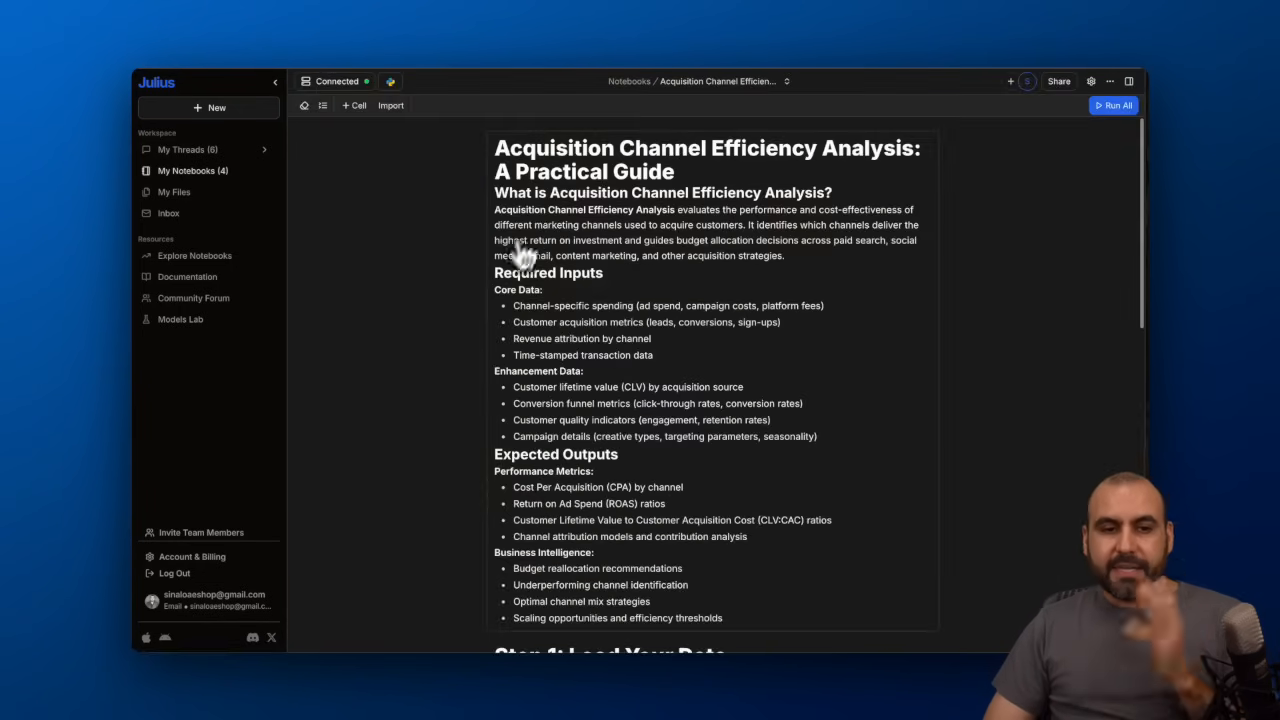
scroll("down", 3)
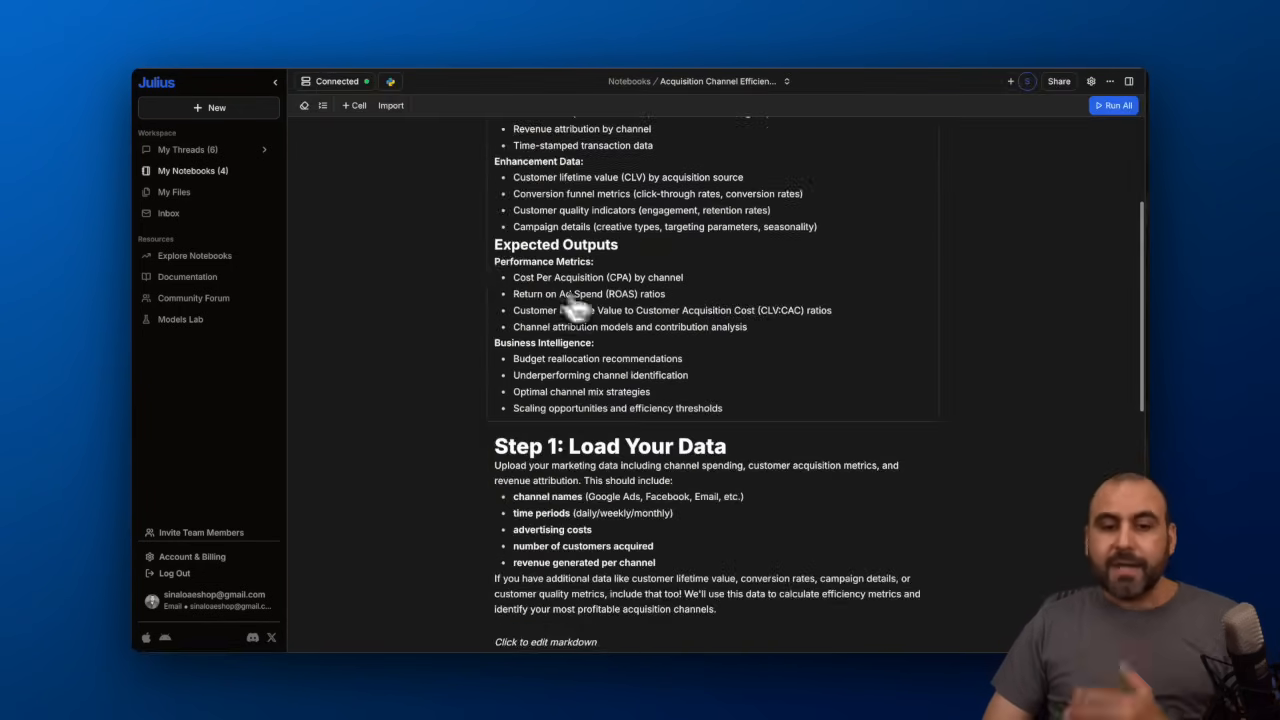
mouse_move(585, 475)
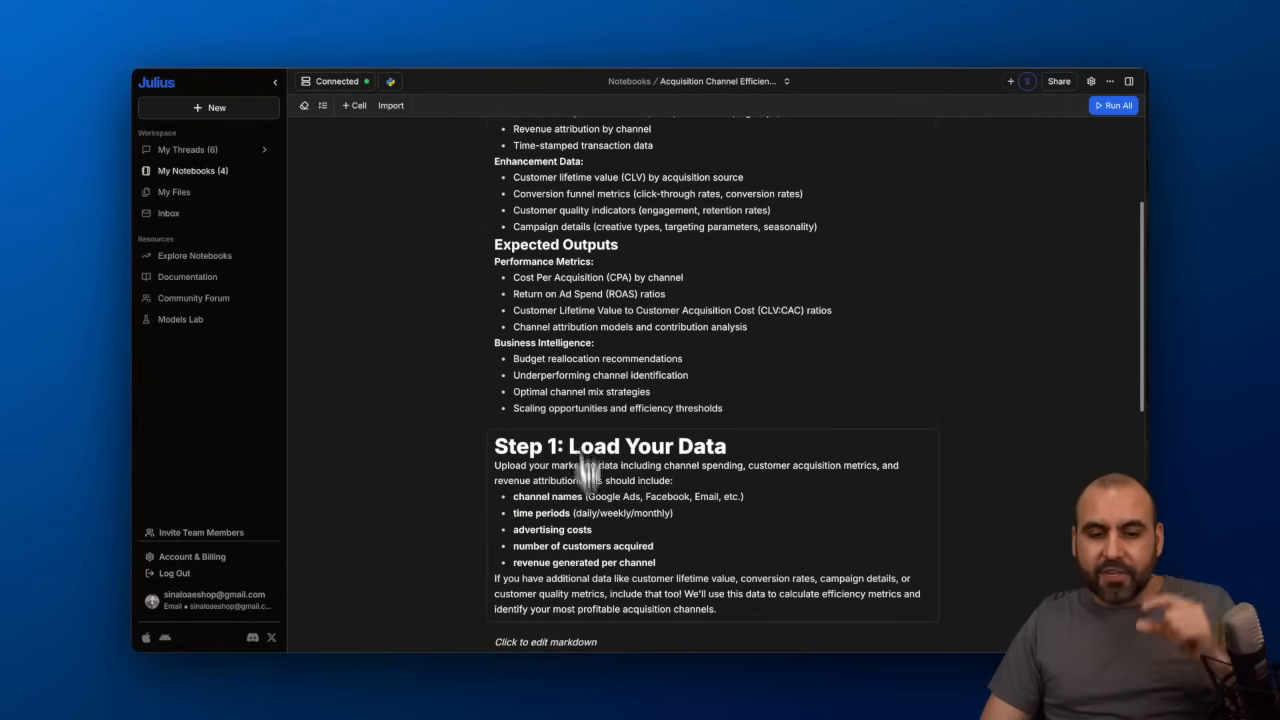
scroll("down", 3)
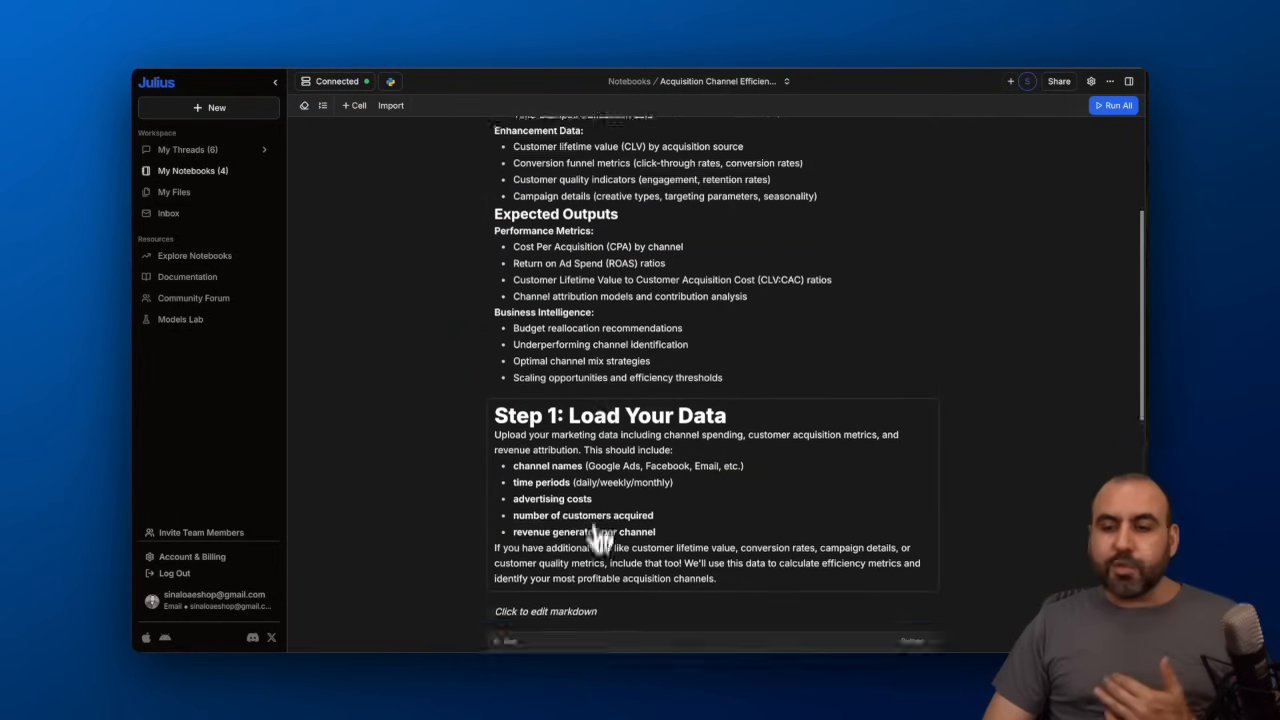
scroll("up", 3)
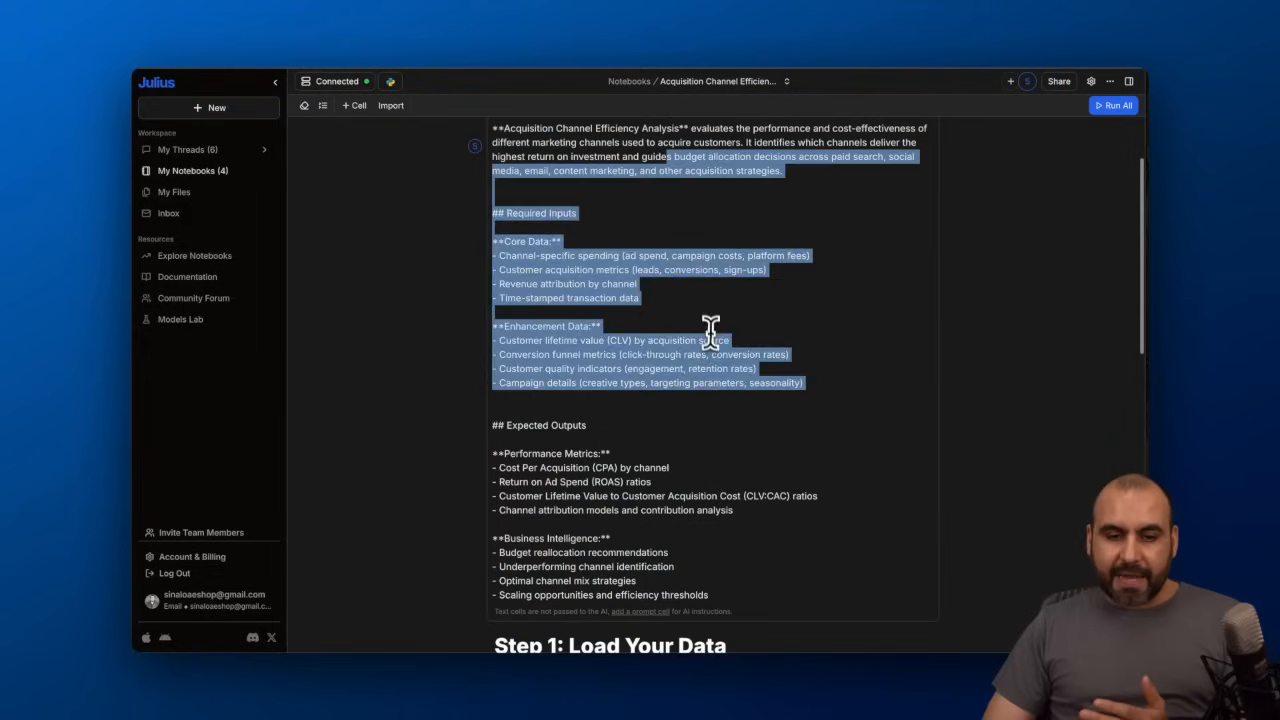
scroll("down", 3)
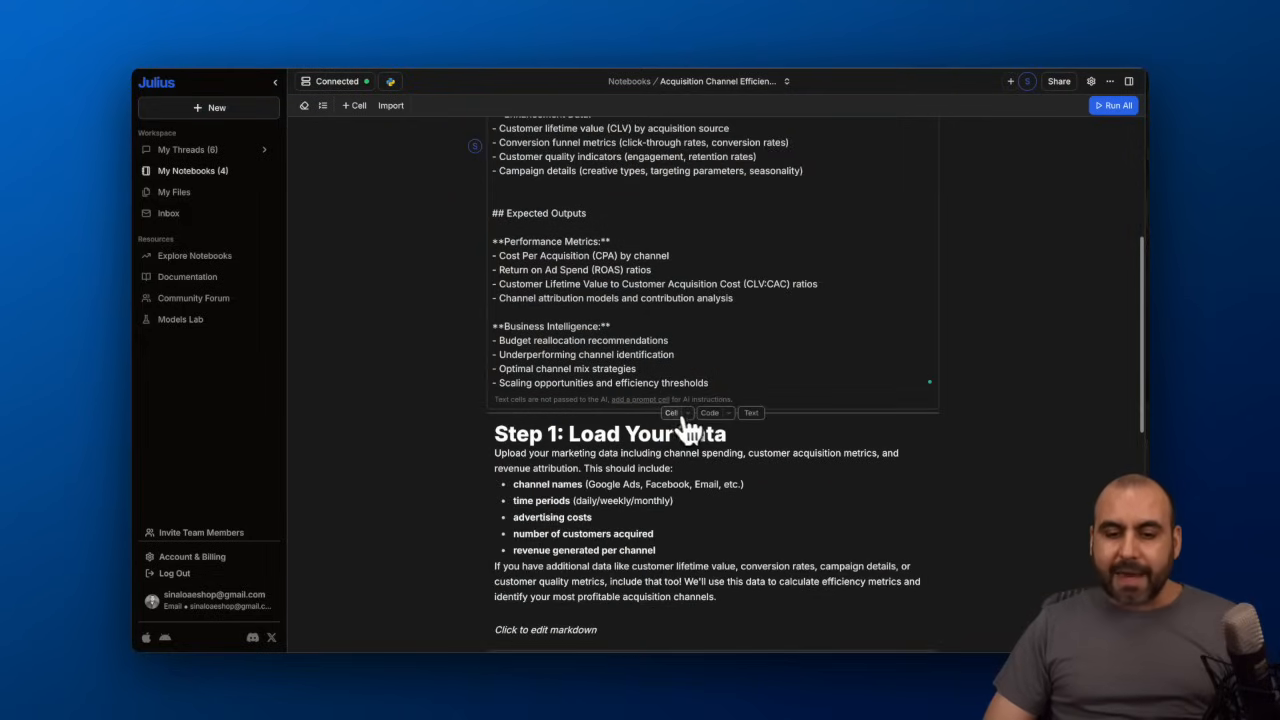
scroll("down", 3)
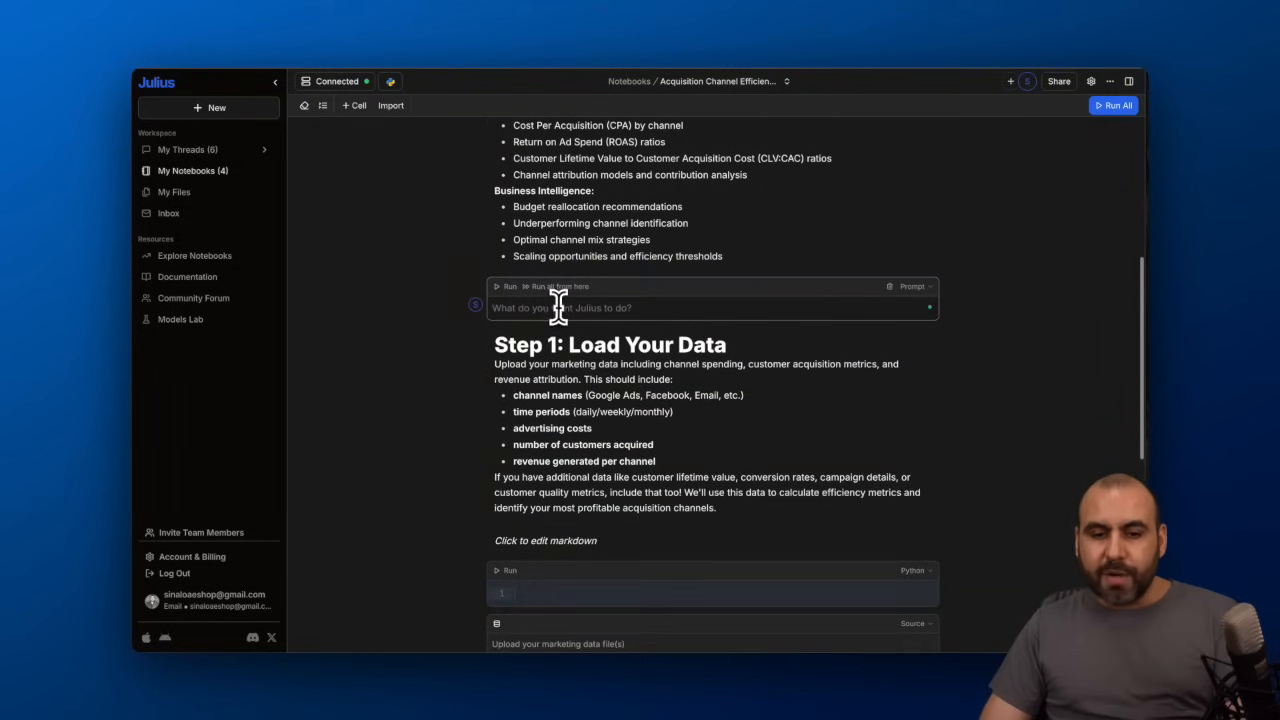
Insert new cells above Step 1, then return to the top of the notebook.
left_click(911, 286)
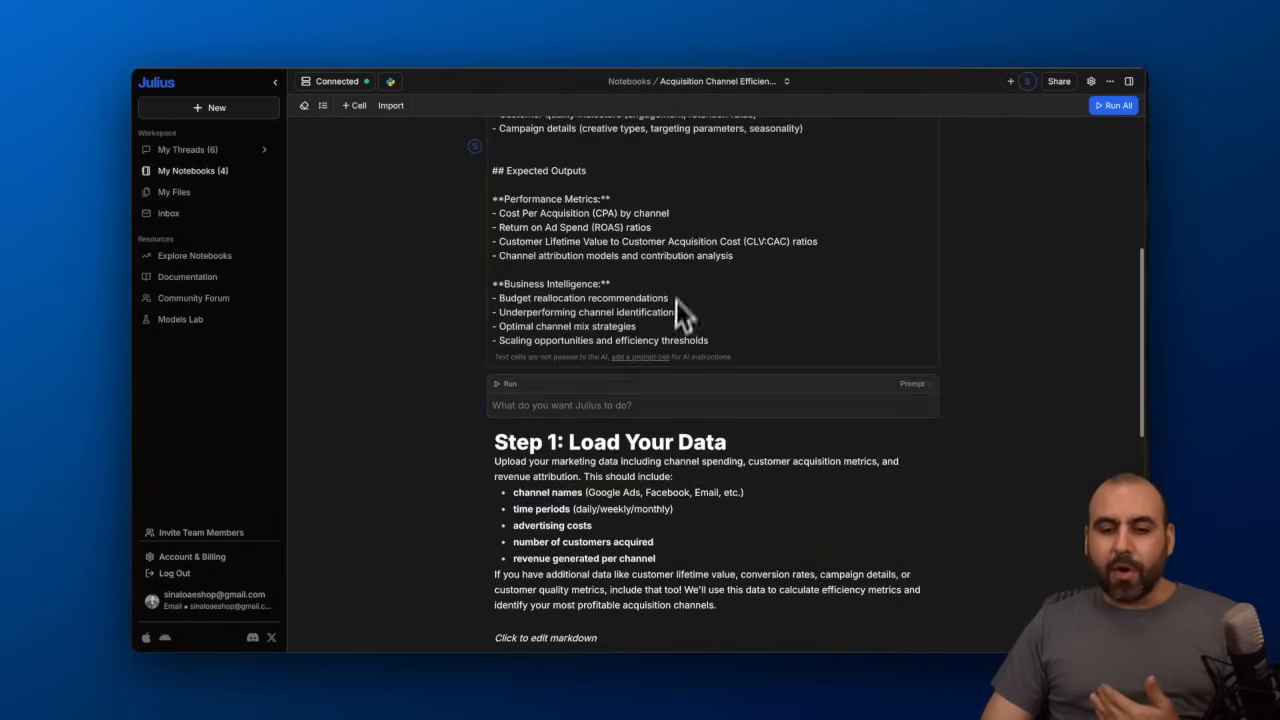
scroll("down", 3)
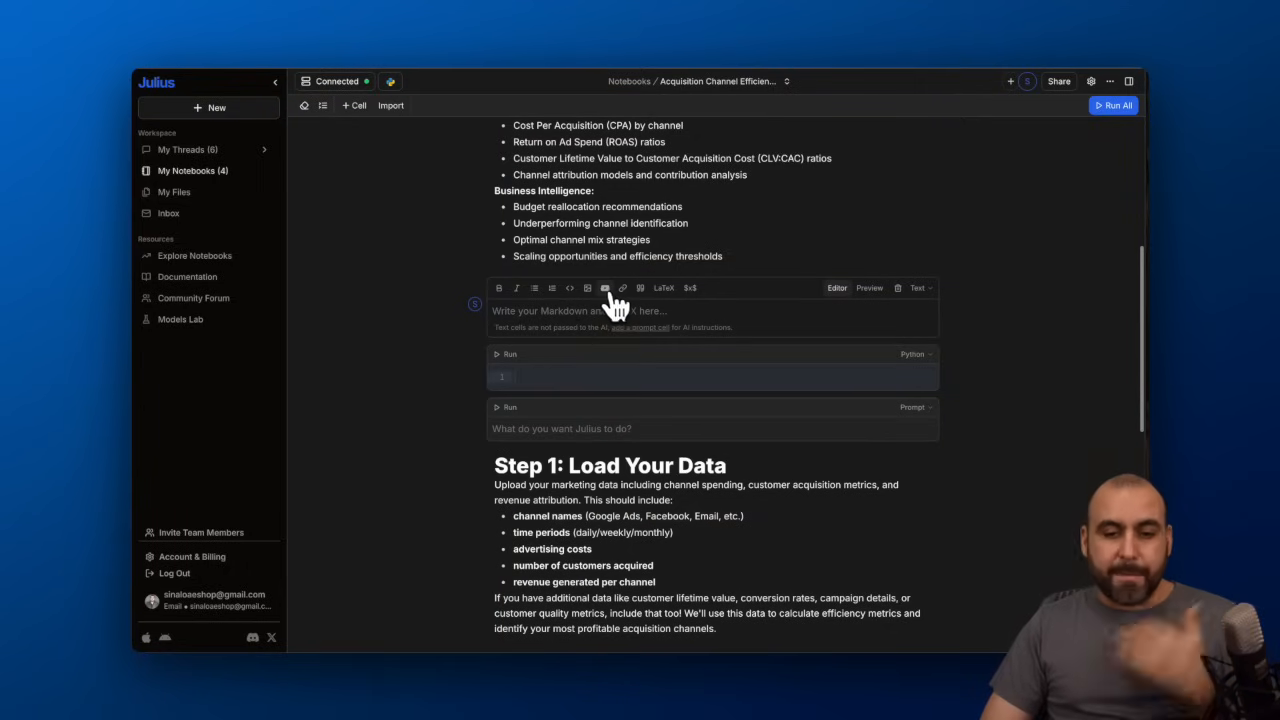
mouse_move(735, 320)
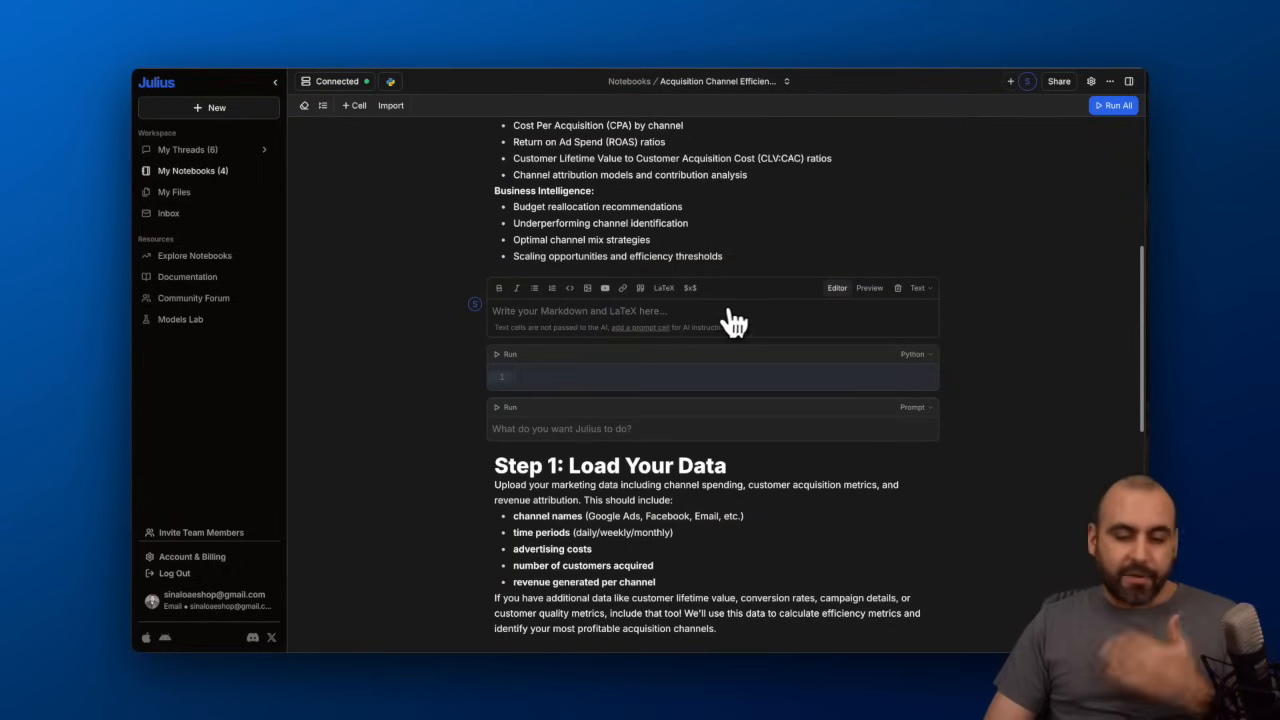
scroll("down", 3)
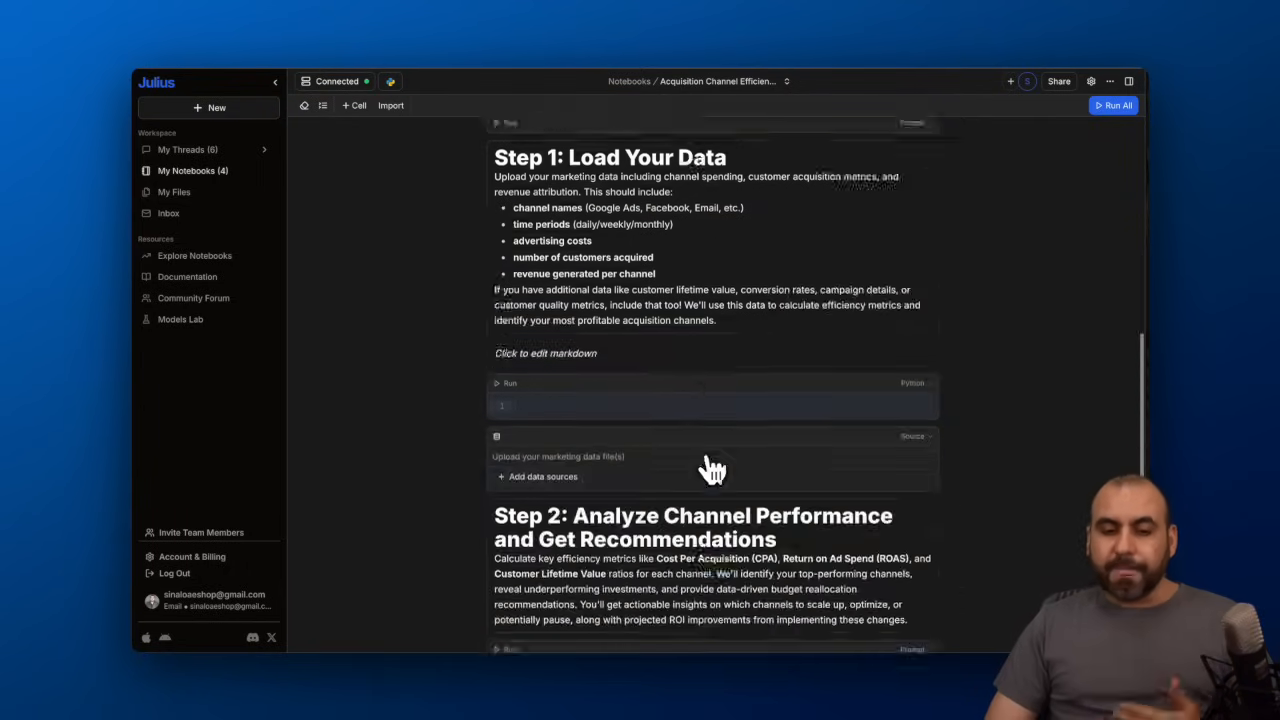
scroll("down", 3)
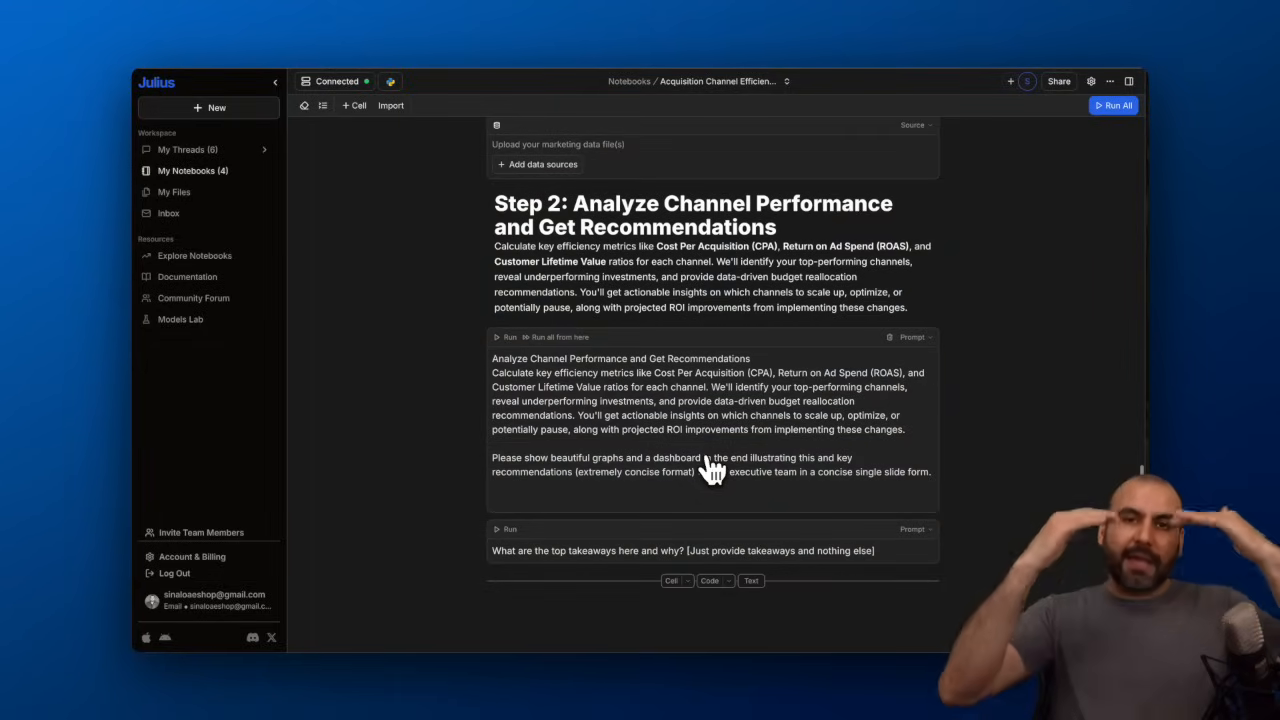
scroll("up", 3)
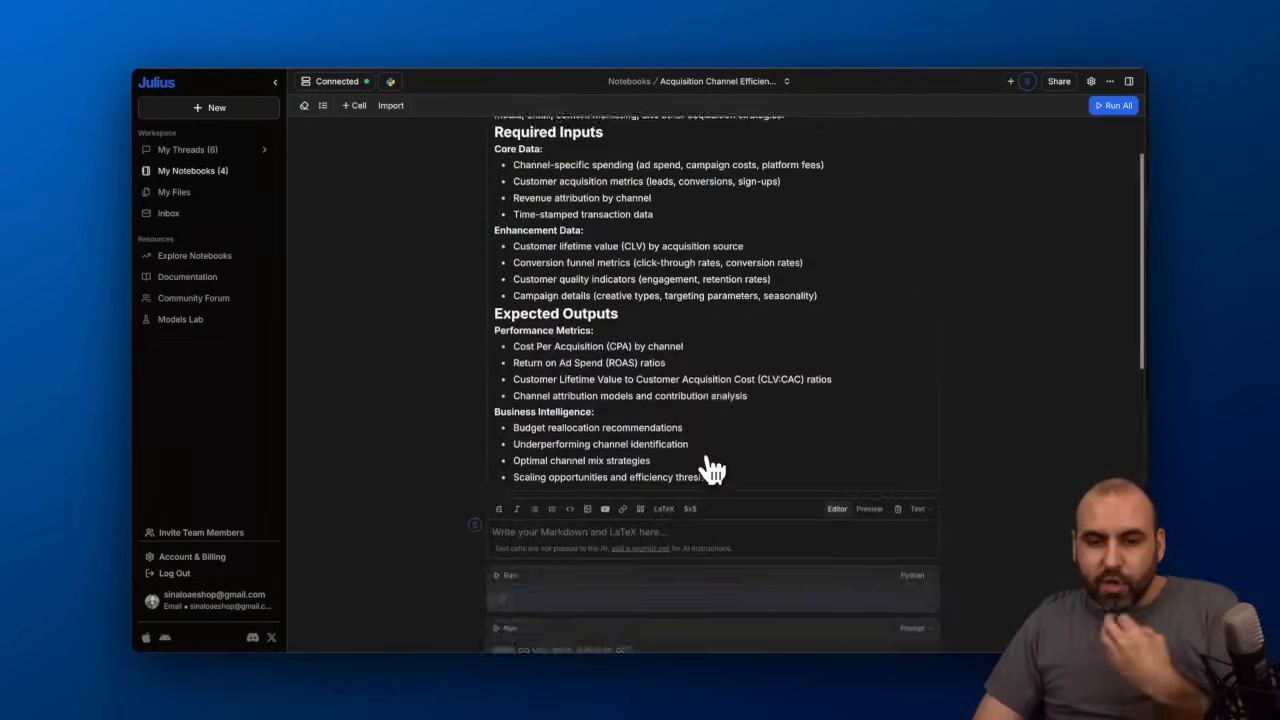
scroll("up", 3)
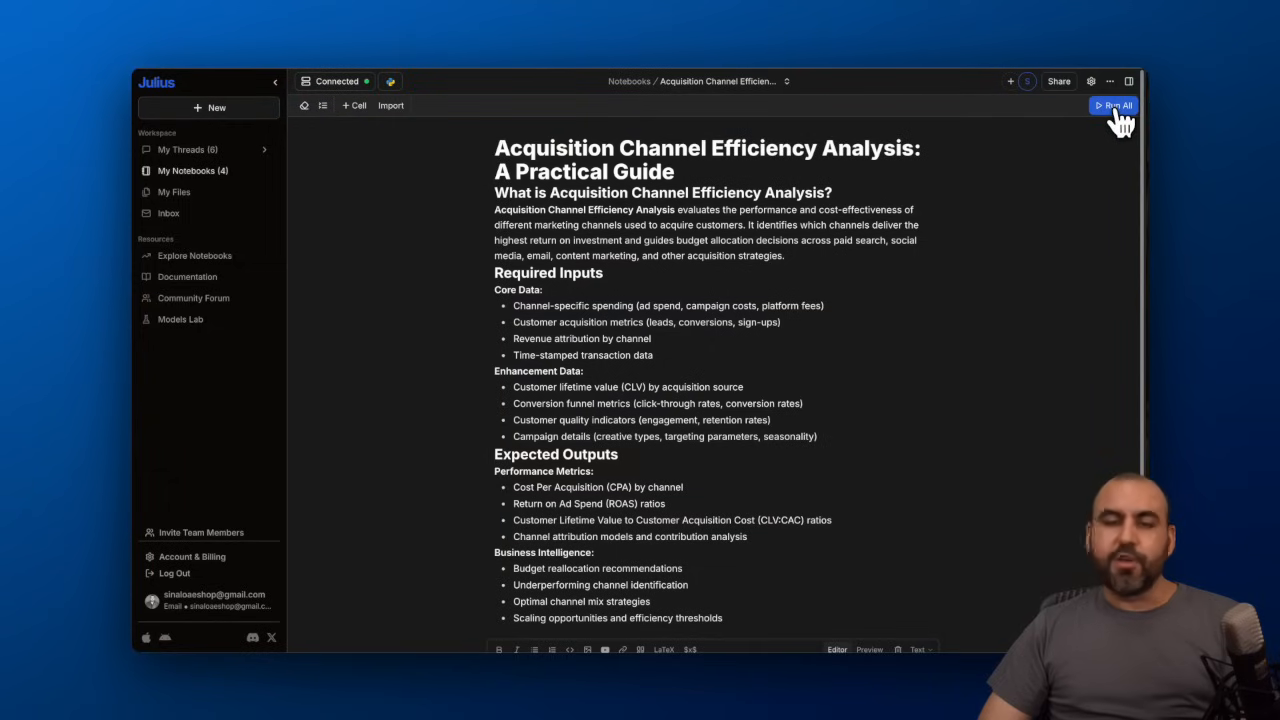
mouse_move(583, 378)
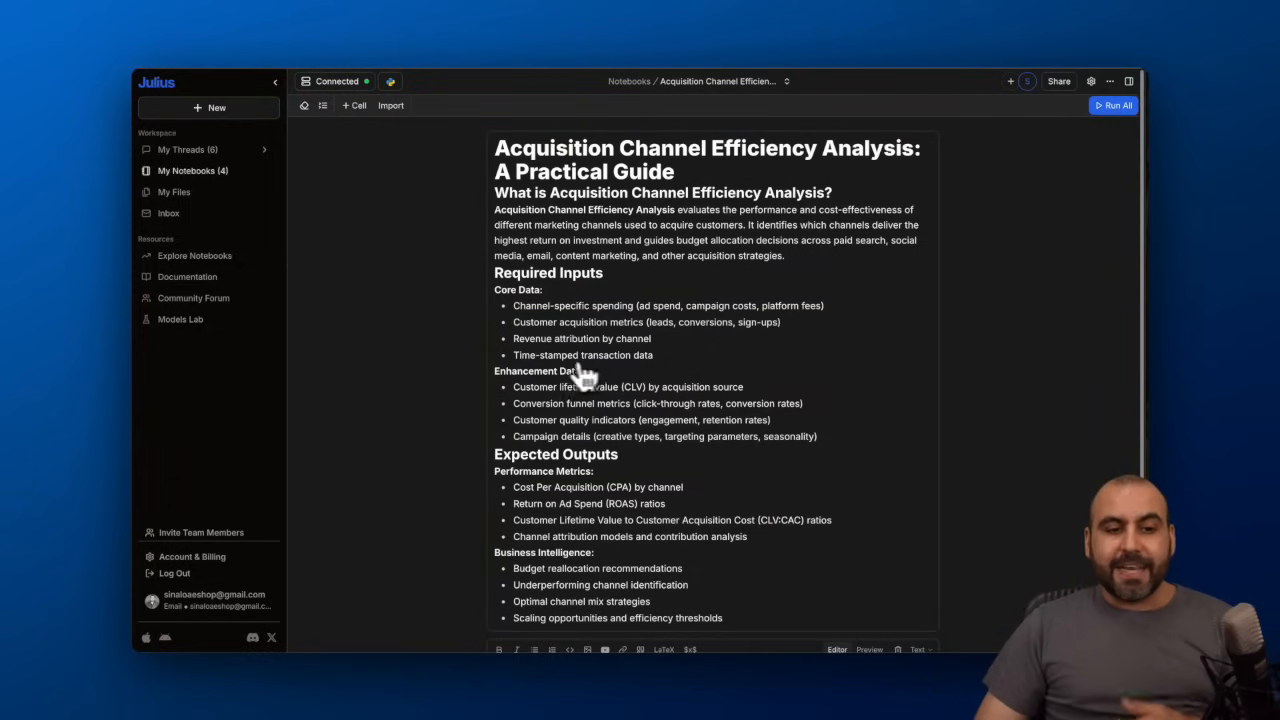
mouse_move(190, 210)
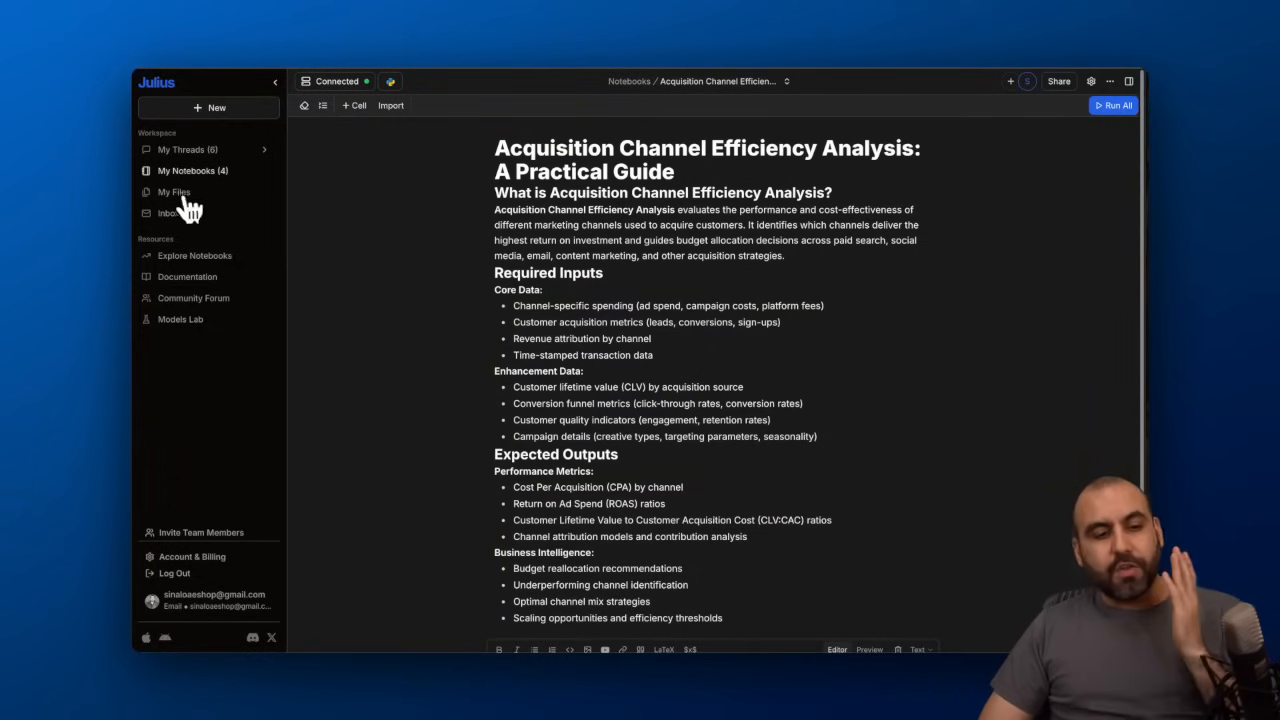
View My Files, then browse the Explore Notebooks featured gallery and Community Forum.
left_click(174, 191)
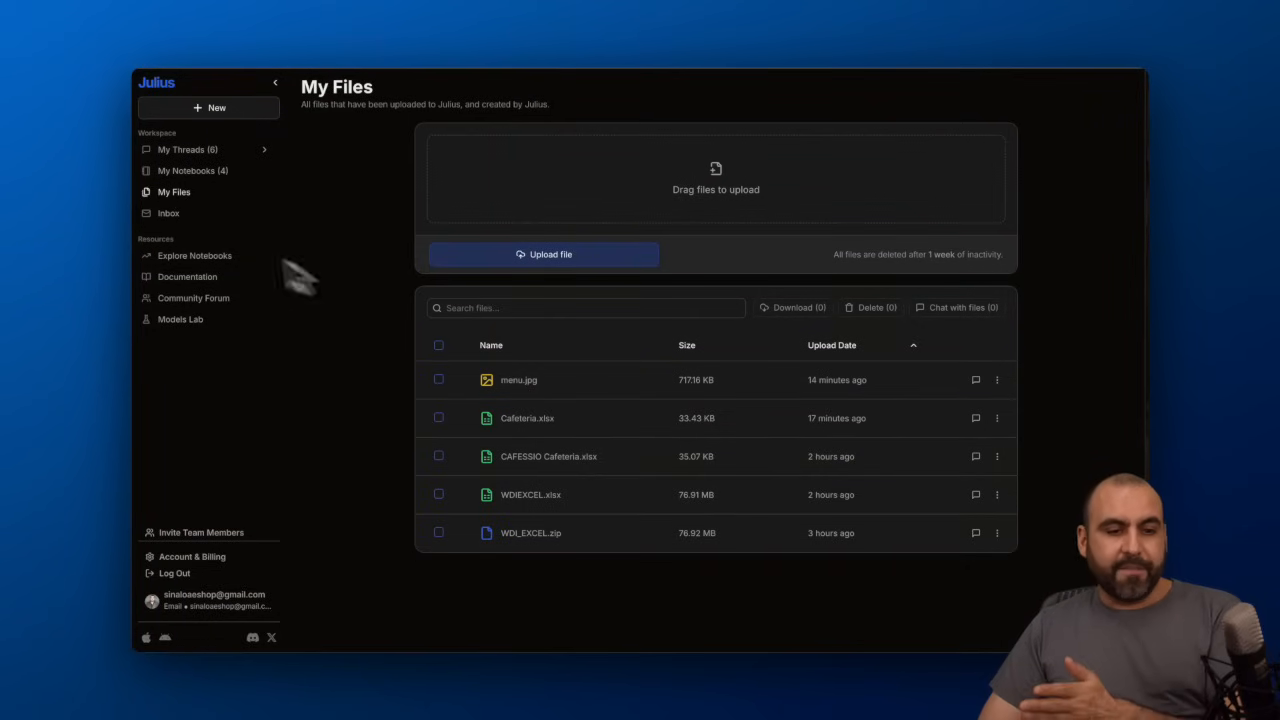
left_click(194, 255)
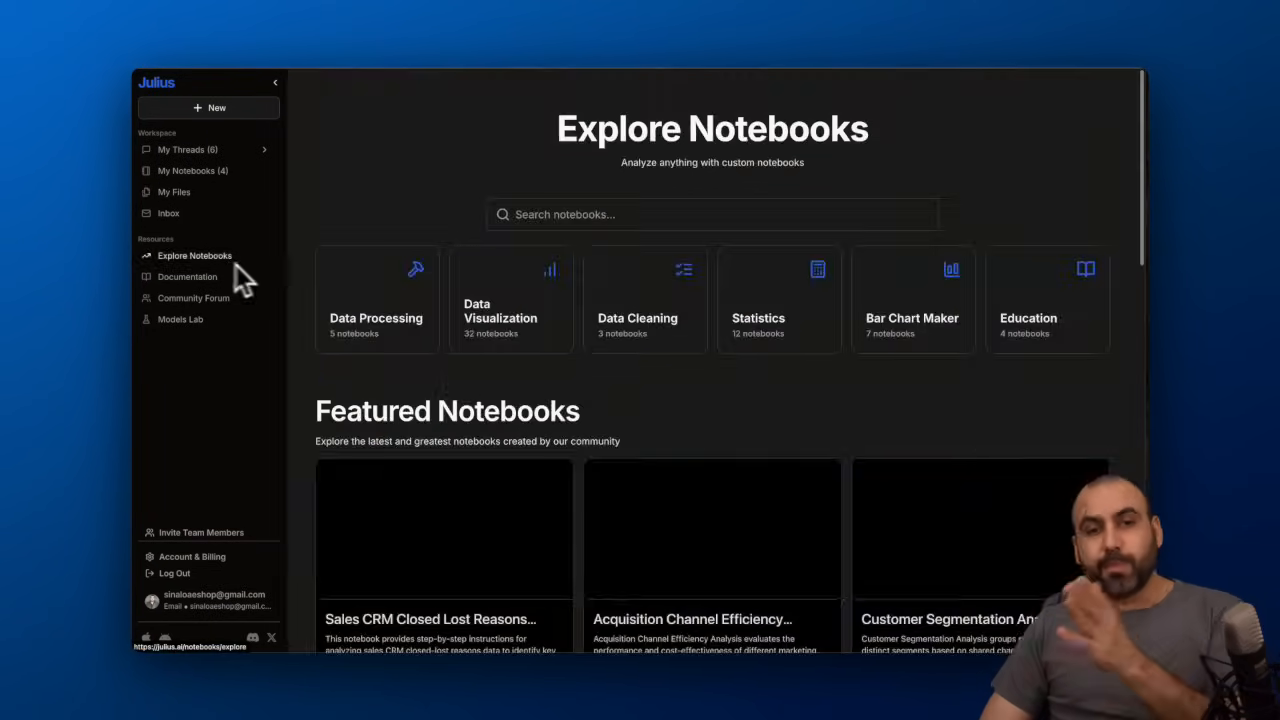
scroll("down", 3)
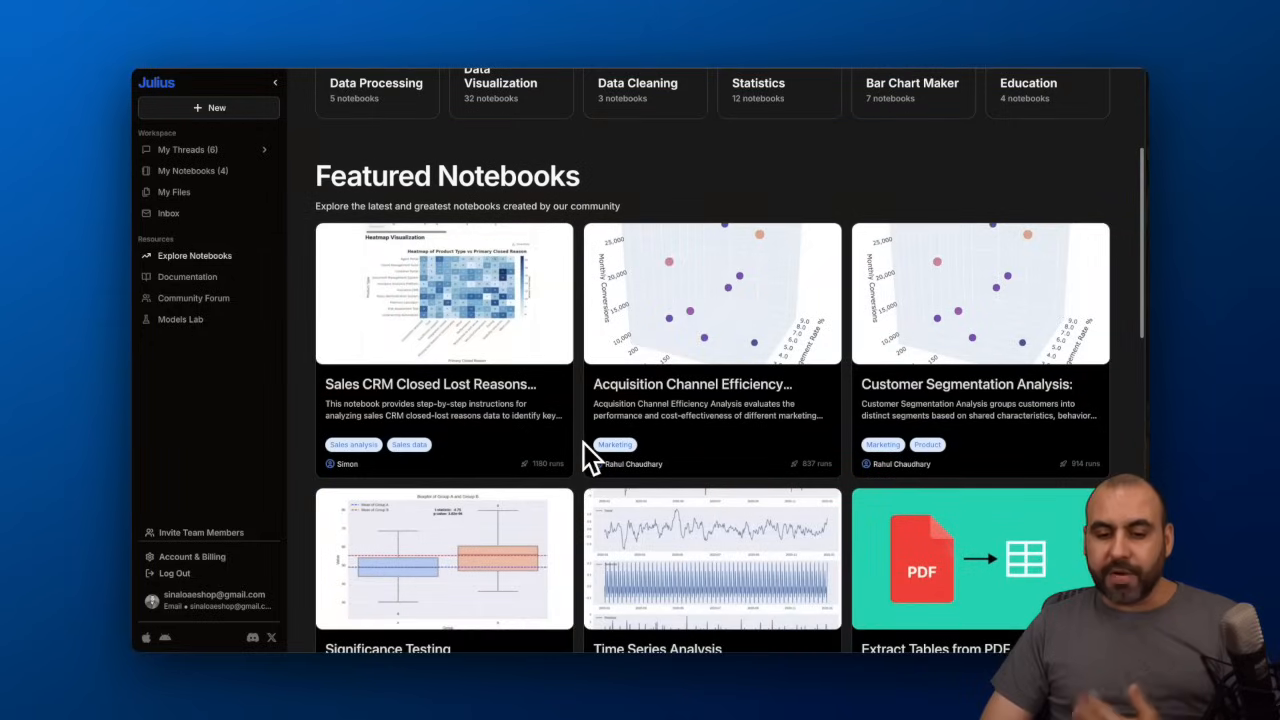
mouse_move(700, 285)
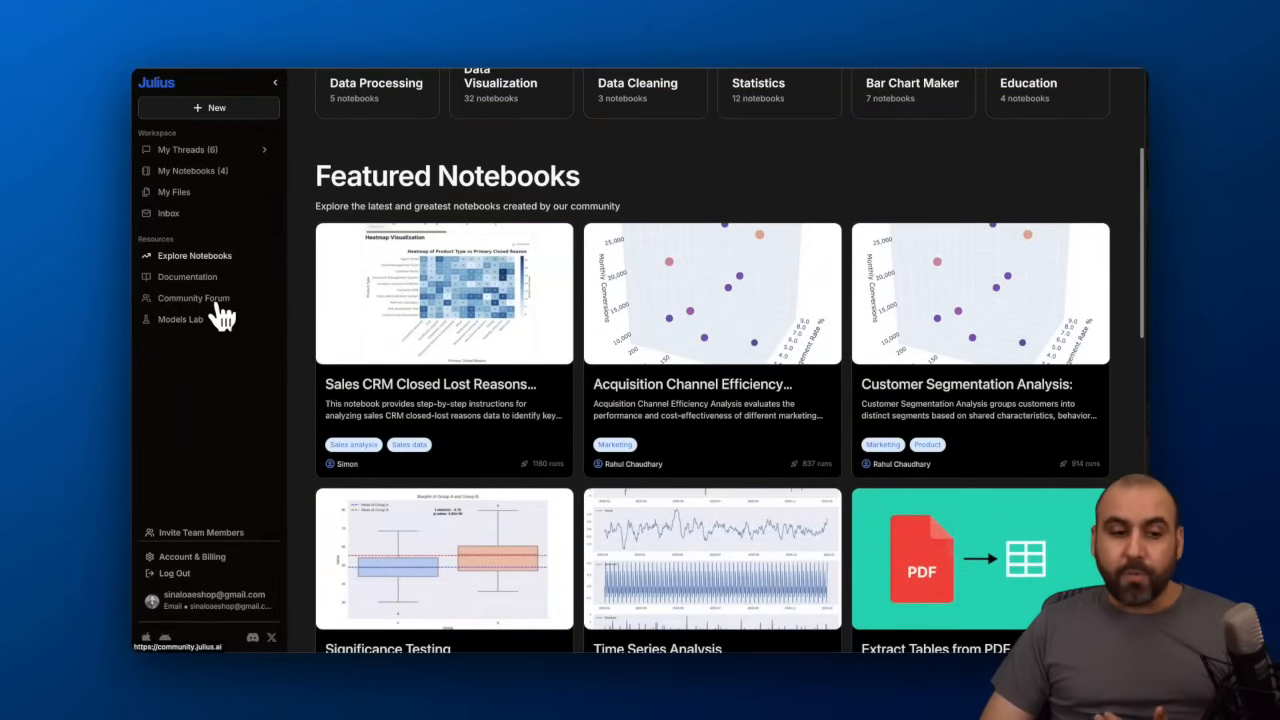
left_click(192, 297)
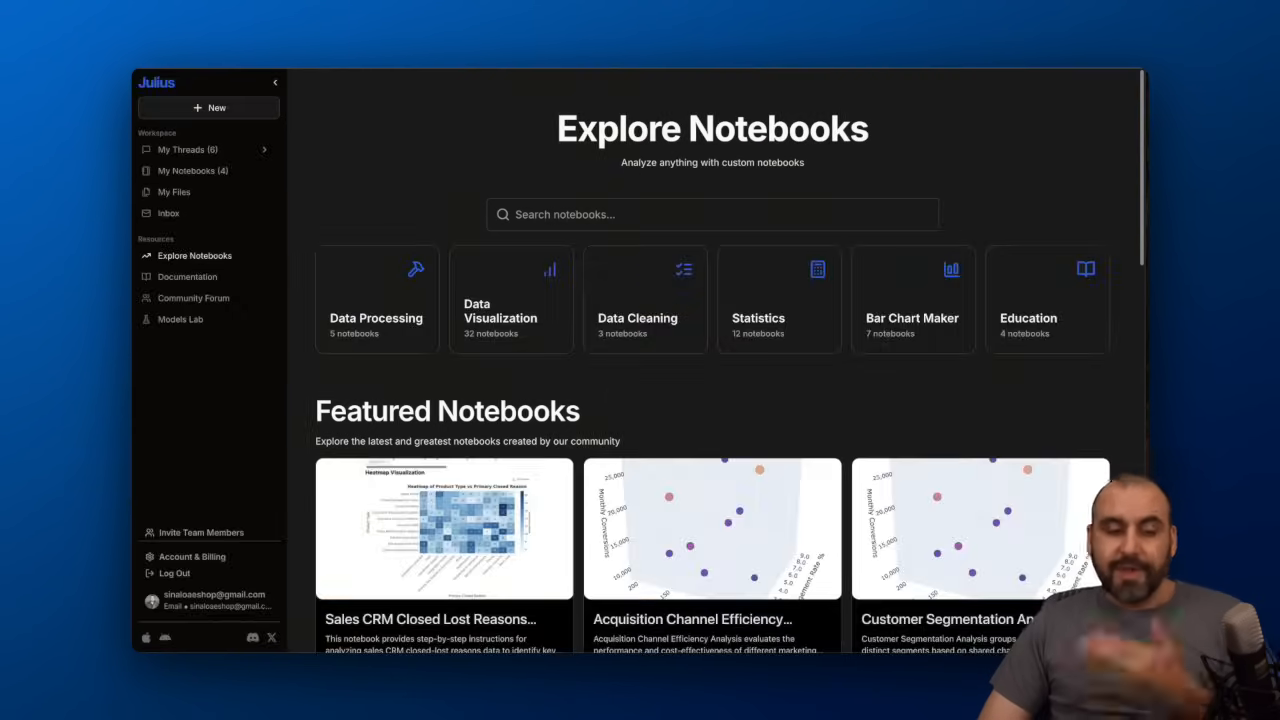
mouse_move(180, 319)
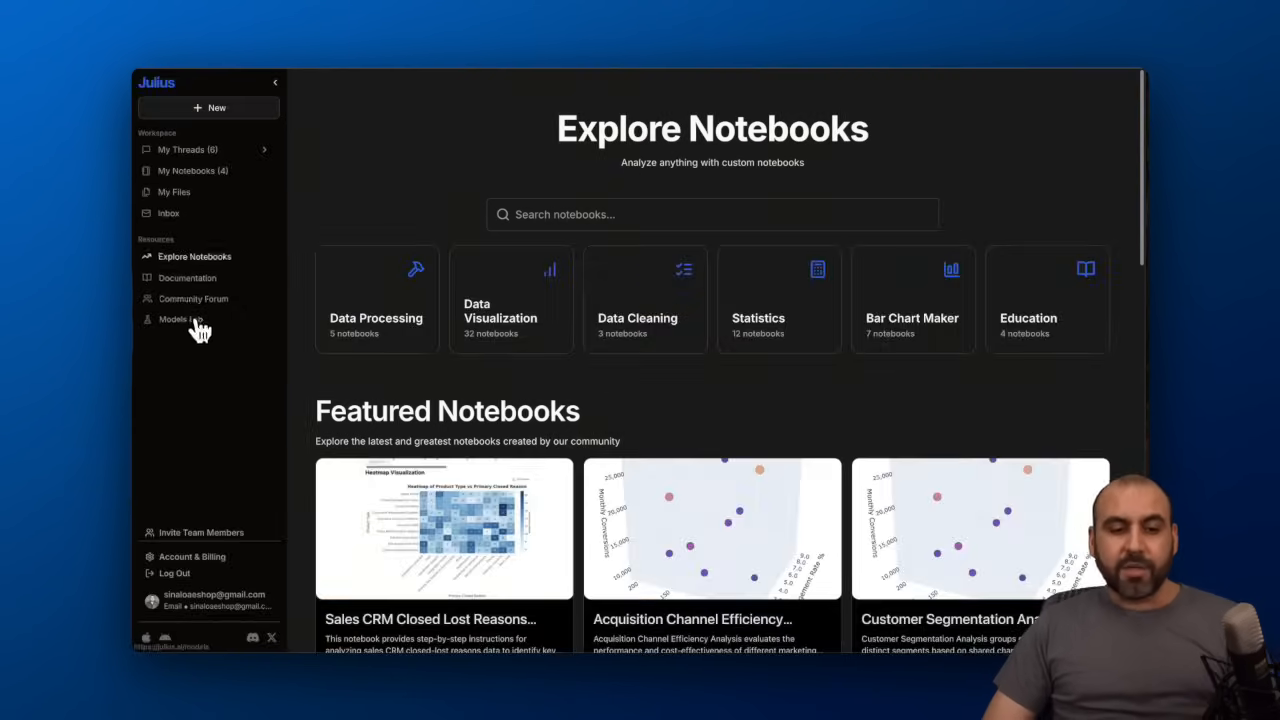
Go via Model Lab and Account & Billing to the Data Connectors list (Google Drive, Postgres, Snowflake).
left_click(180, 319)
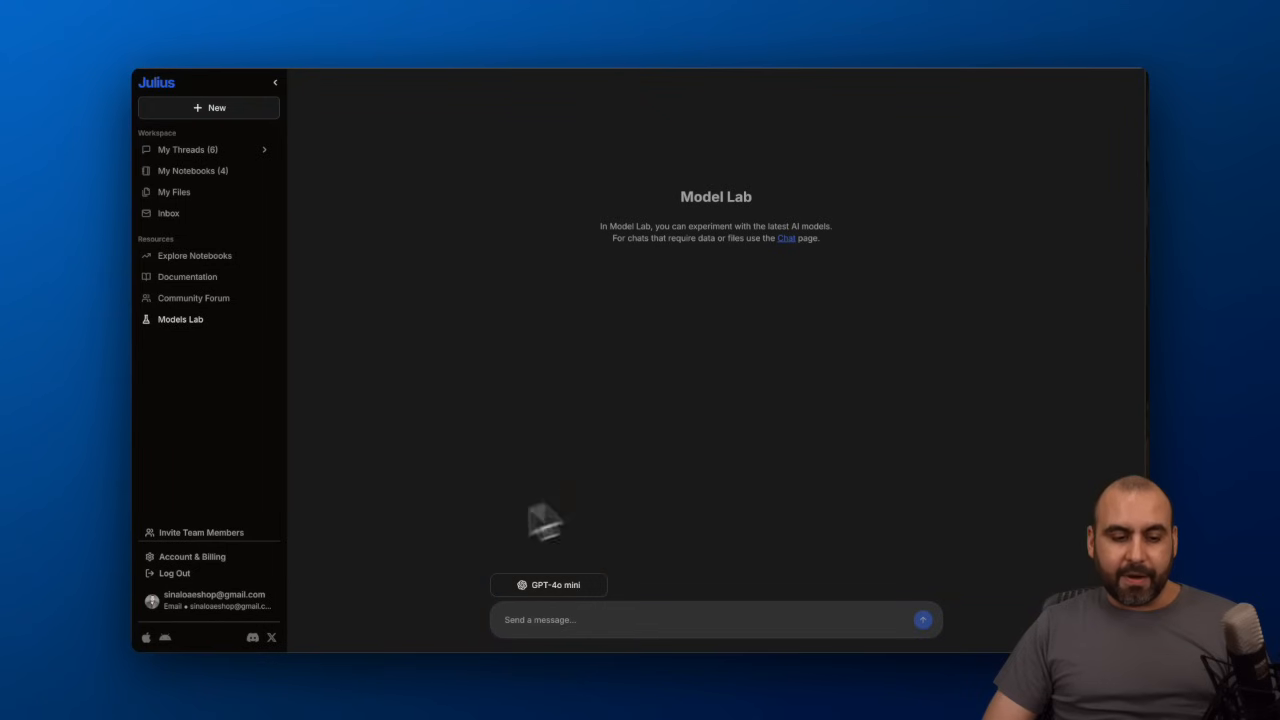
left_click(192, 556)
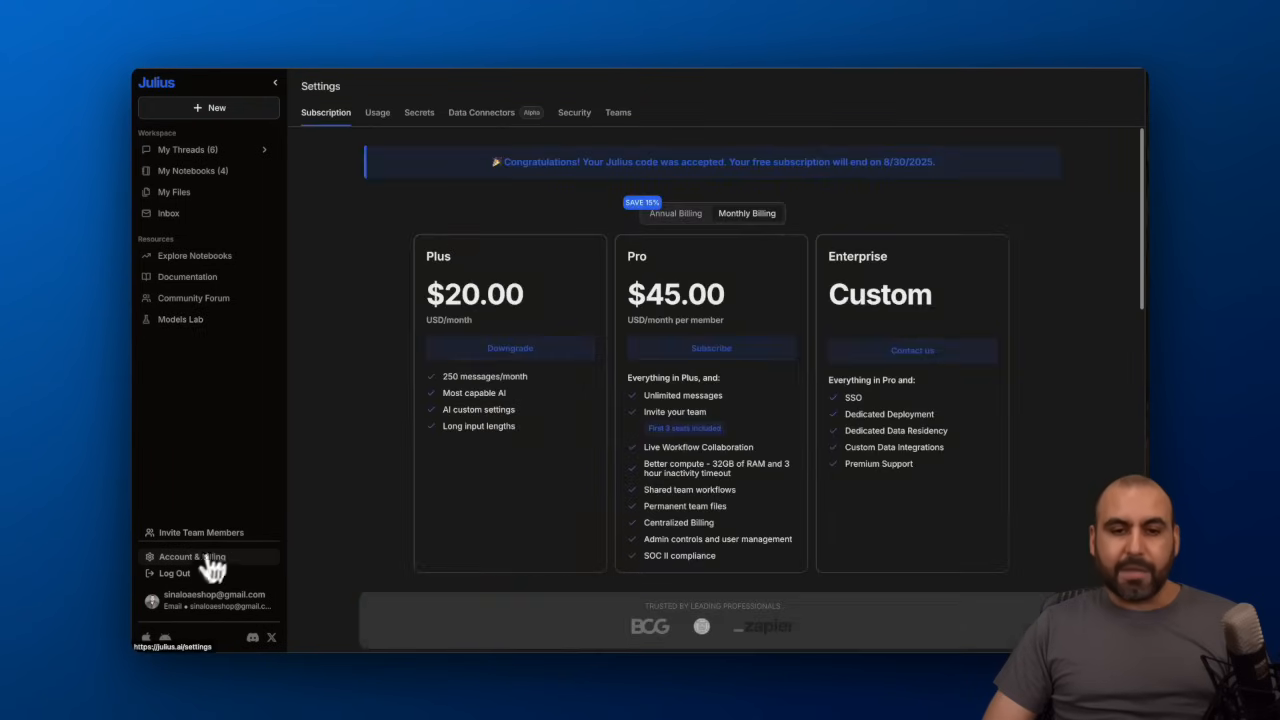
left_click(481, 112)
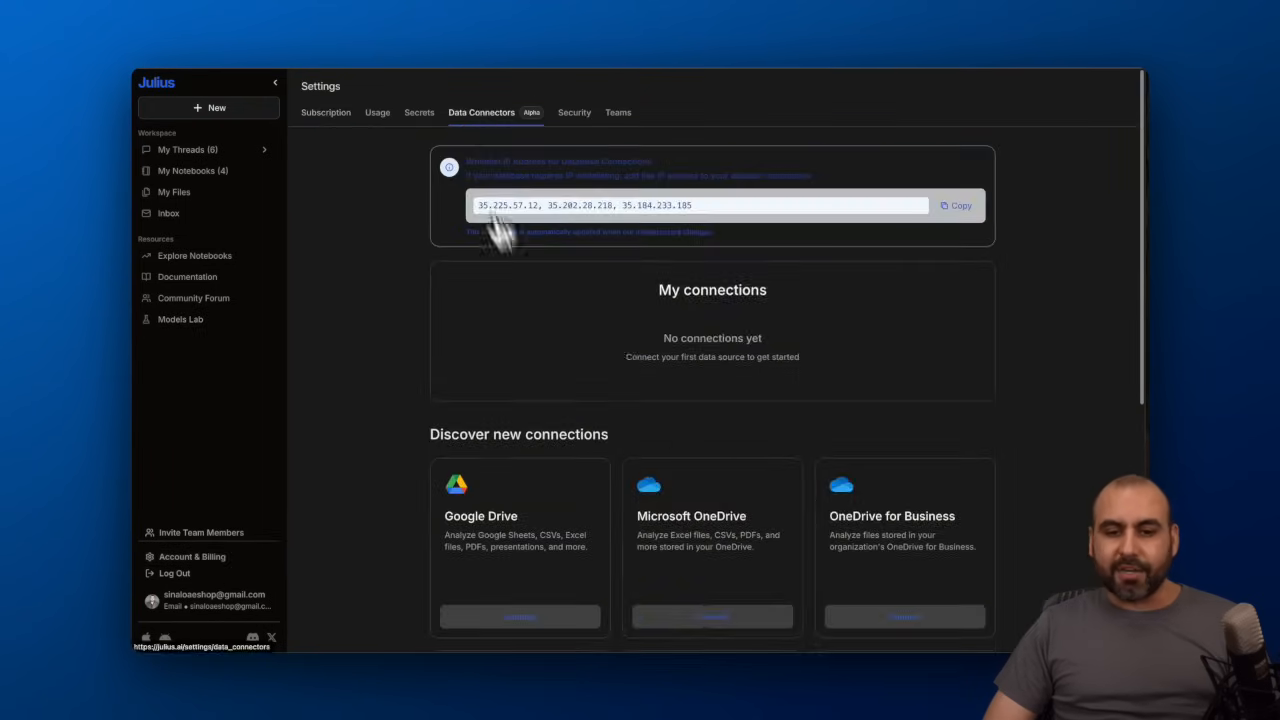
scroll("down", 3)
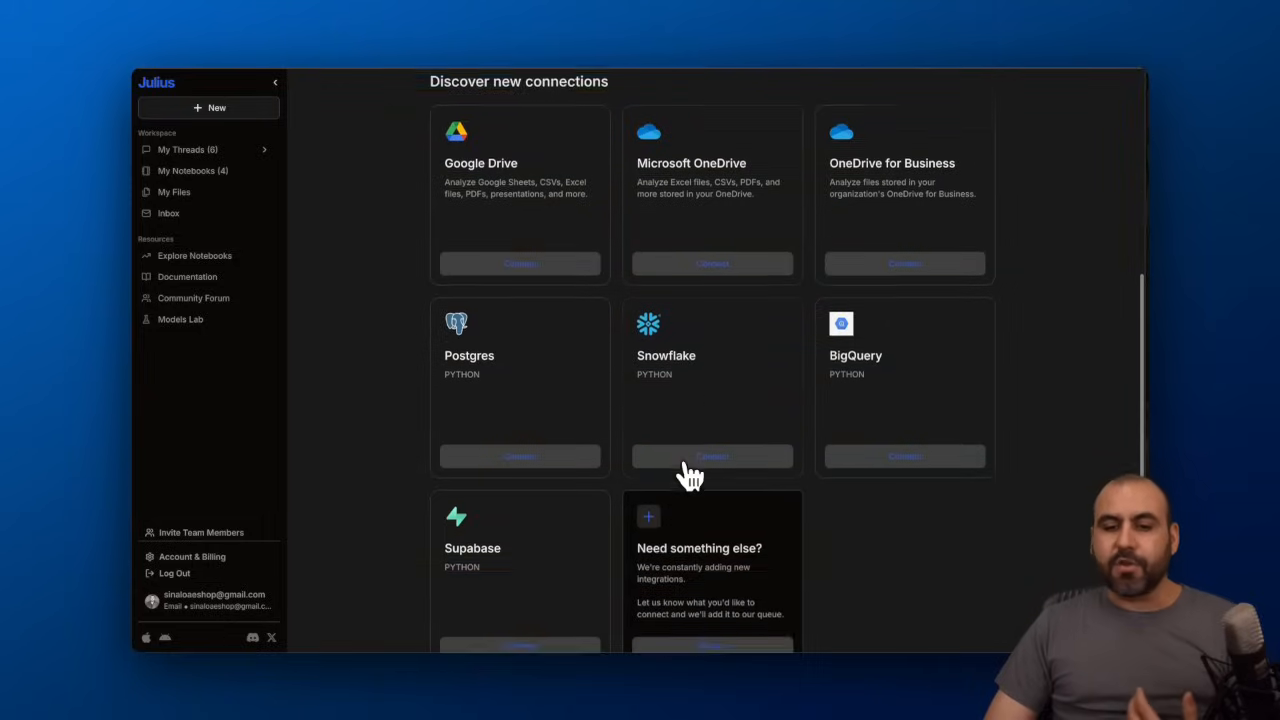